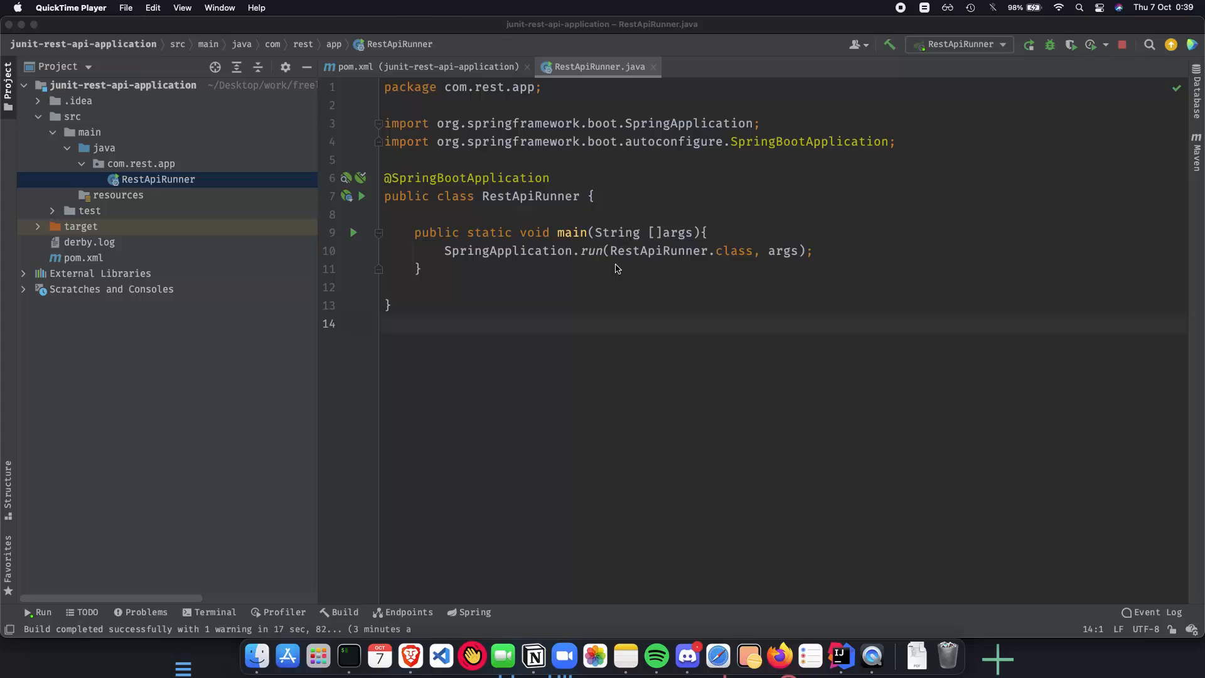
mouse_move(405, 67)
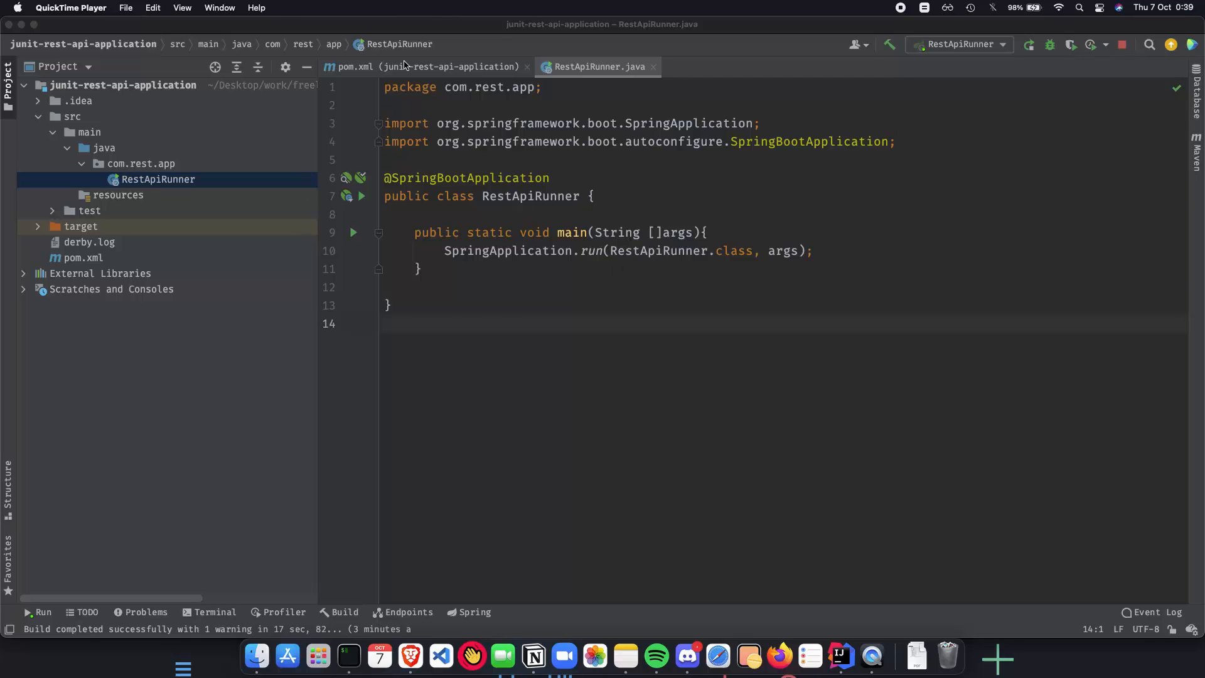
- Review the project's dependency file and the application's main class
left_click(427, 67)
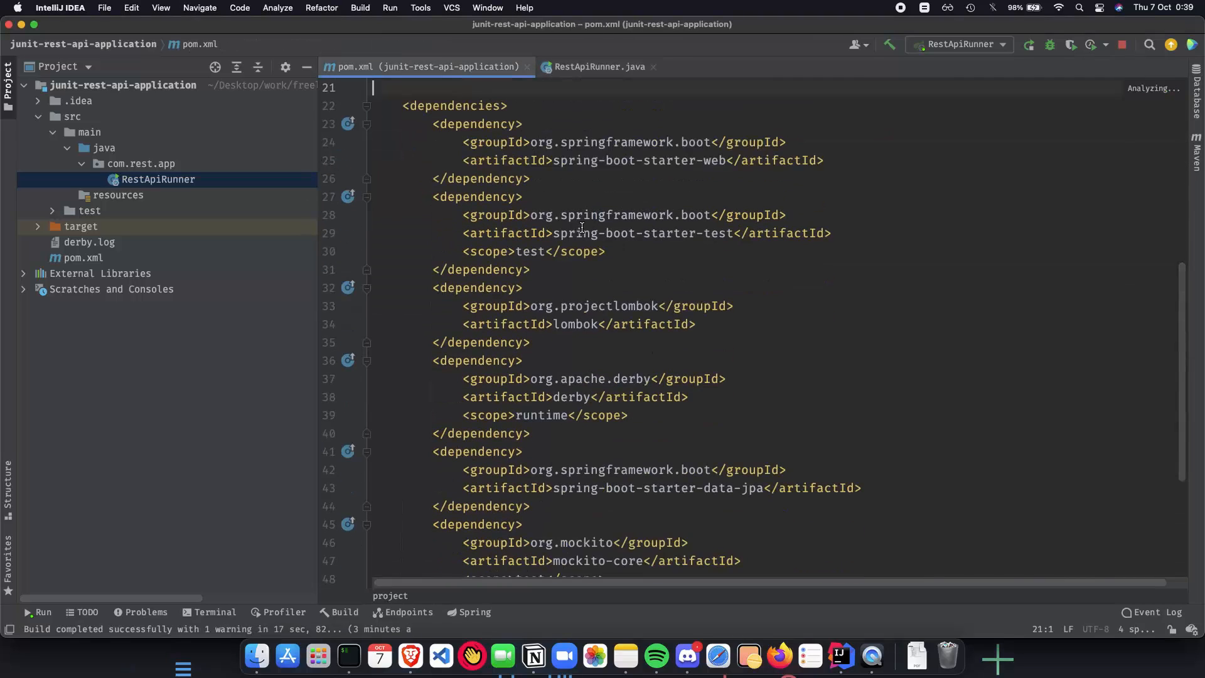
left_click(596, 66)
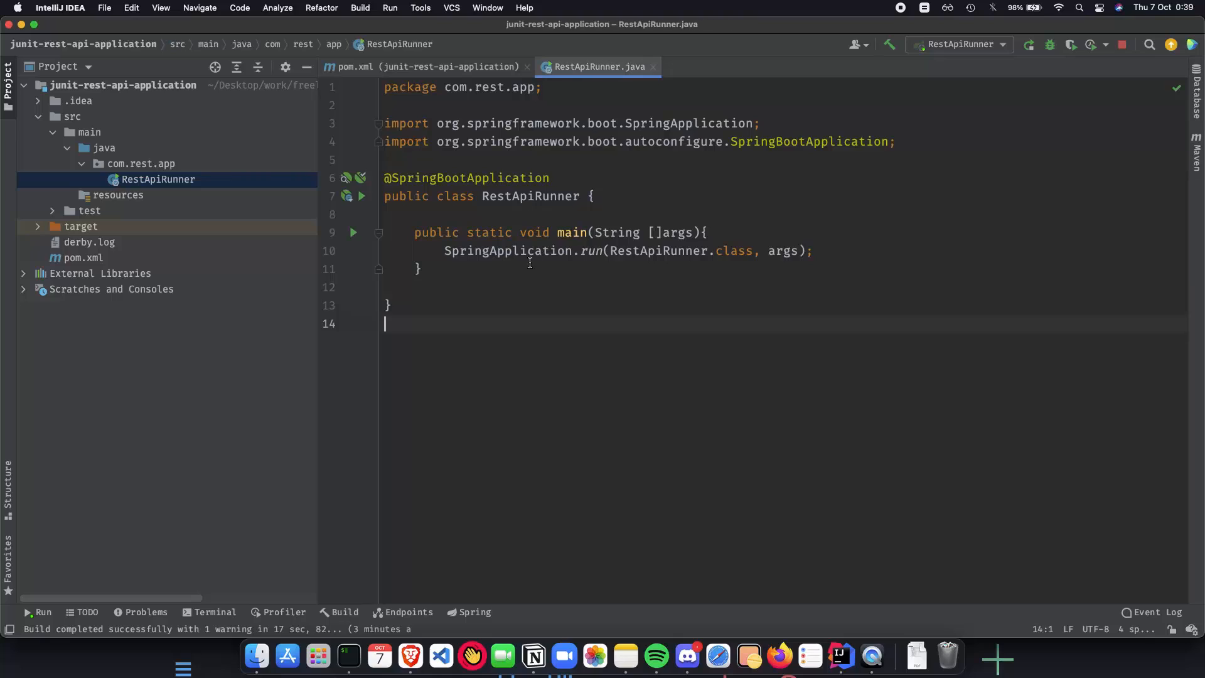
mouse_move(489, 285)
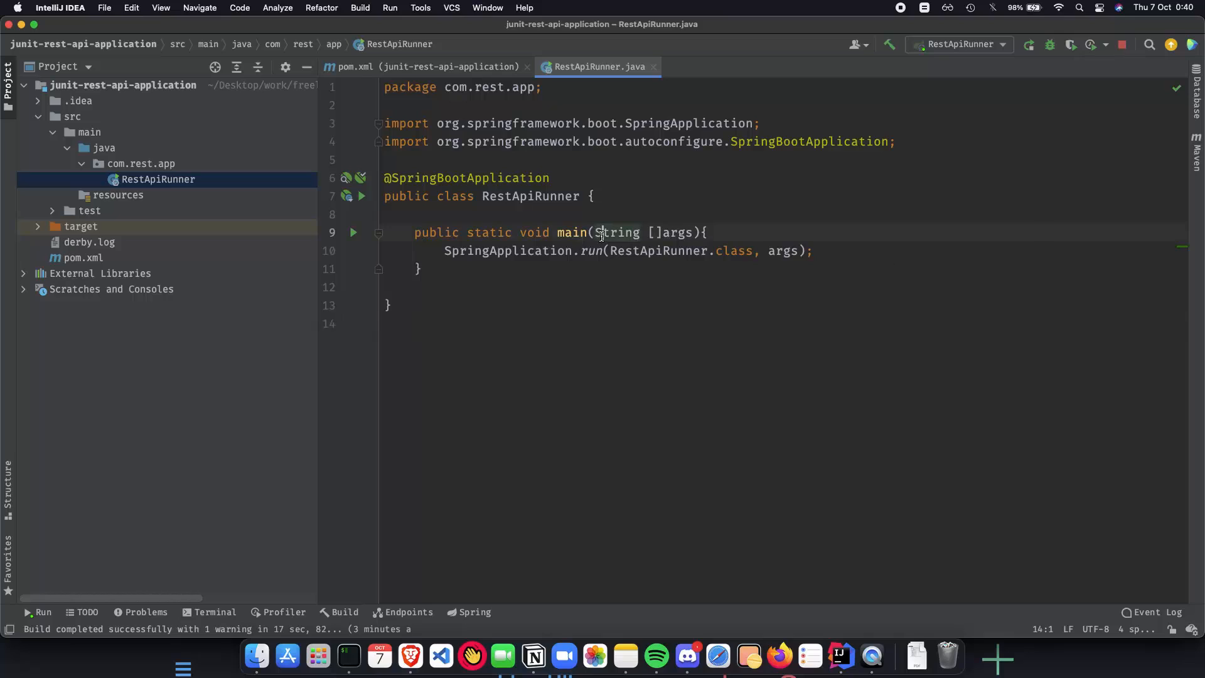
left_click(573, 163)
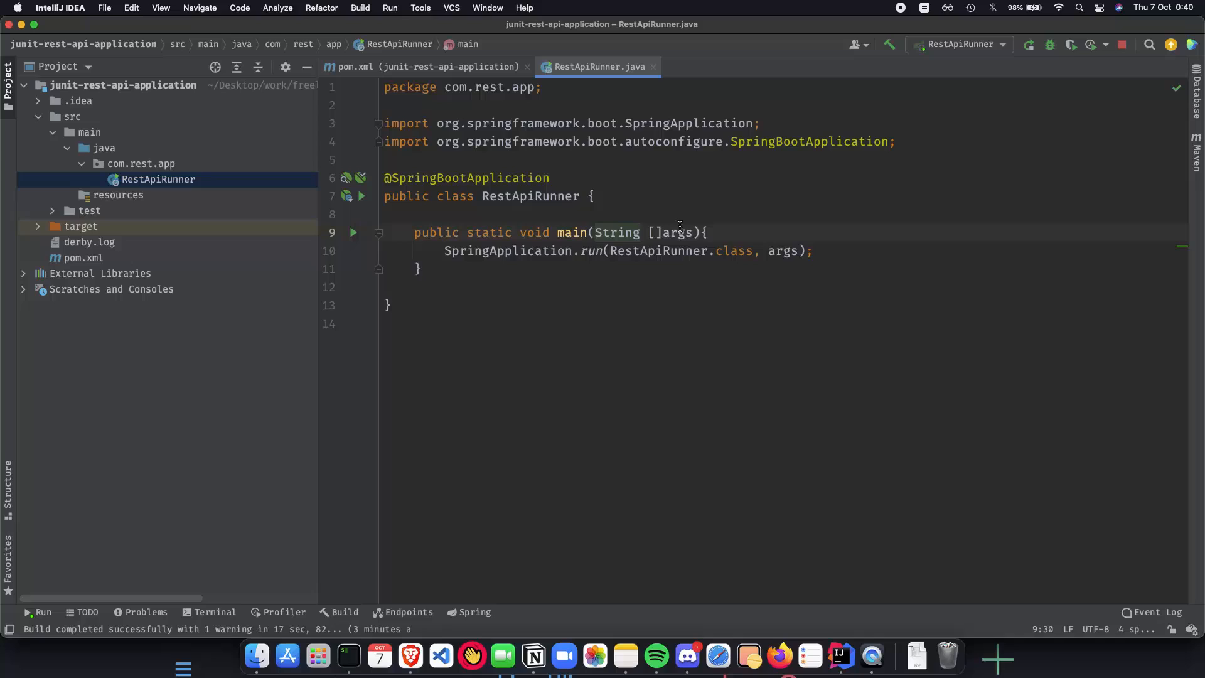
mouse_move(760, 179)
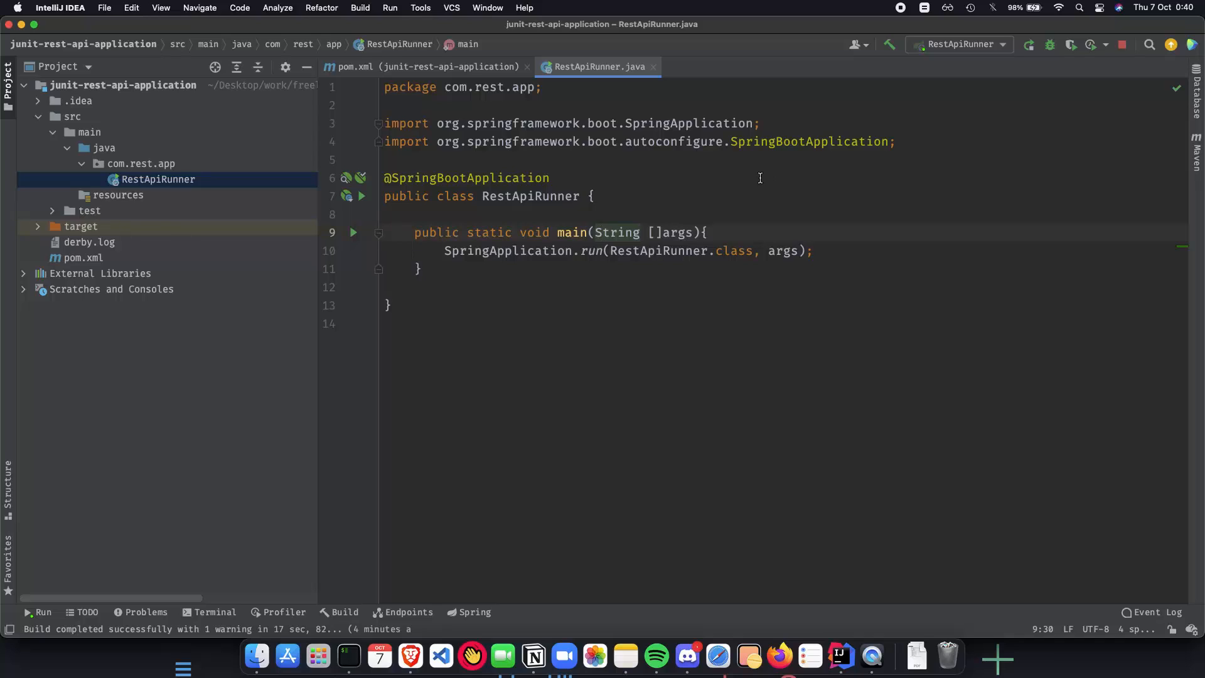
left_click(388, 160)
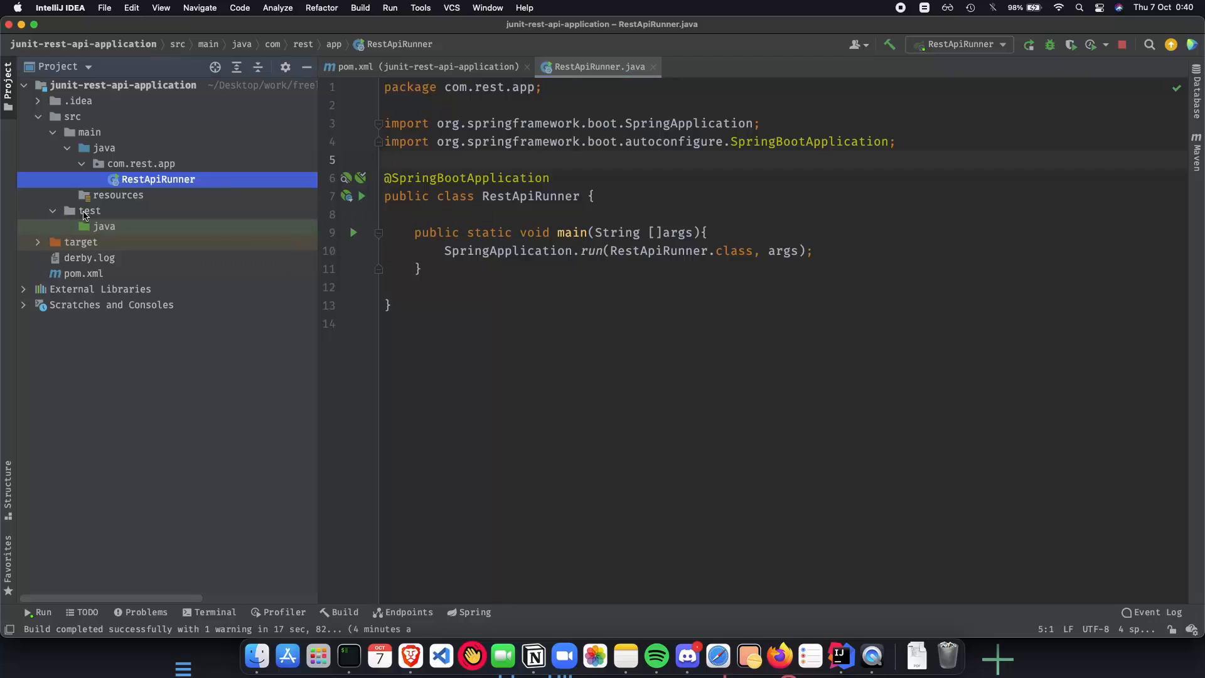
- Create a new Java class named JUnitExampleTest in the test java folder
right_click(104, 226)
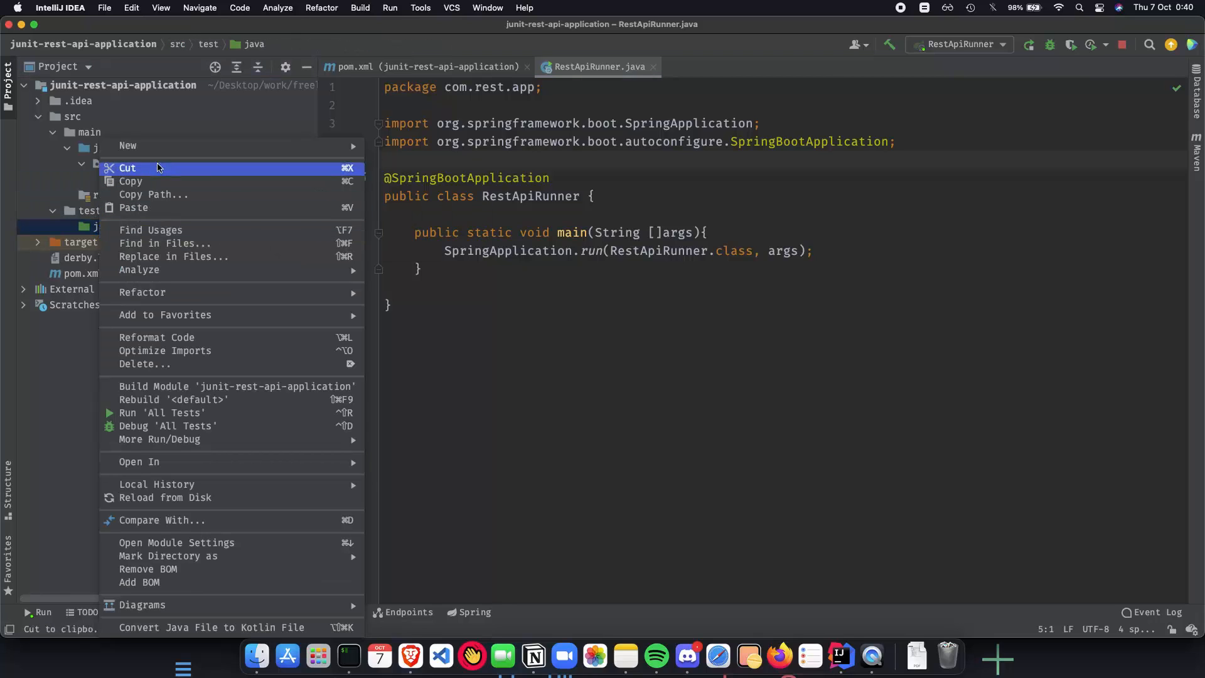
mouse_move(128, 146)
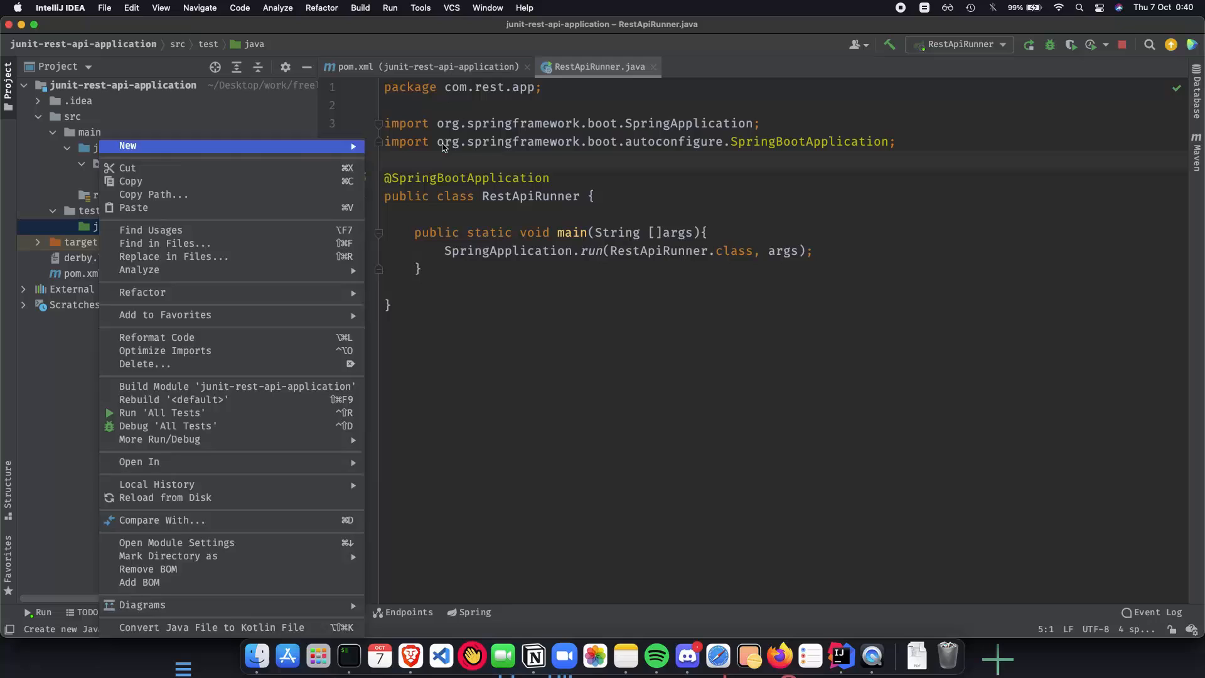
left_click(127, 146)
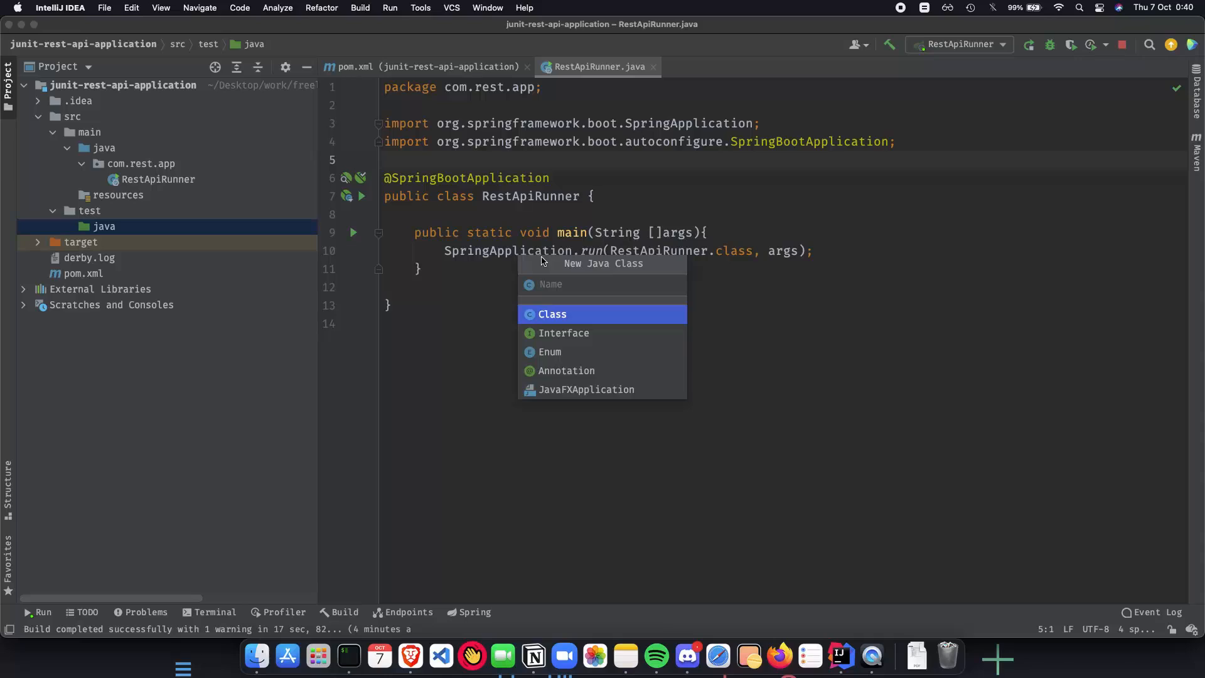
type("JUnit")
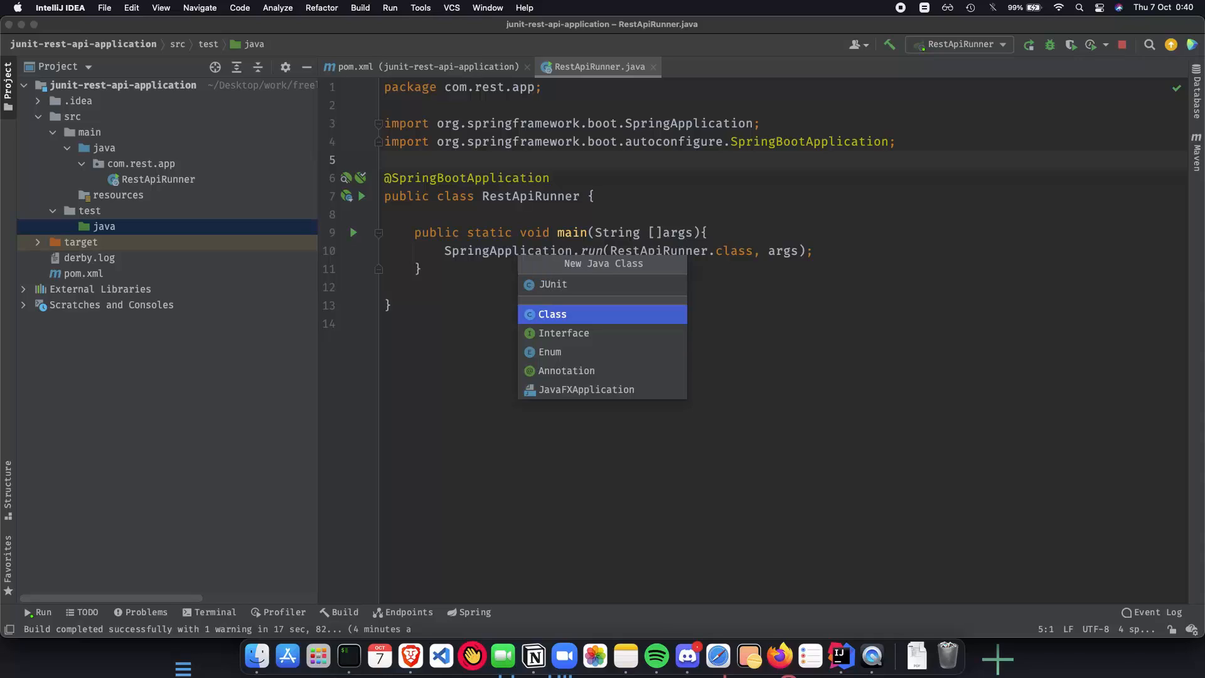
type("JUnitExampleTest")
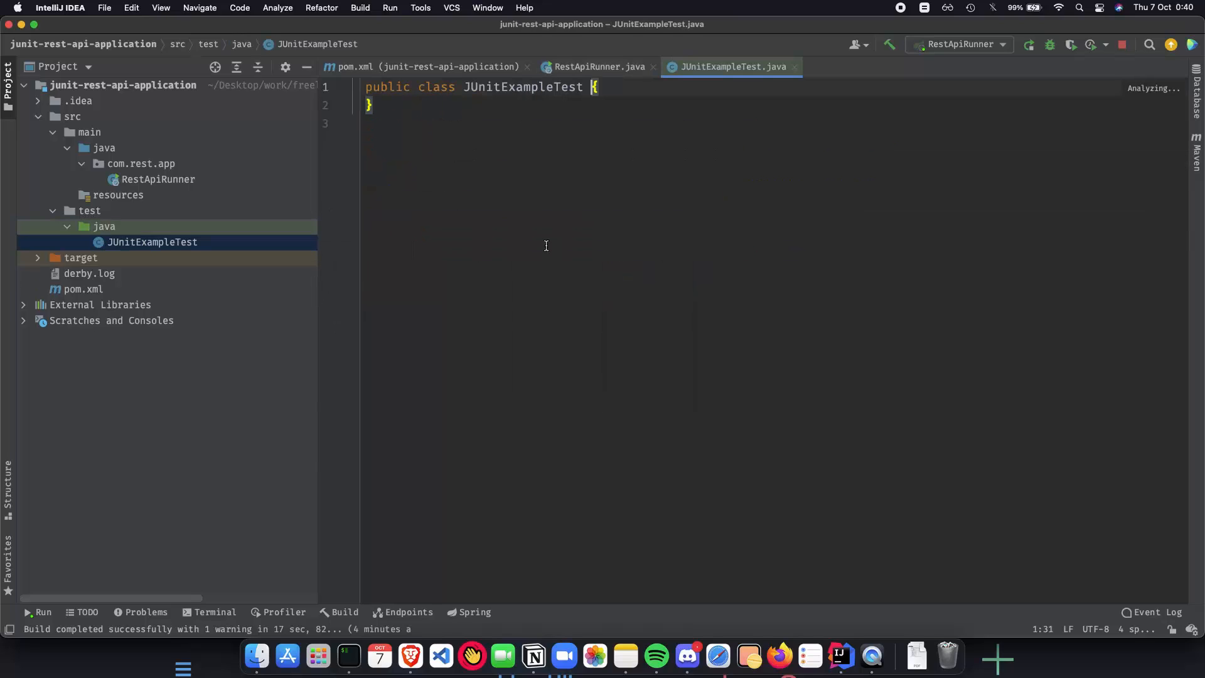
mouse_move(601, 148)
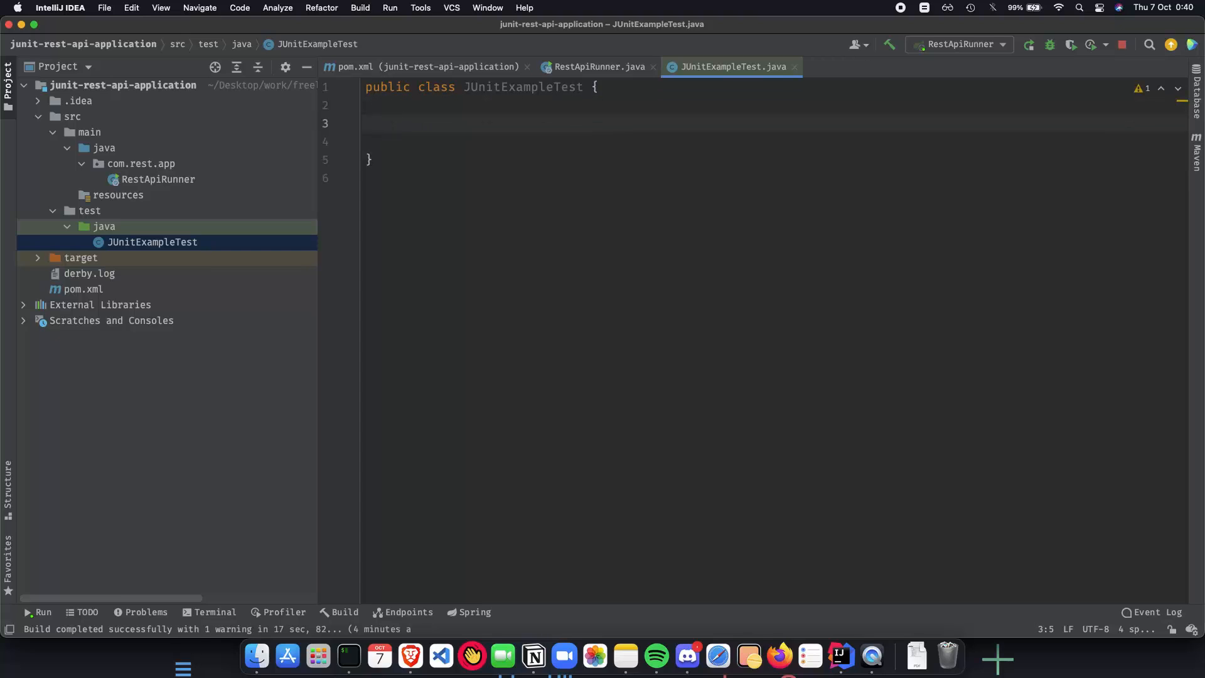
type("@Test")
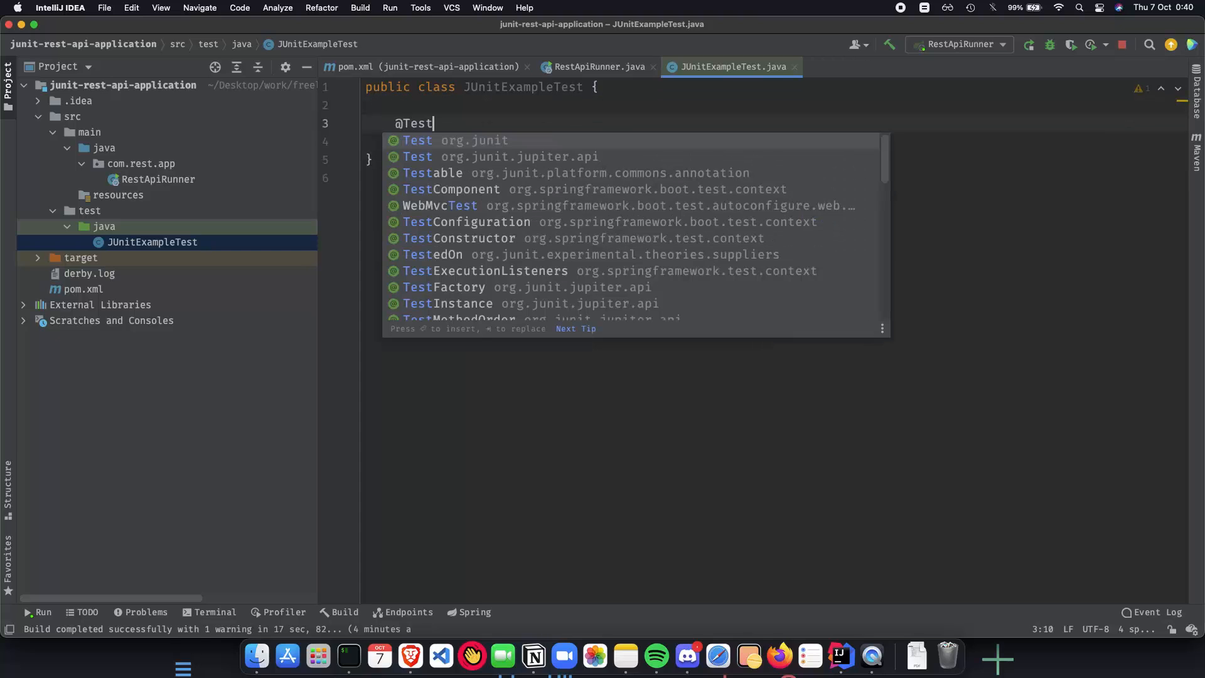
left_click(417, 139)
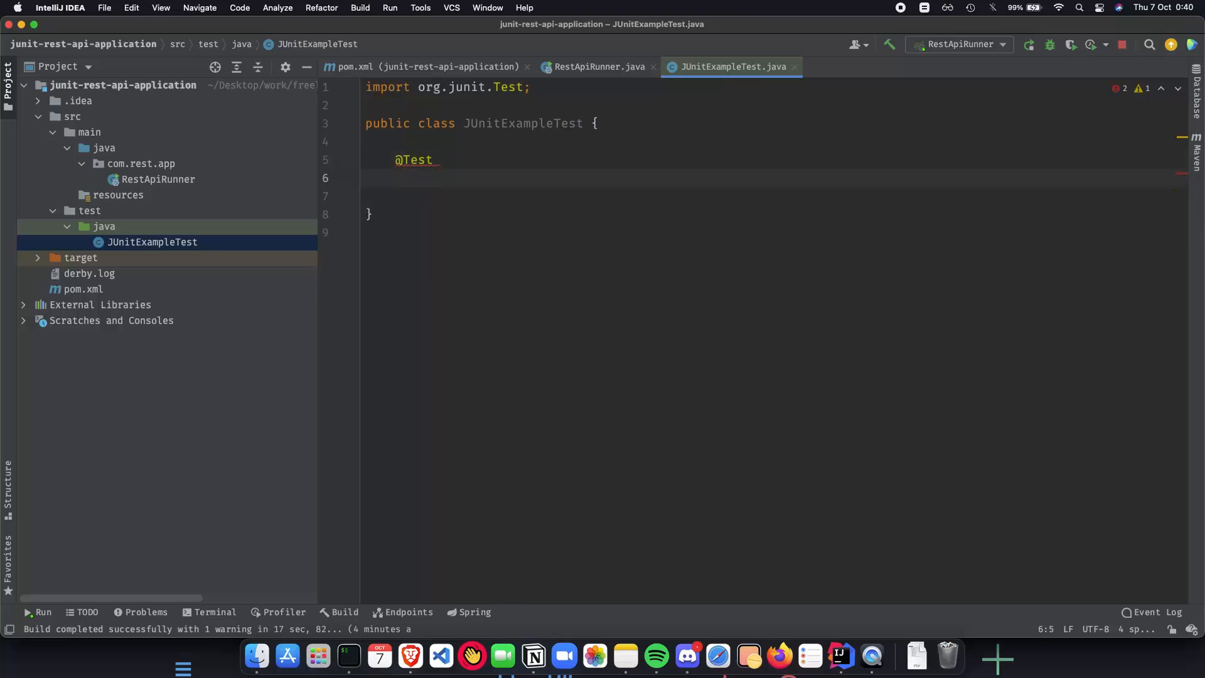
type("void")
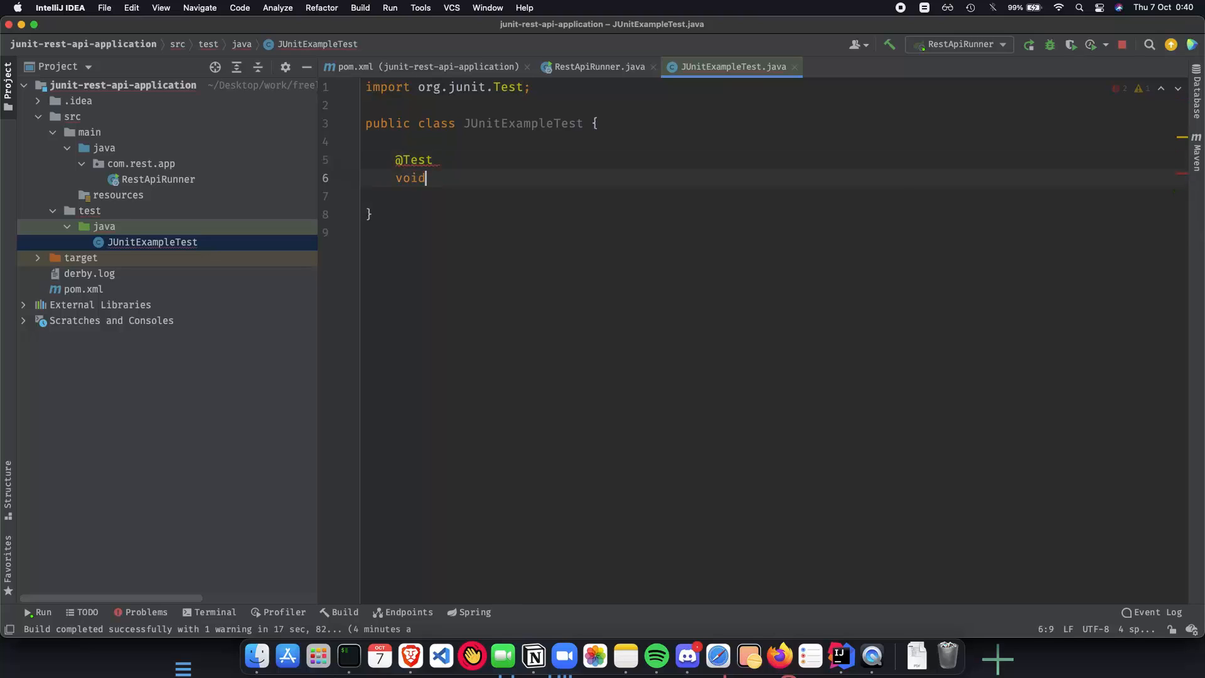
type("demo")
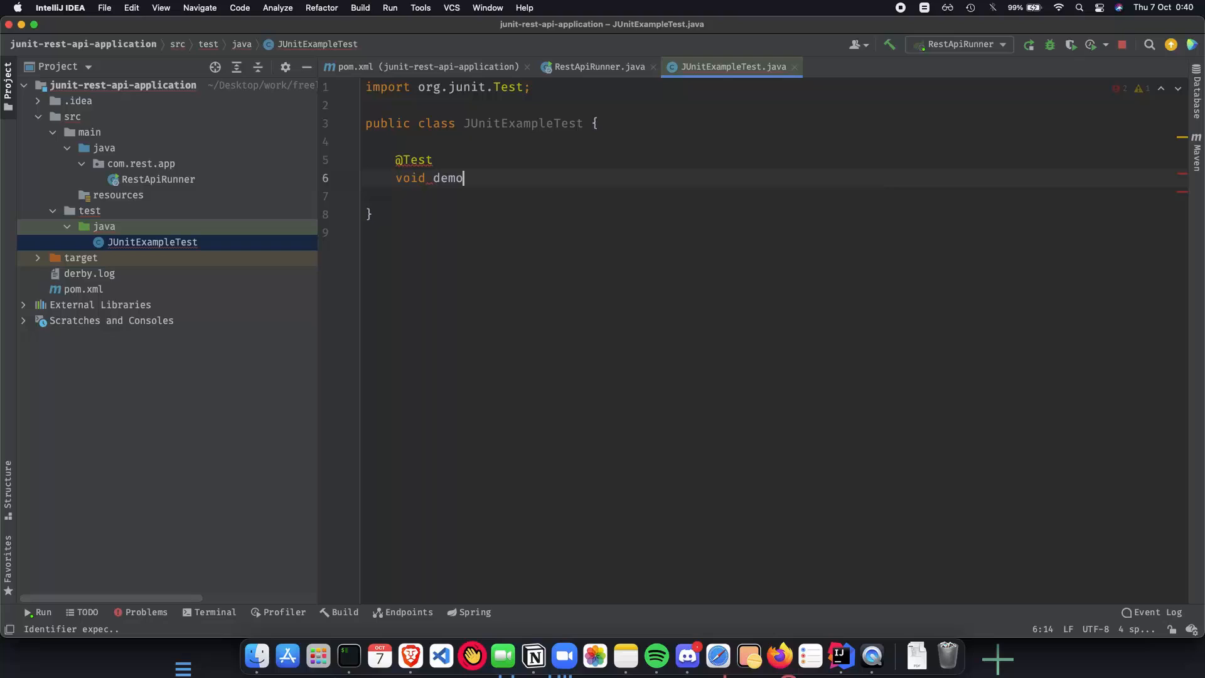
type("TestMethod() {")
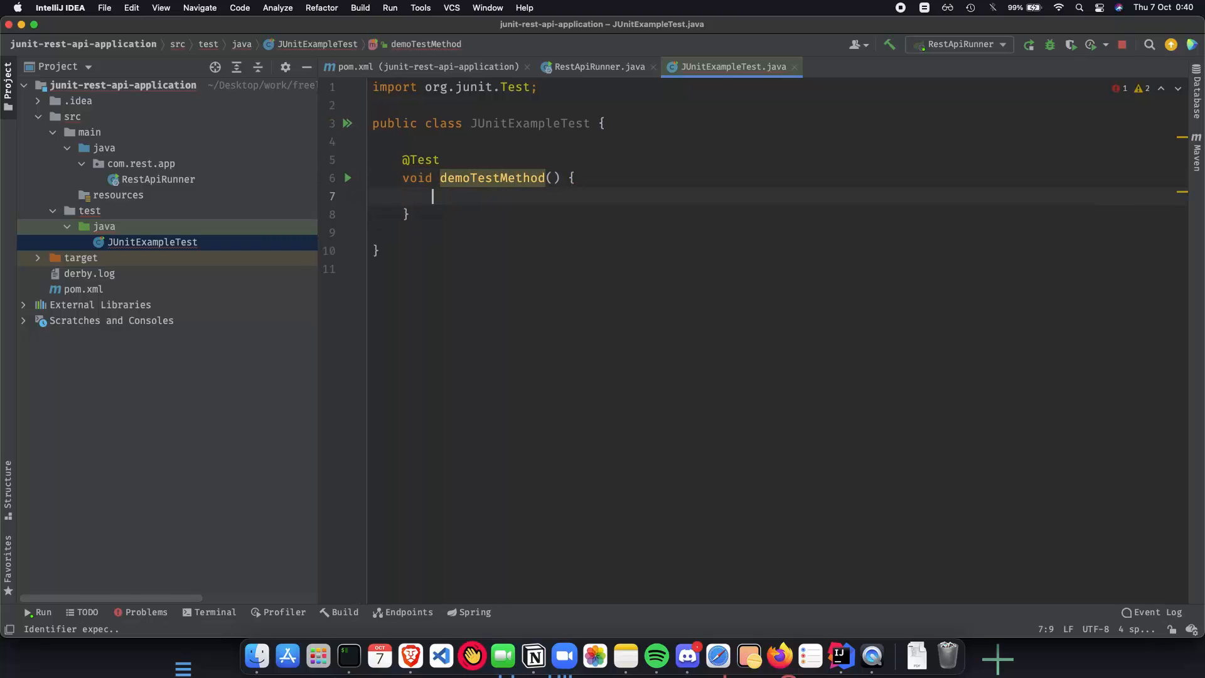
- Add assertTrue(true); to the method and import assertTrue as a static method
type("assertT")
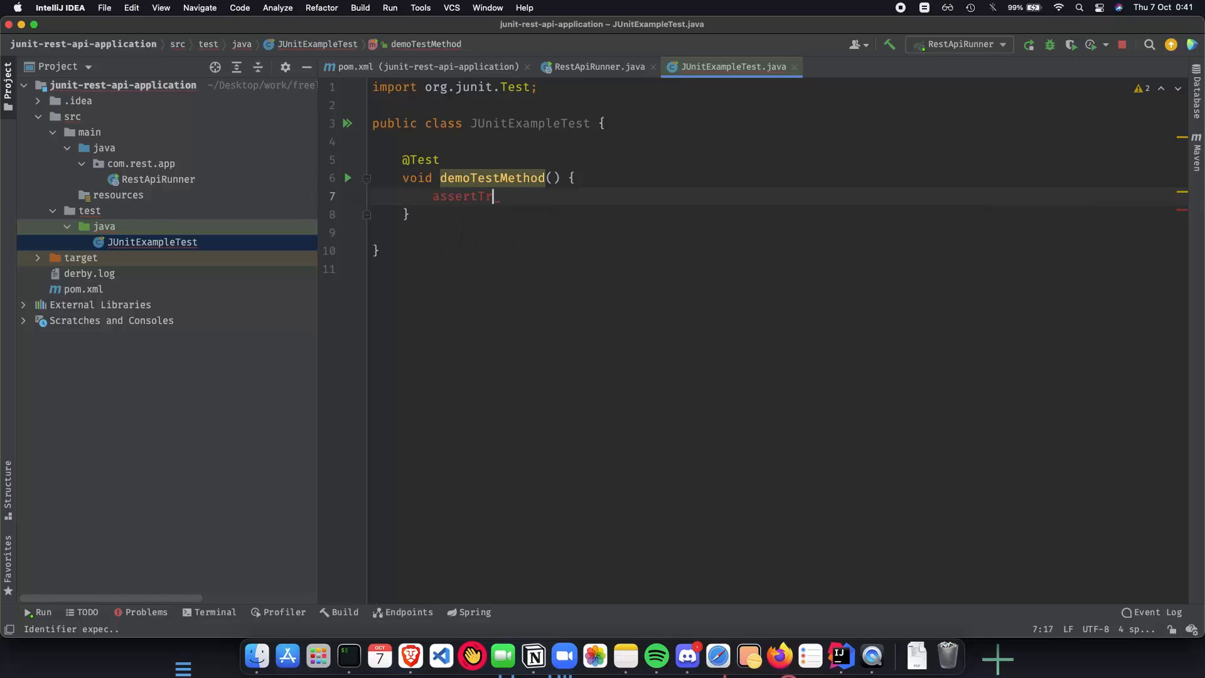
type("rue()")
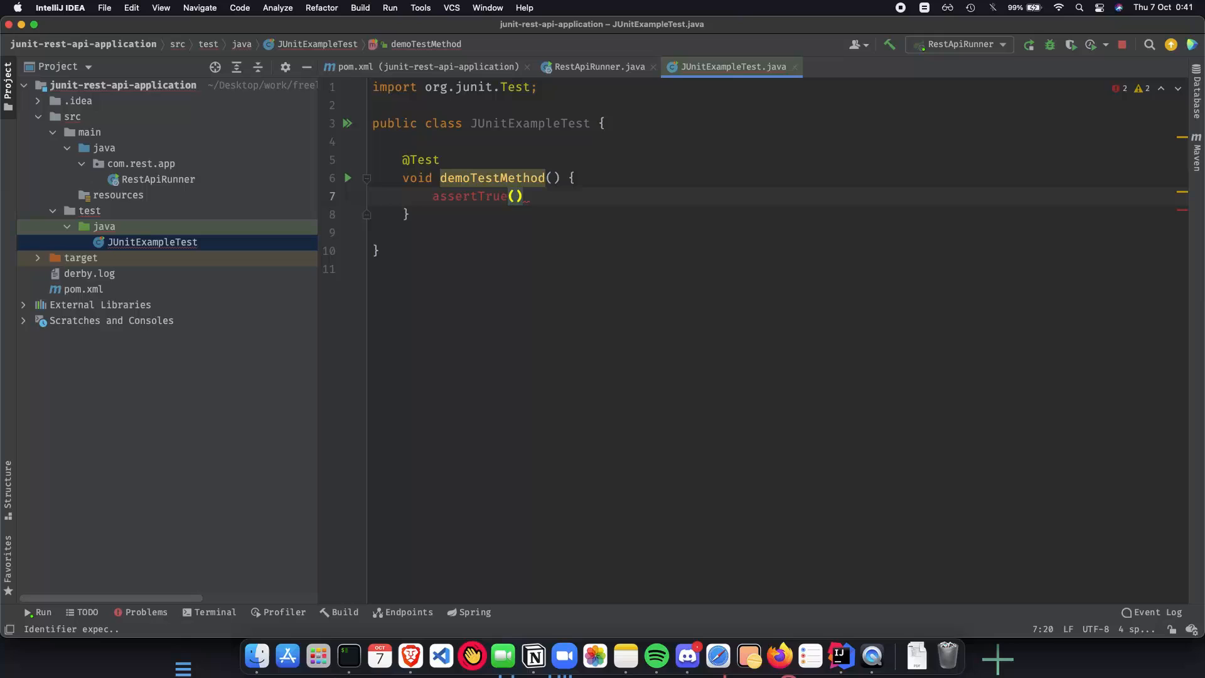
type("true;")
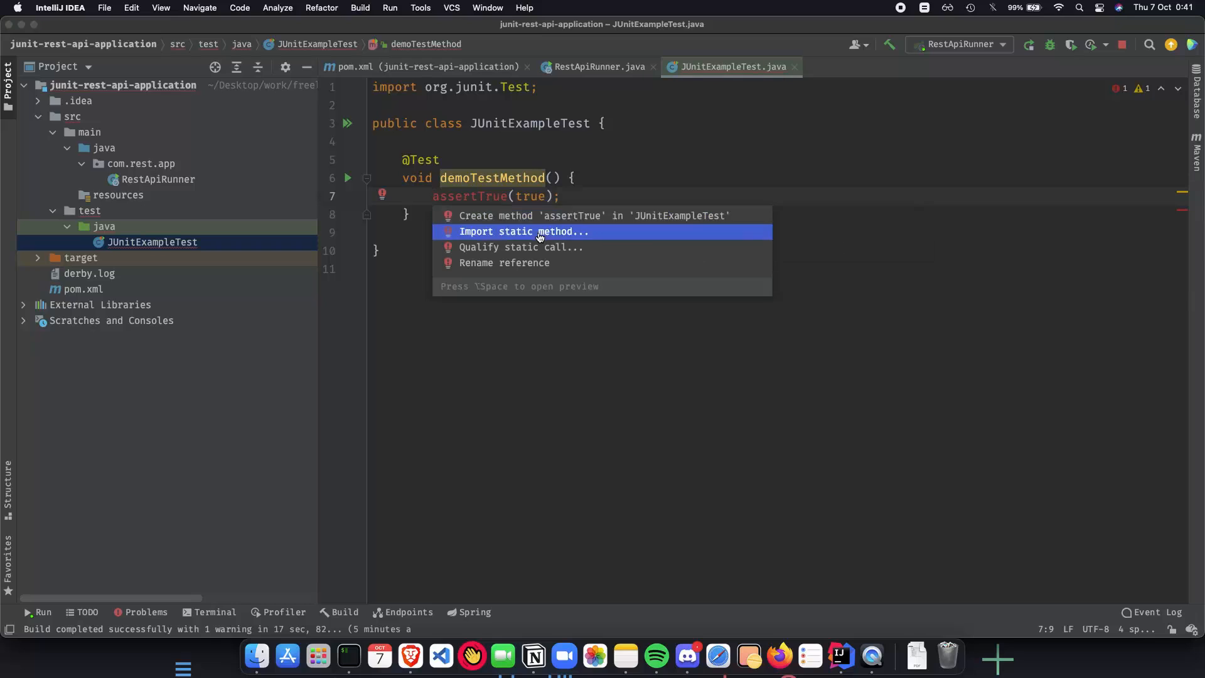
left_click(521, 231)
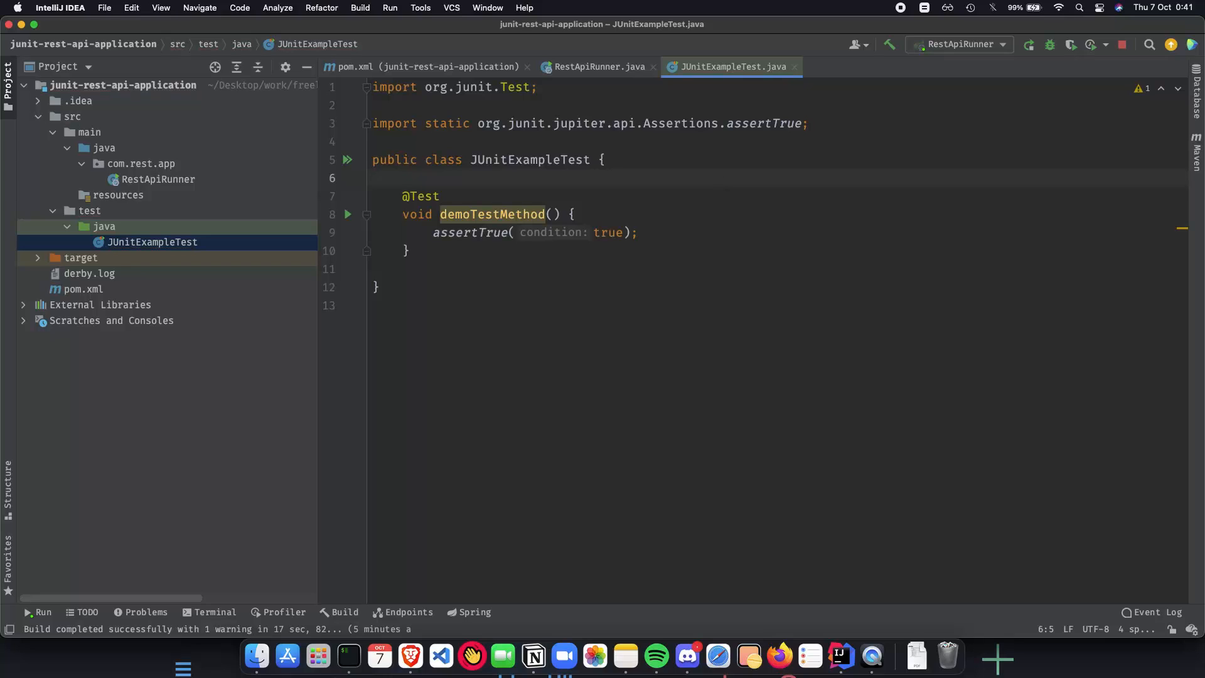
left_click(638, 232)
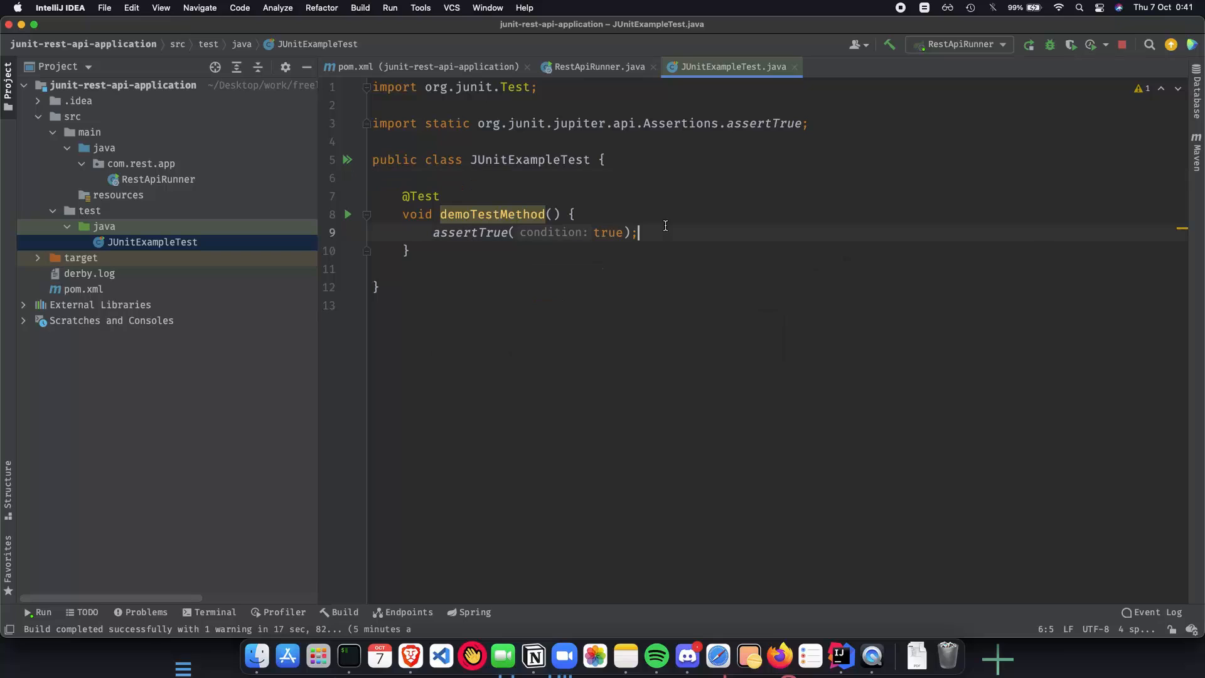
left_click(557, 192)
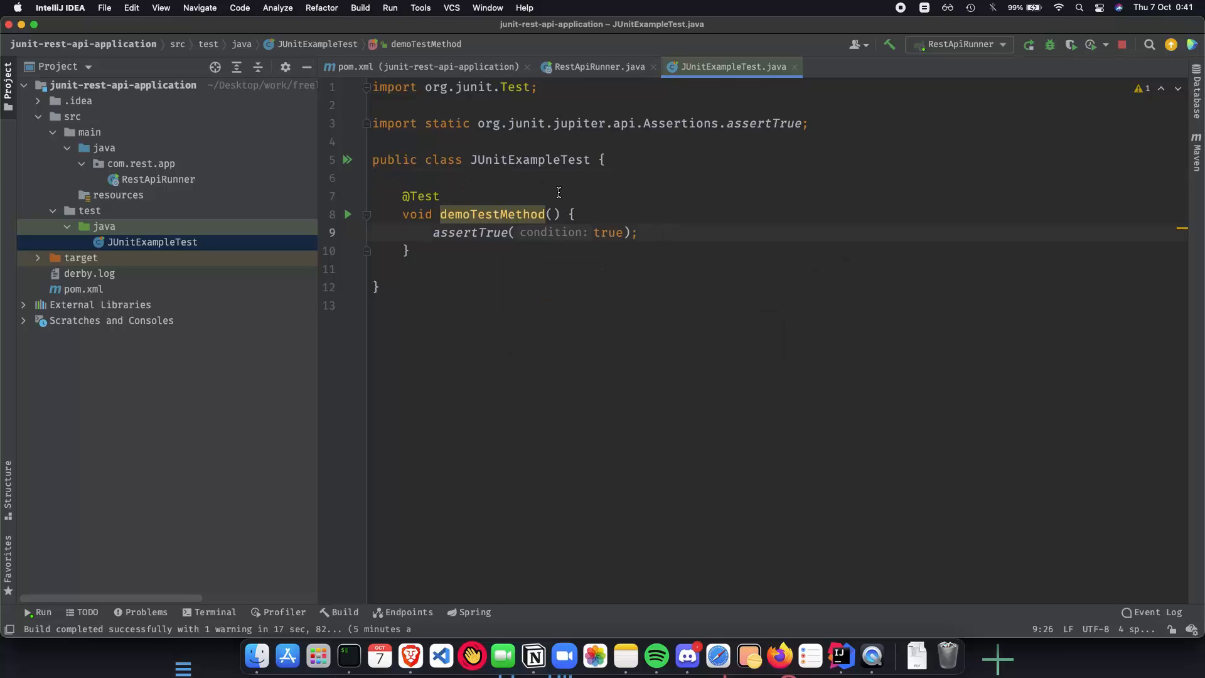
- Run JUnitExampleTest and view the initializationError saying demoTestMethod should be public
left_click(347, 160)
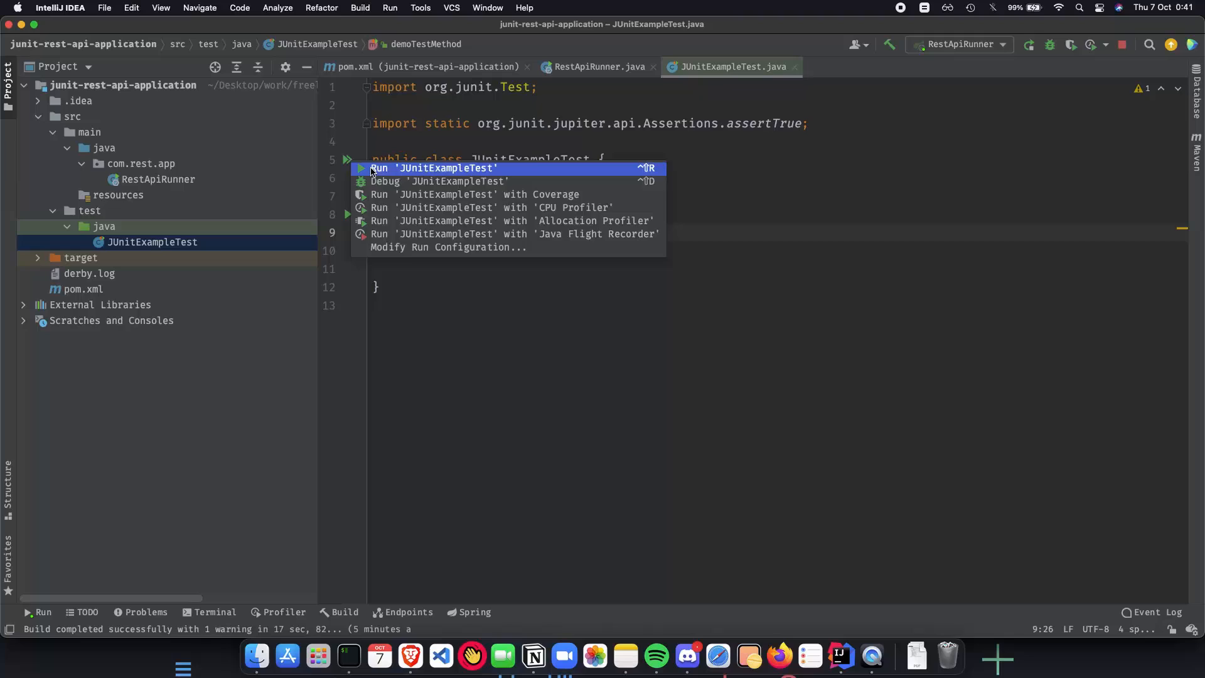
left_click(443, 167)
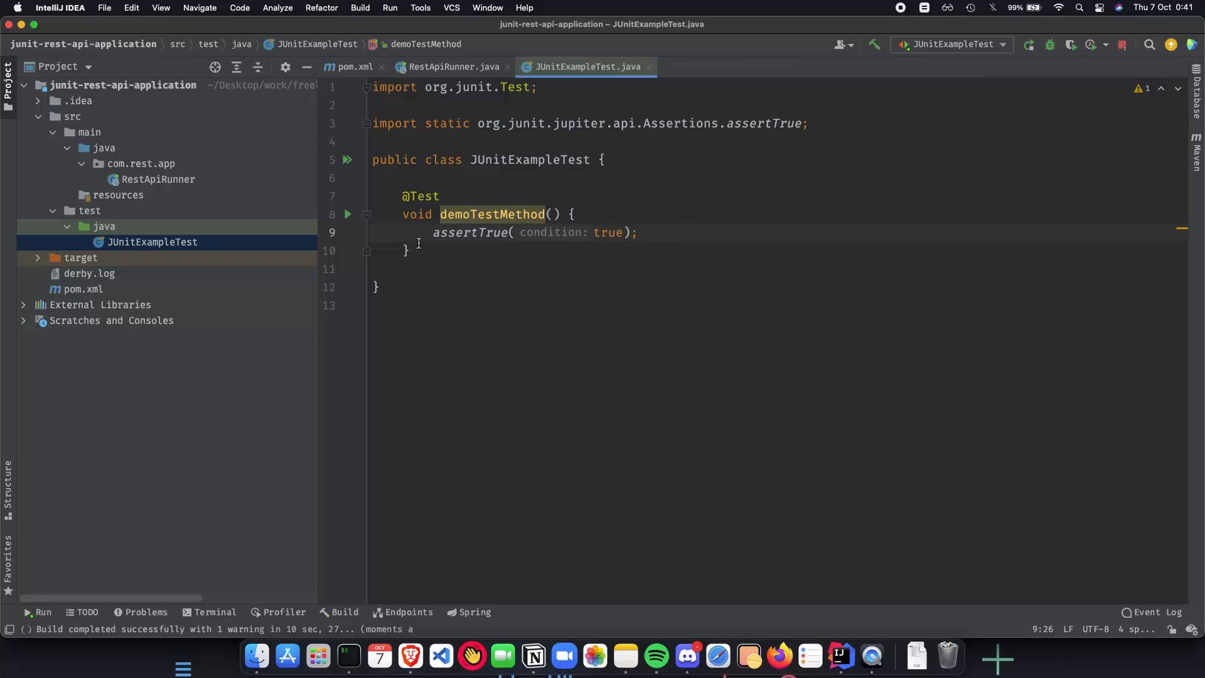
mouse_move(616, 231)
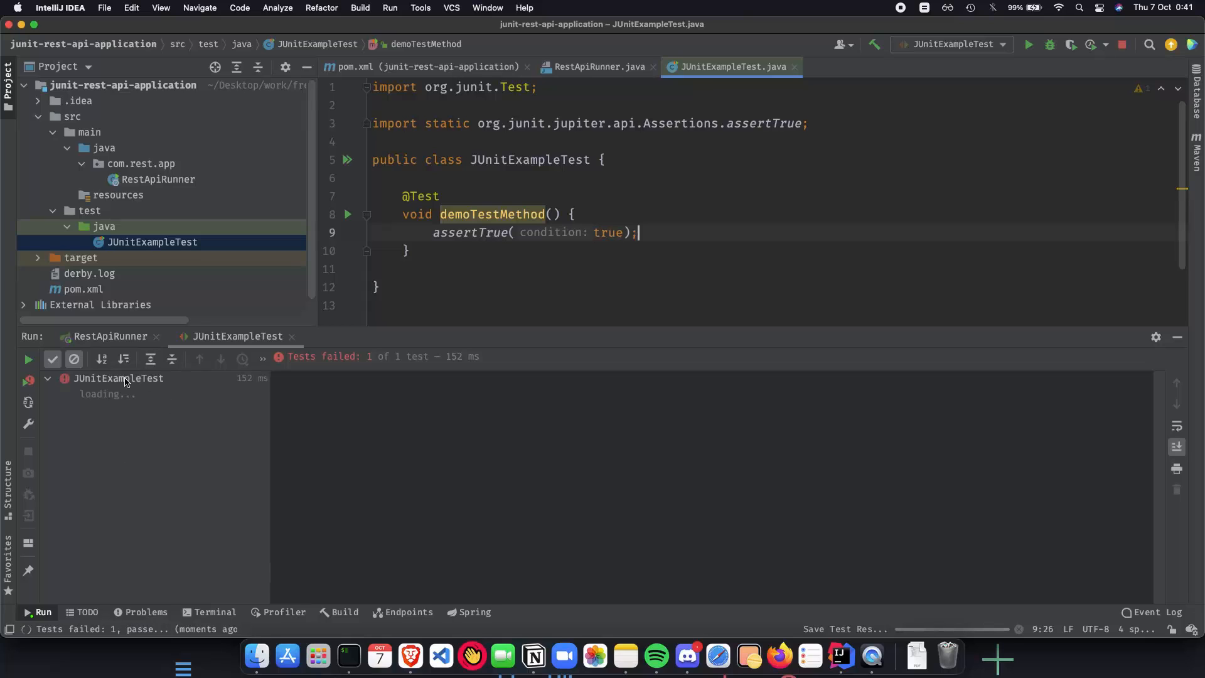
left_click(118, 378)
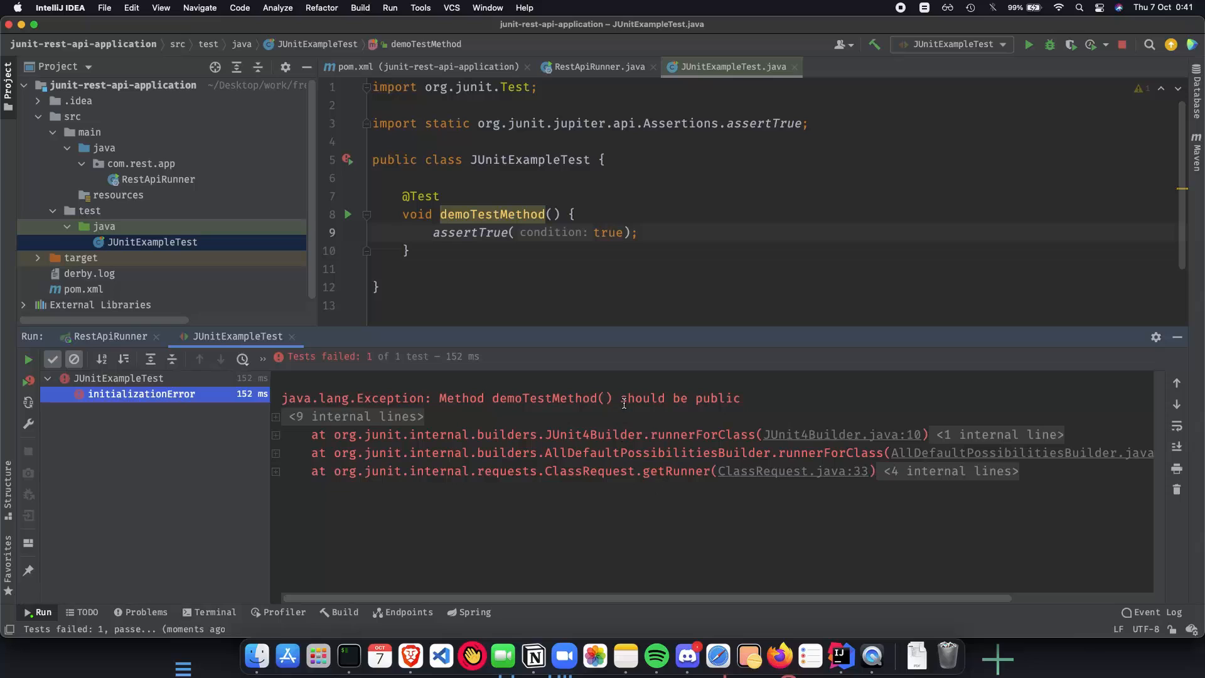
mouse_move(482, 243)
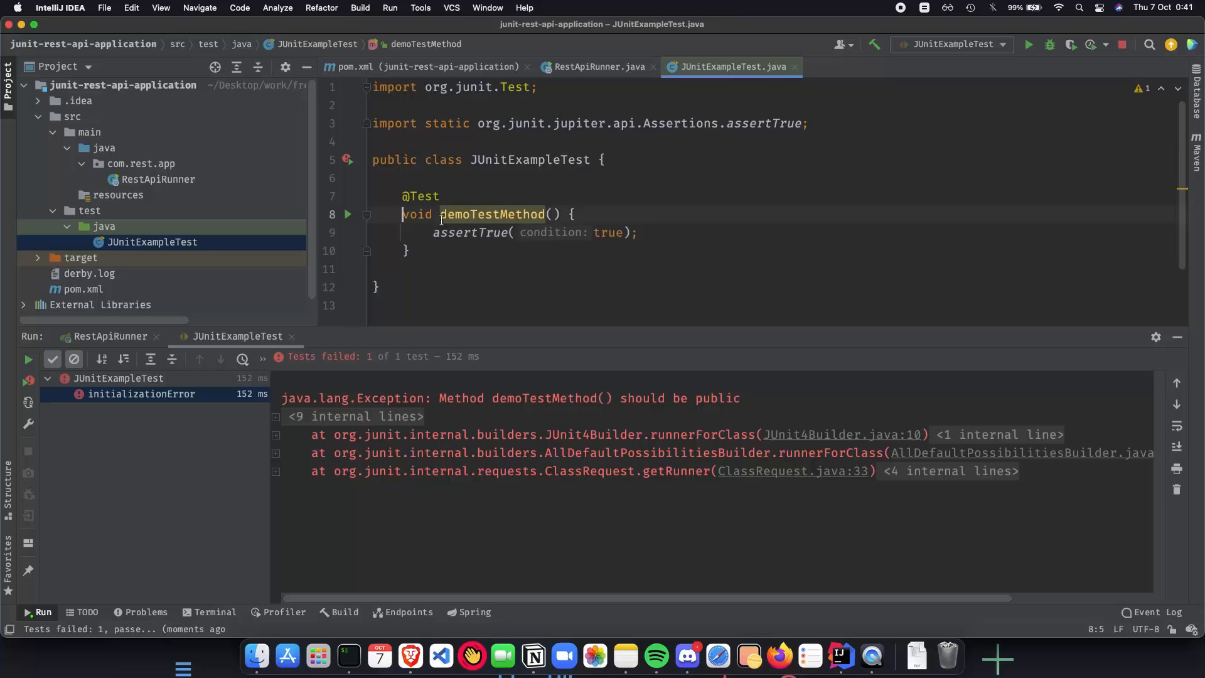
- Declare demoTestMethod as public
type("public")
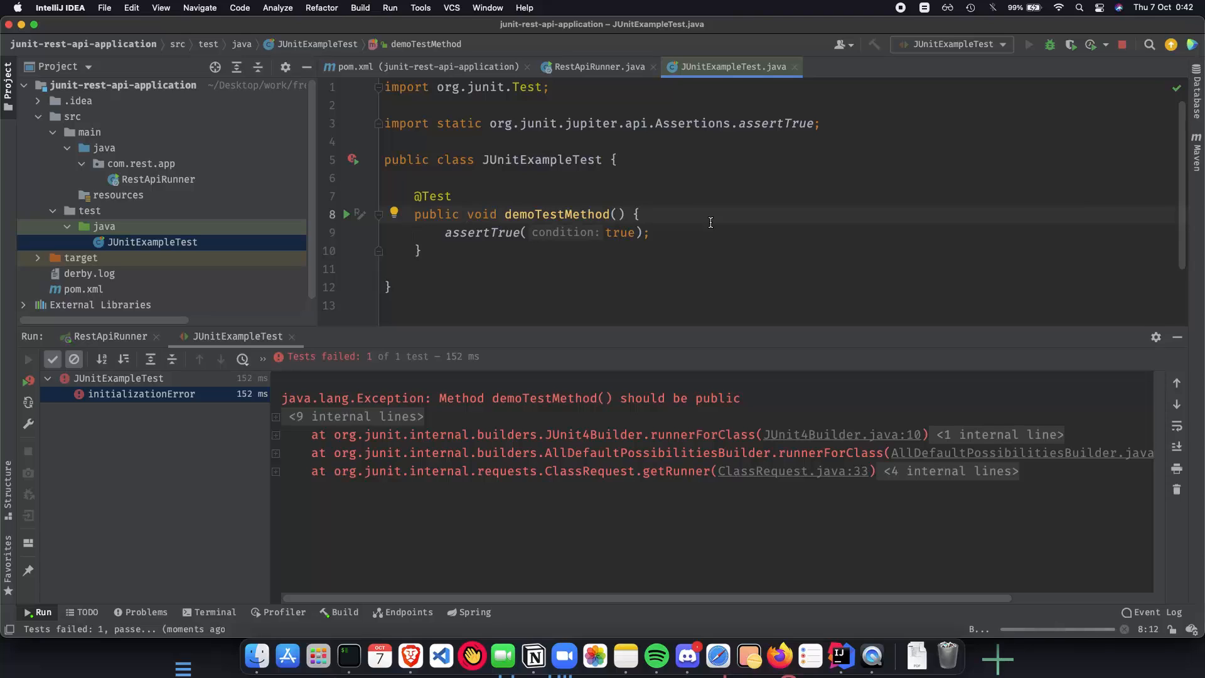
mouse_move(396, 225)
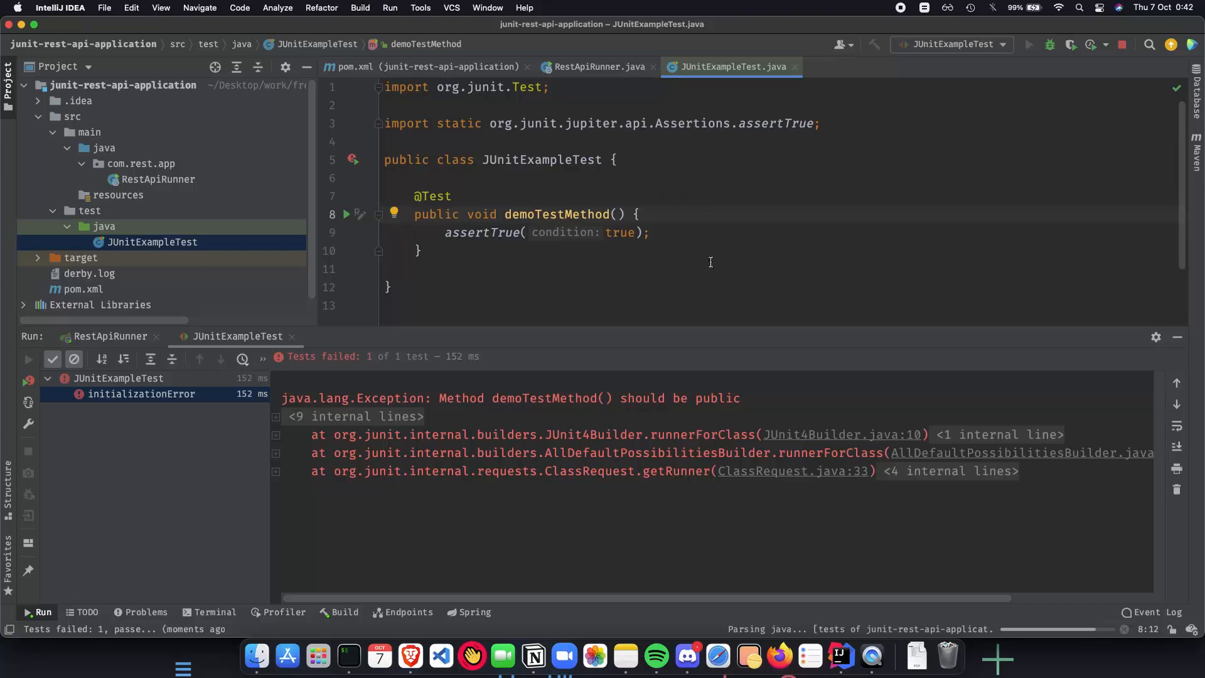
mouse_move(786, 270)
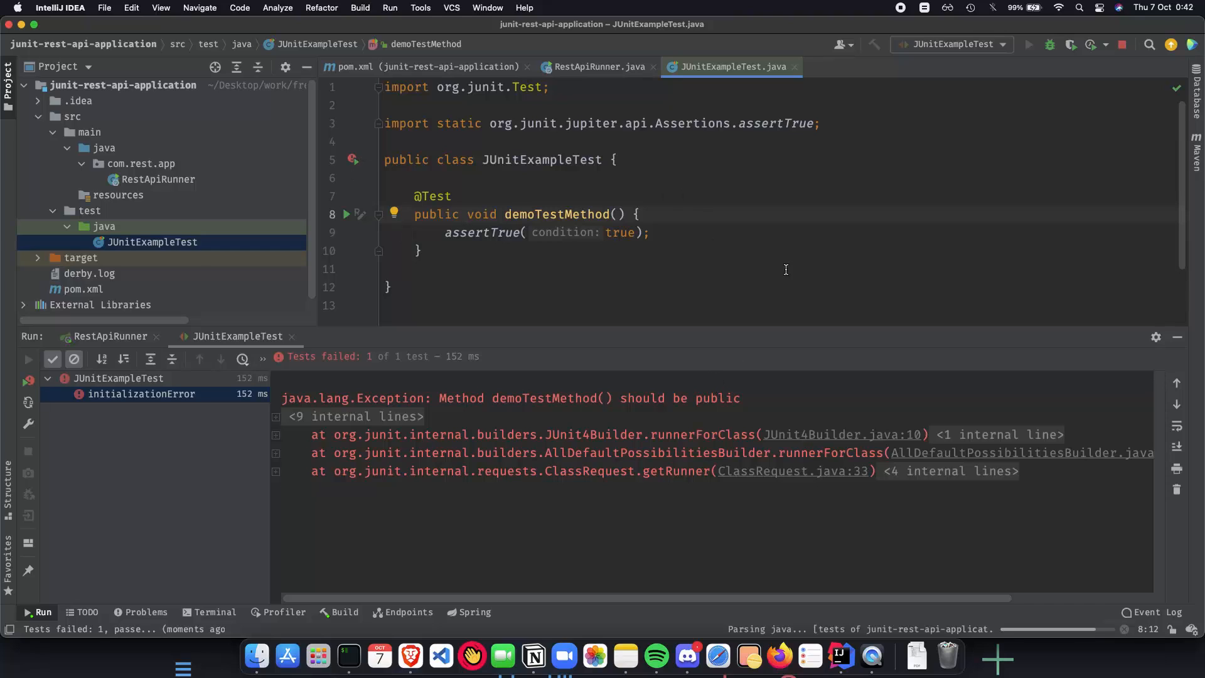
- Rerun JUnitExampleTest and check demoTestMethod passes with exit code 0
left_click(29, 359)
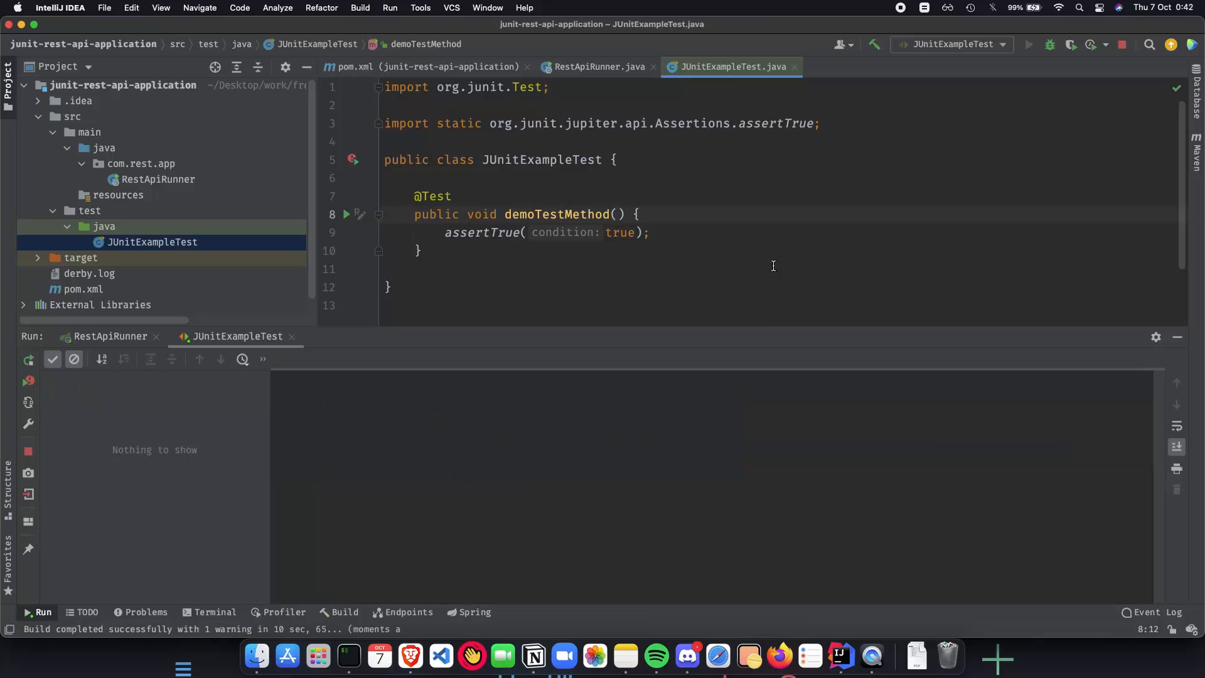
left_click(345, 213)
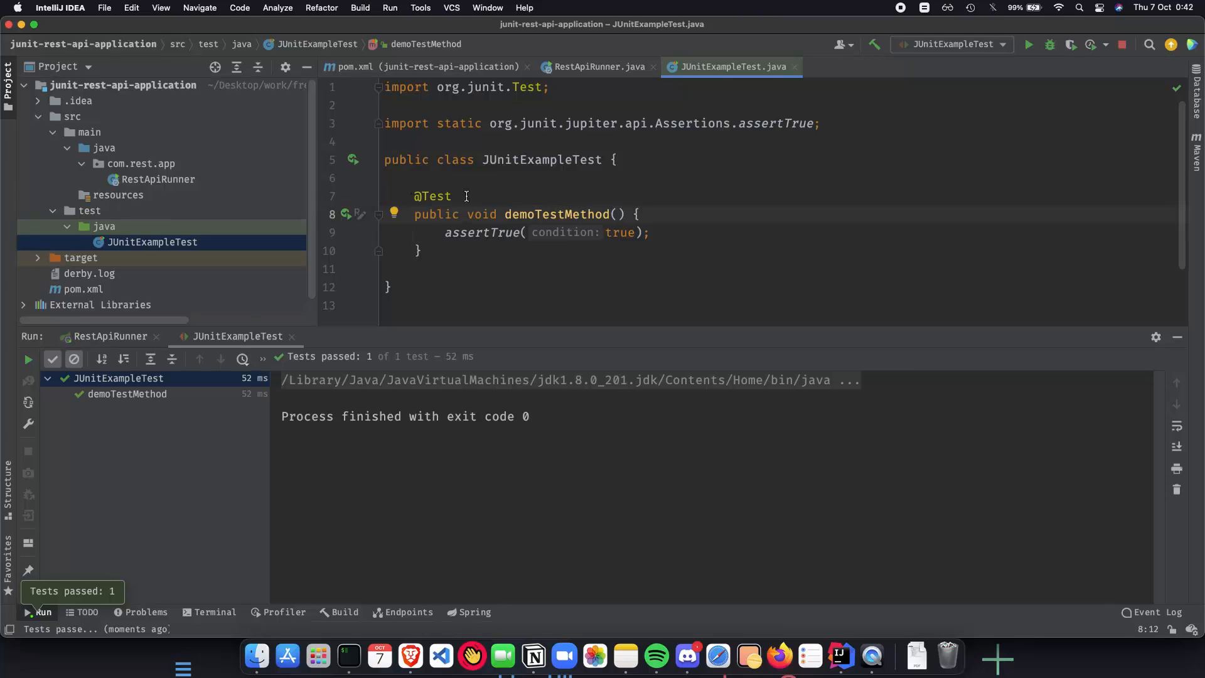
left_click(129, 393)
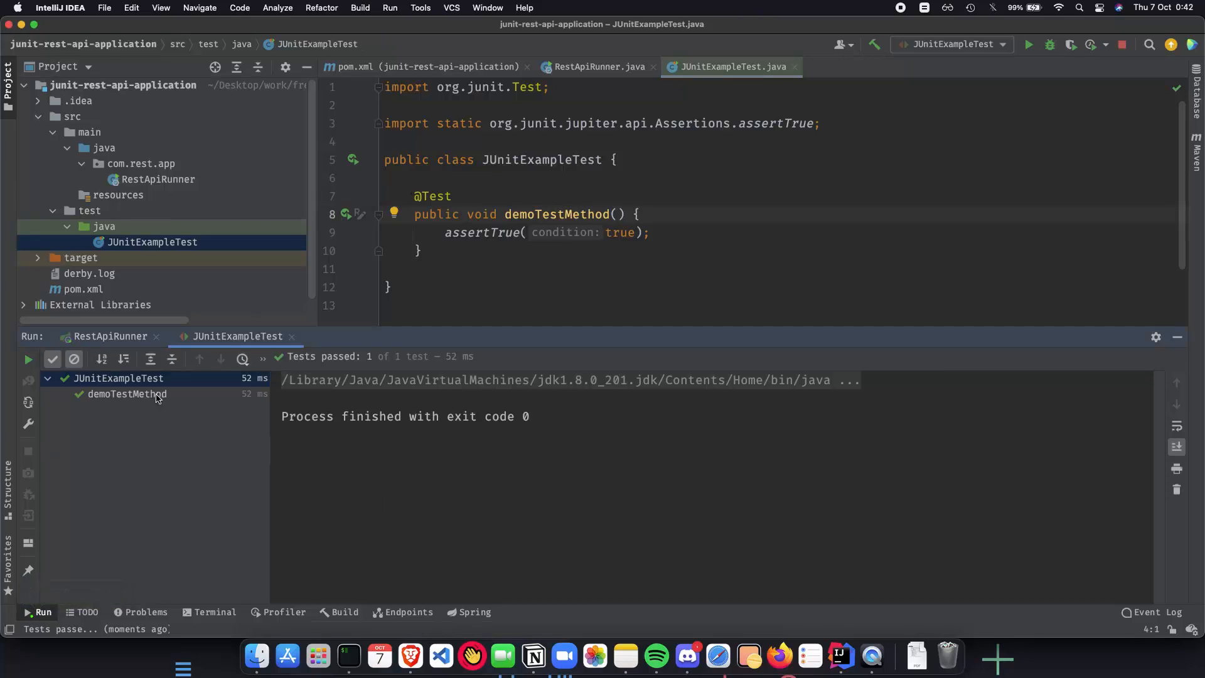
left_click(128, 393)
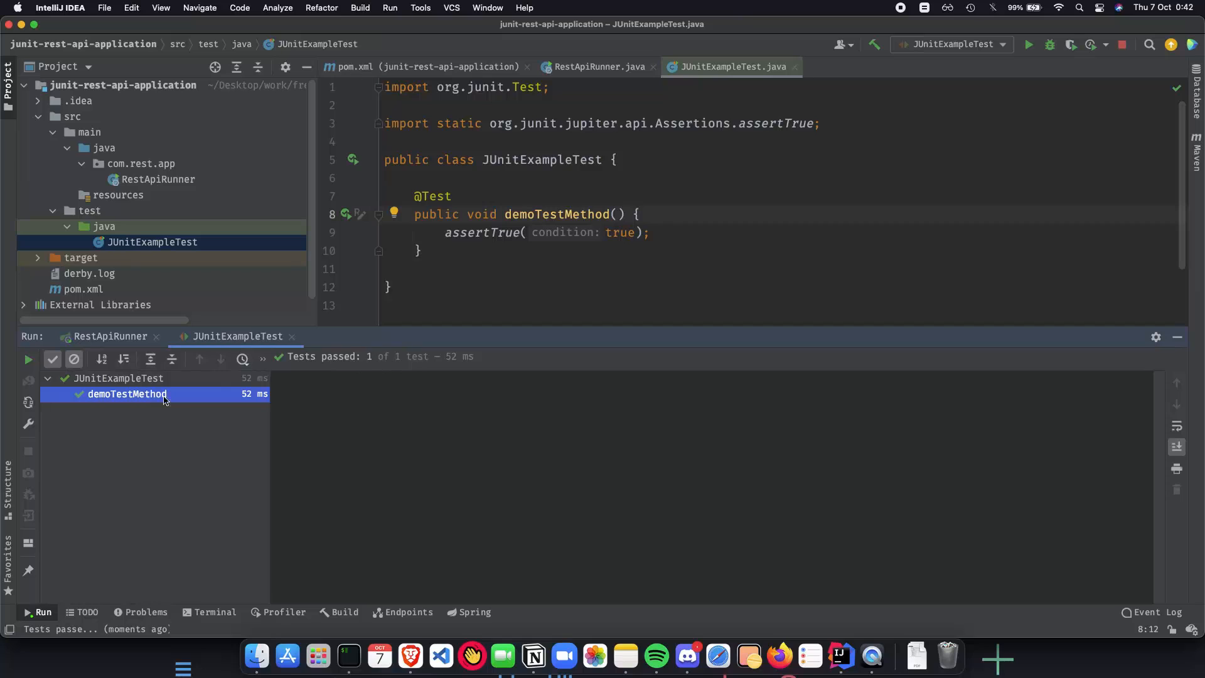
left_click(118, 378)
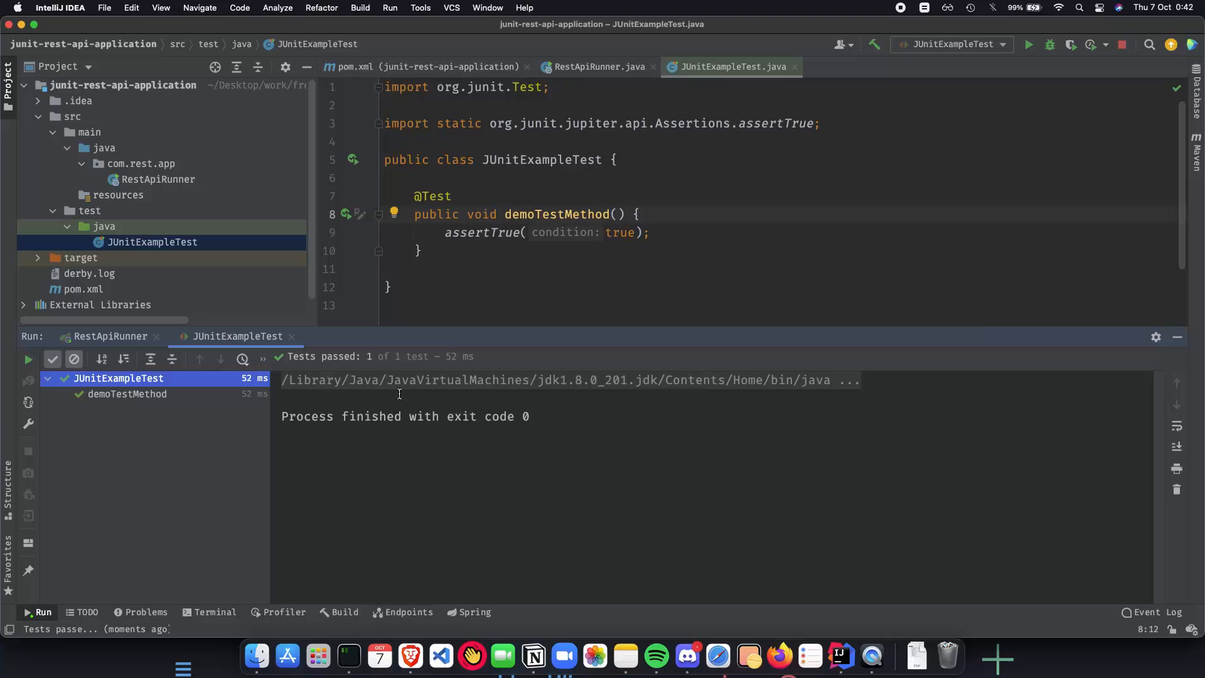
mouse_move(1016, 393)
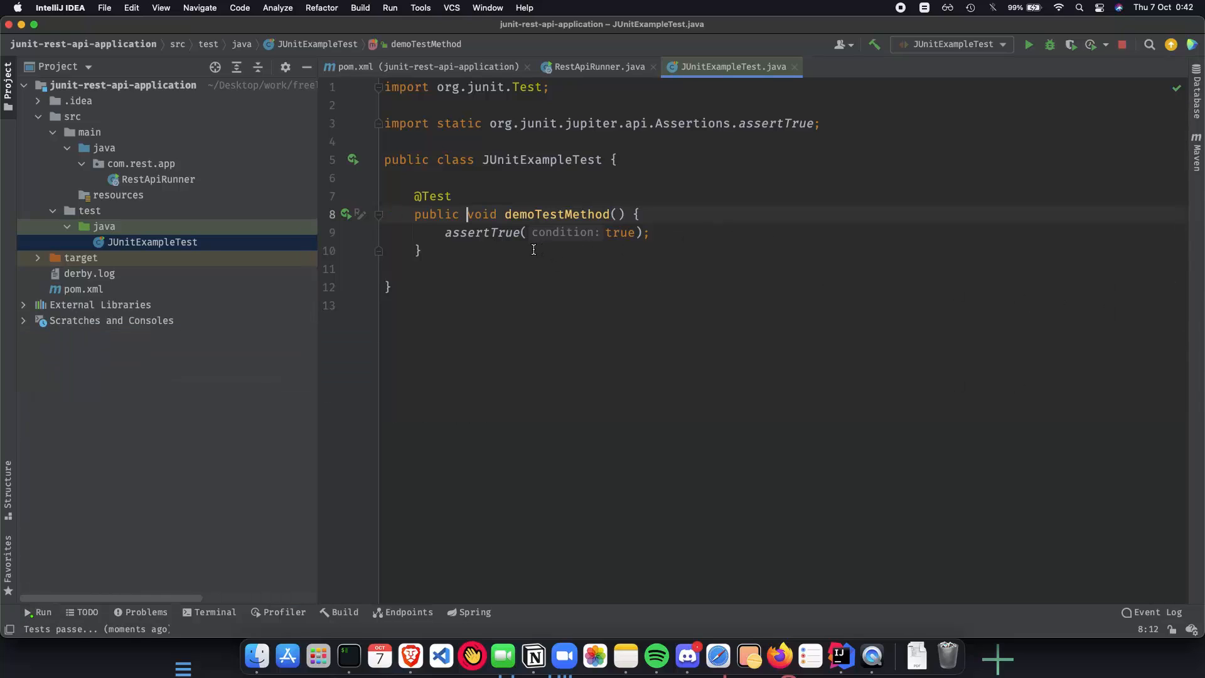
- Create a new Calculator class in the com.rest.app package
left_click_drag(467, 214, 489, 258)
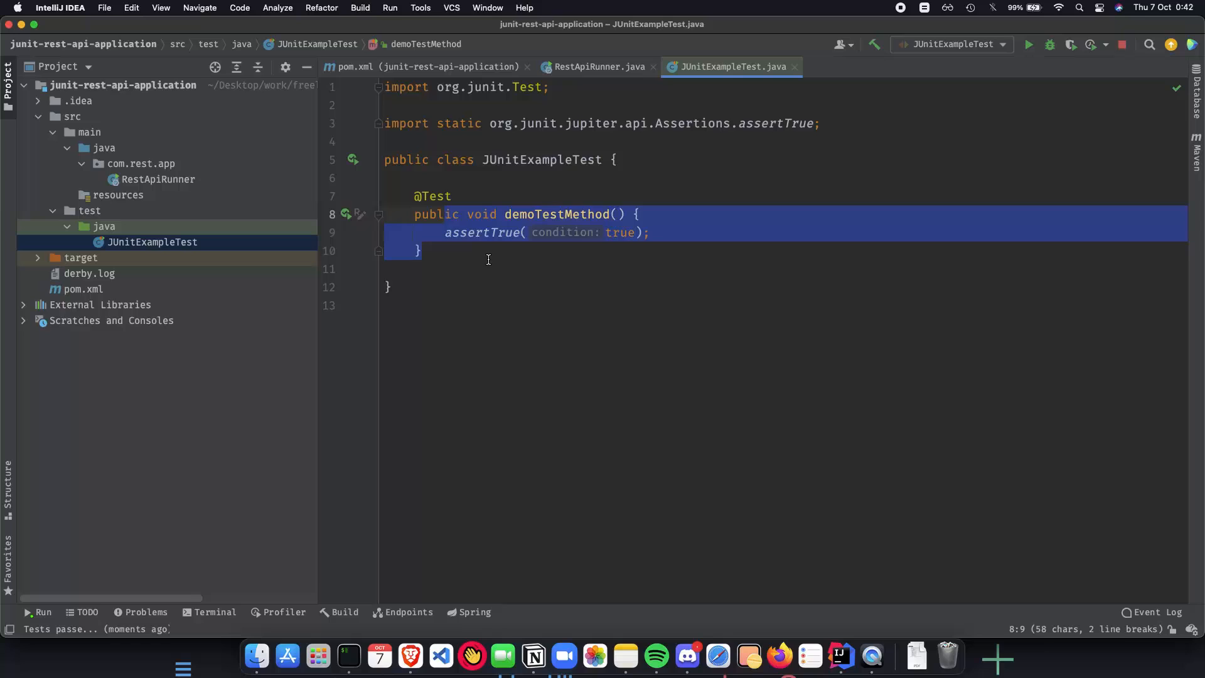
left_click(140, 163)
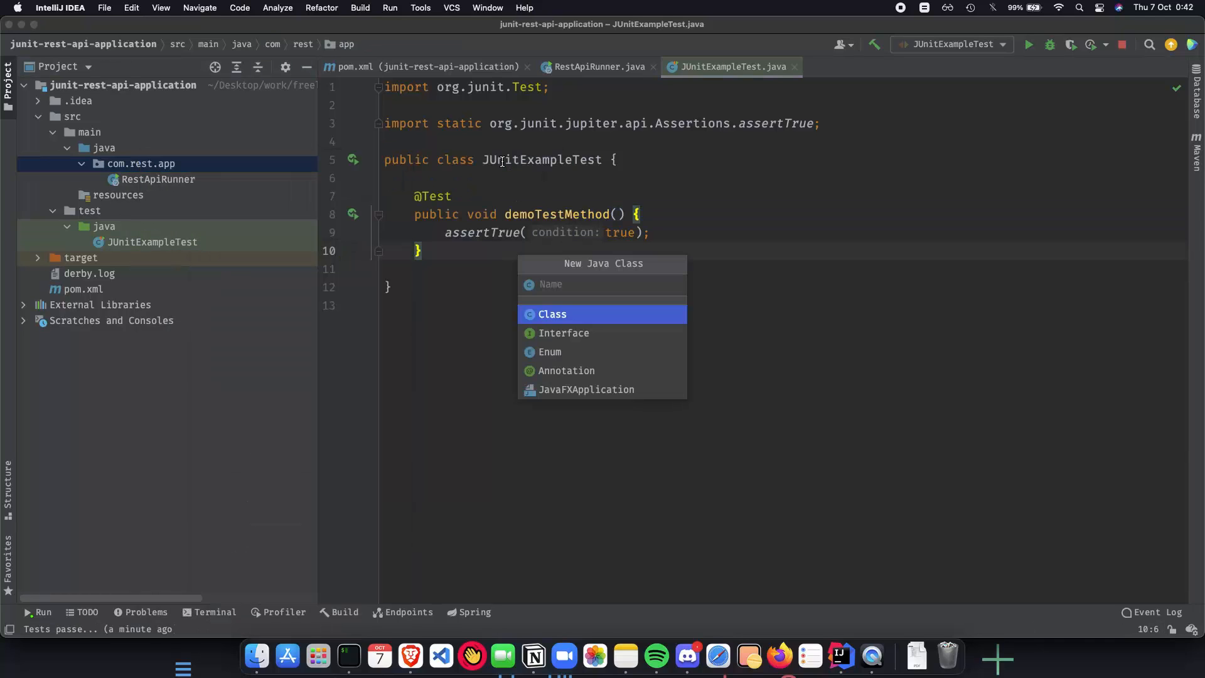
type("Ca")
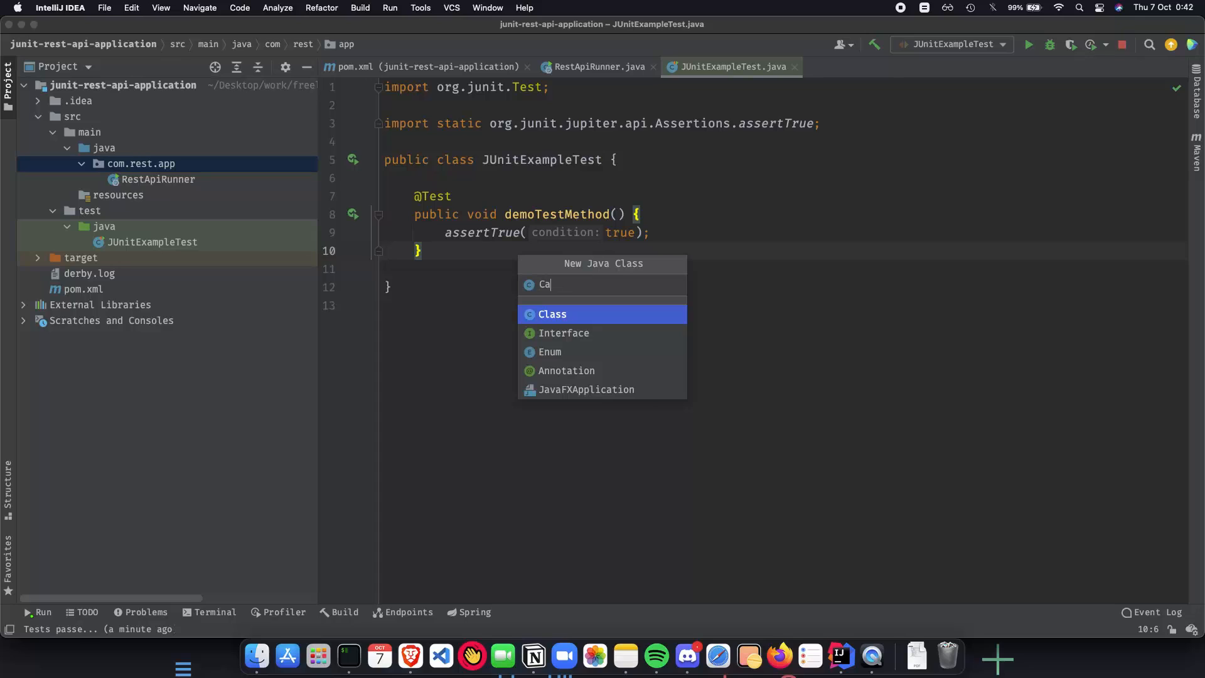
key("Escape")
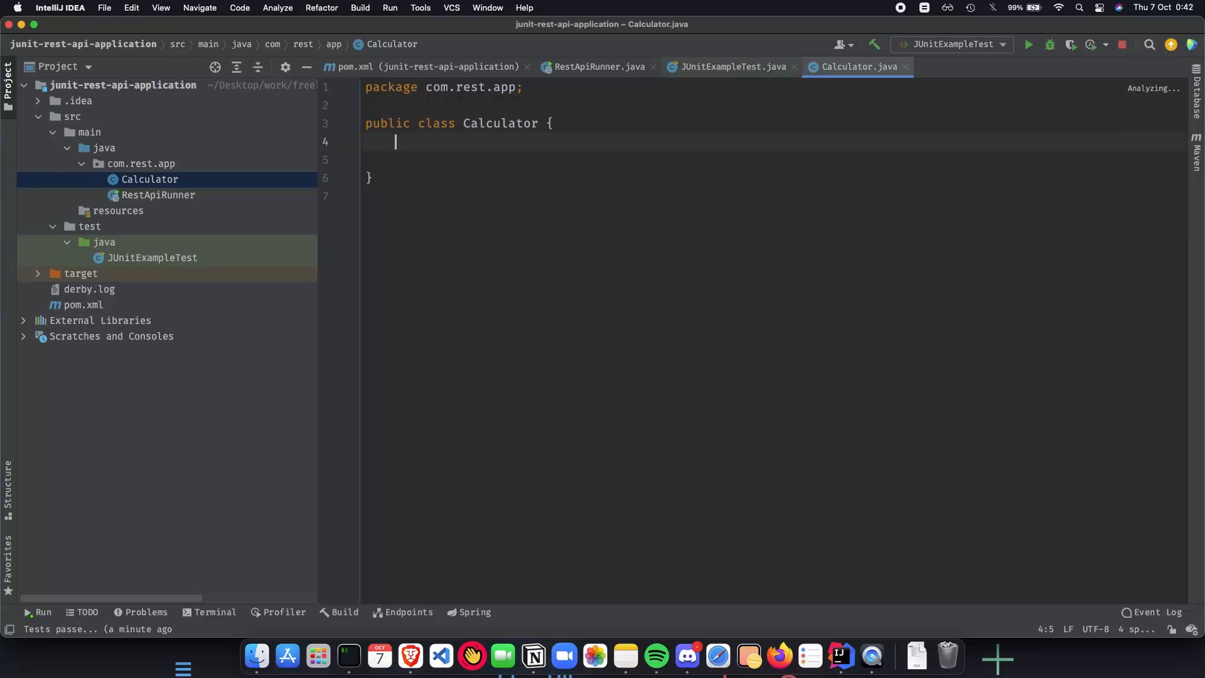
- Write a public int multiply(int a, int b) method returning a * b
type("public")
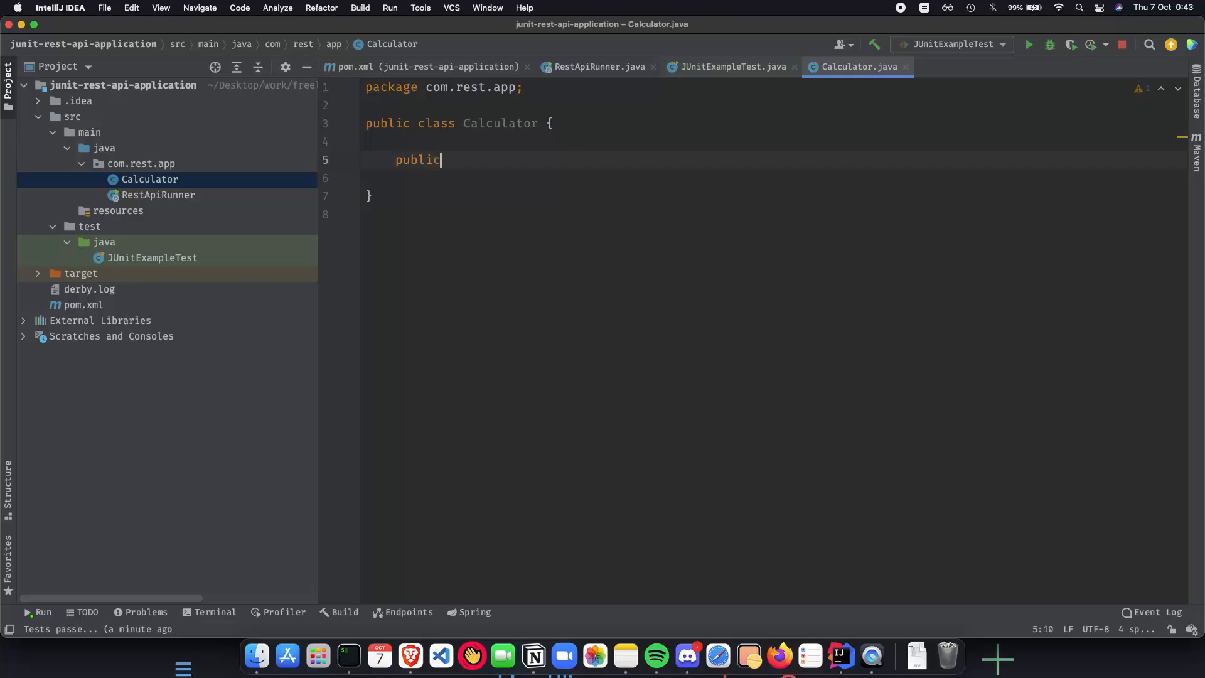
type("int_my")
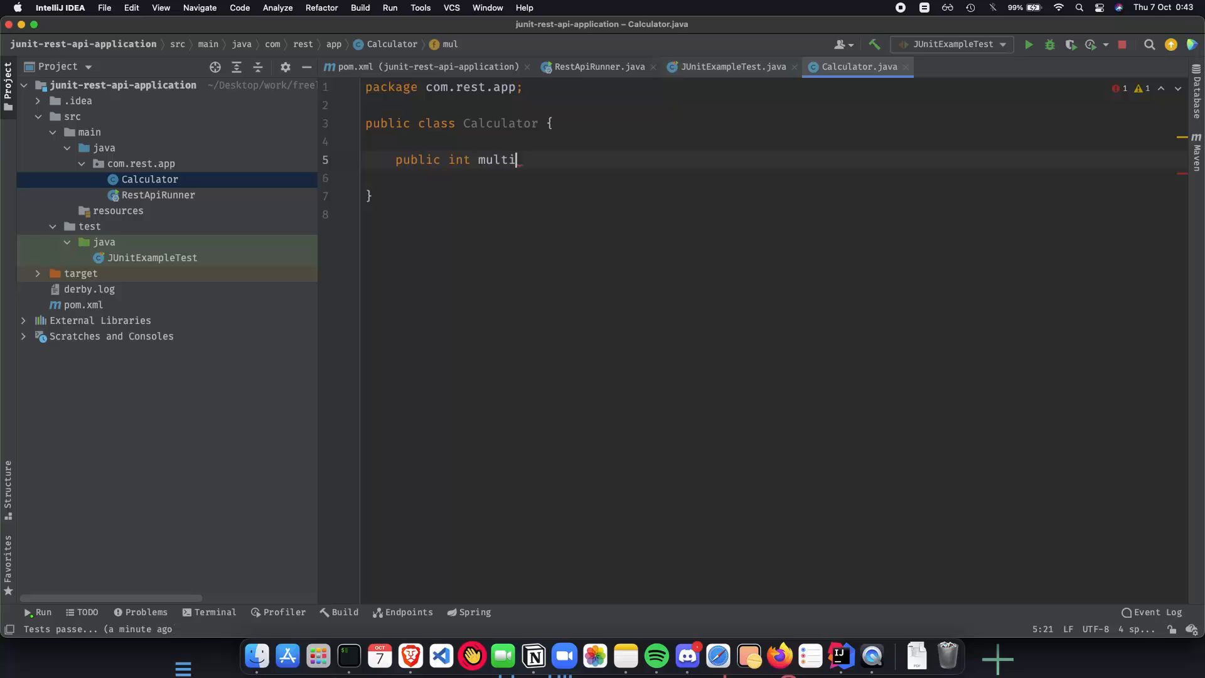
type("ply(int a,")
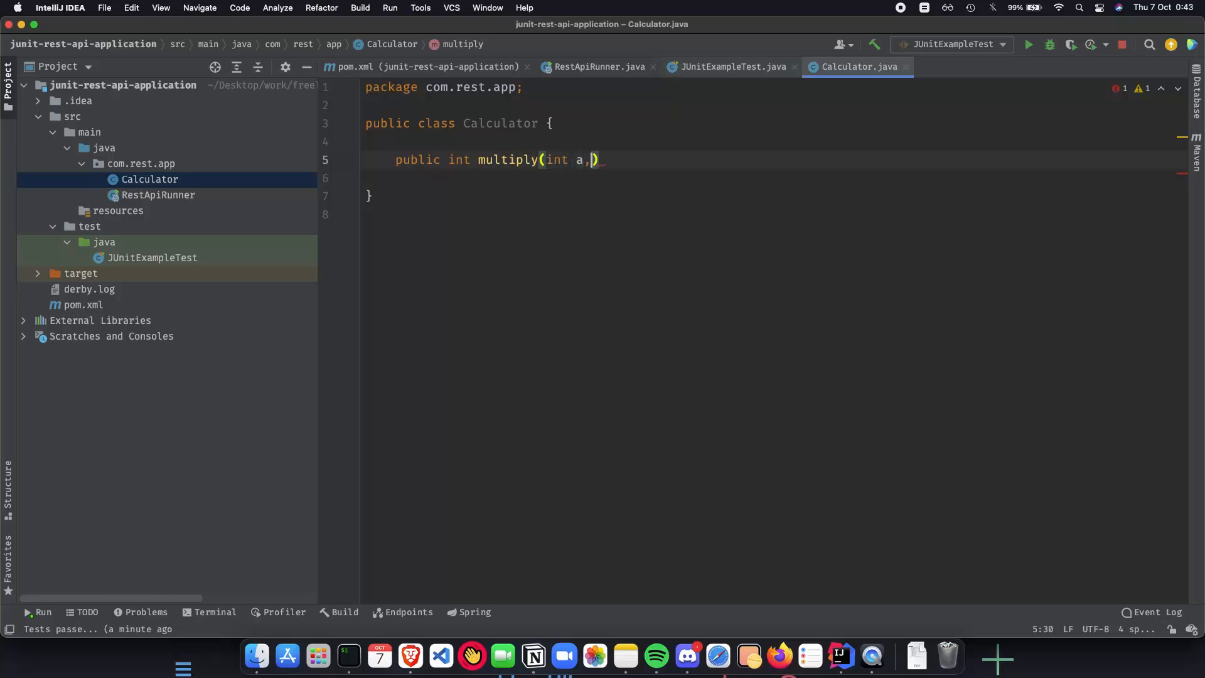
type("int b")
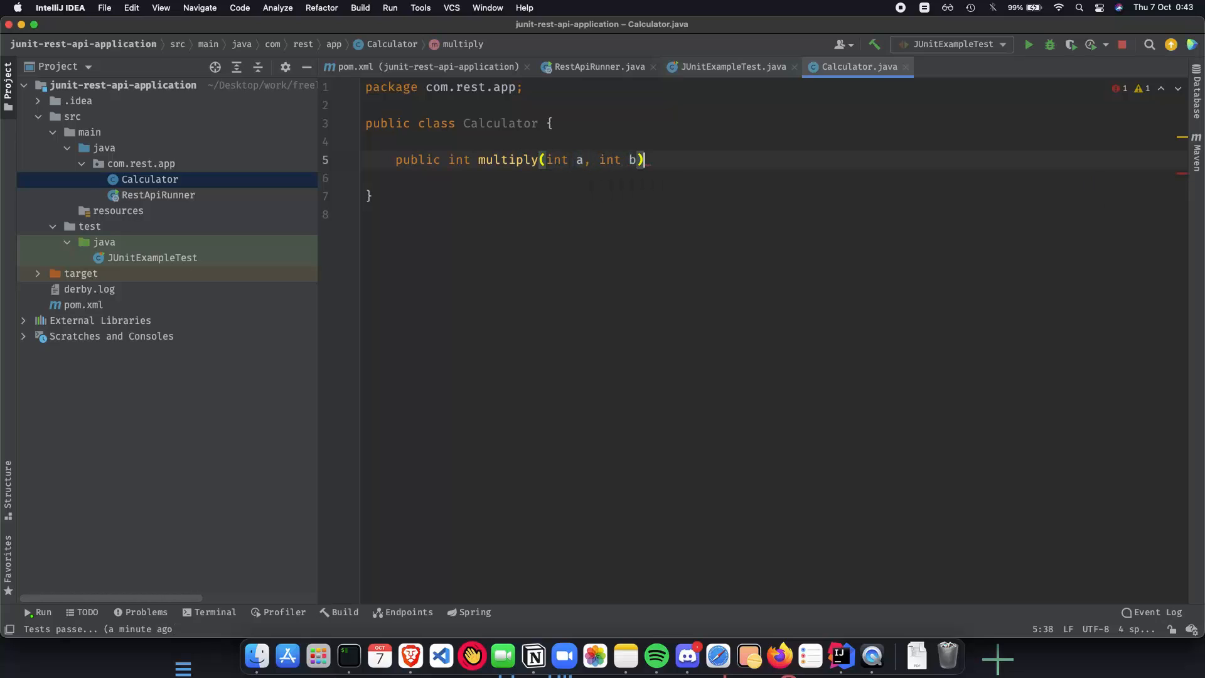
type("{")
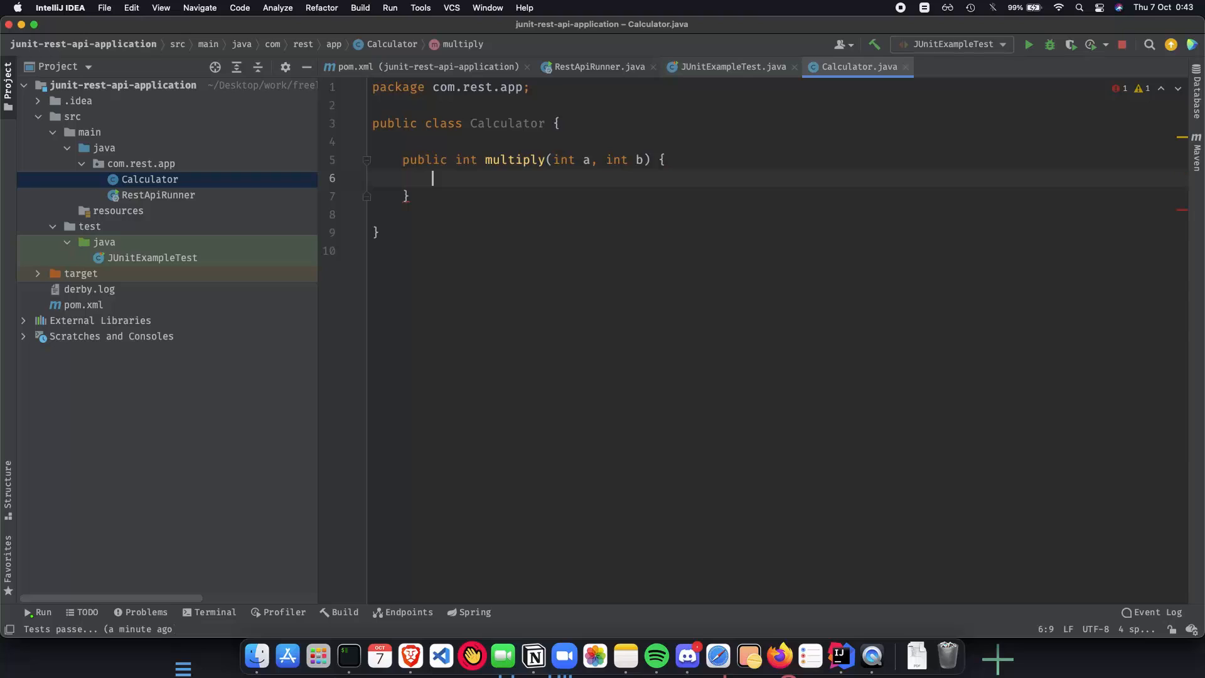
type("return a *")
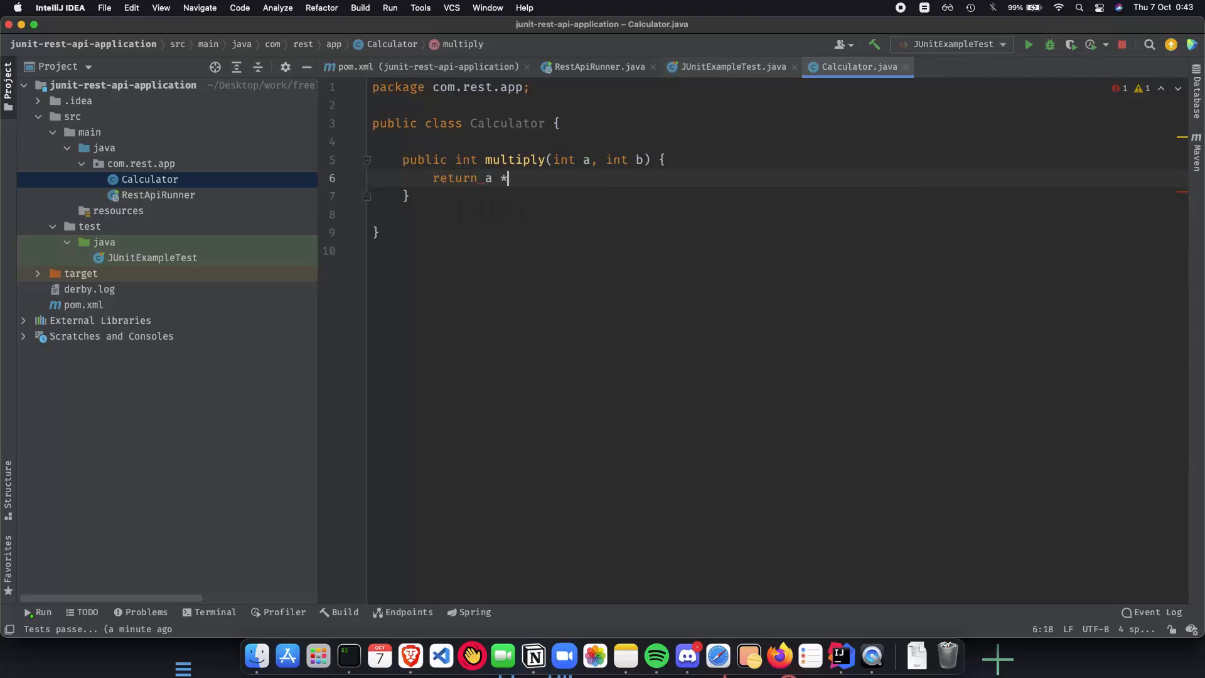
type("b;")
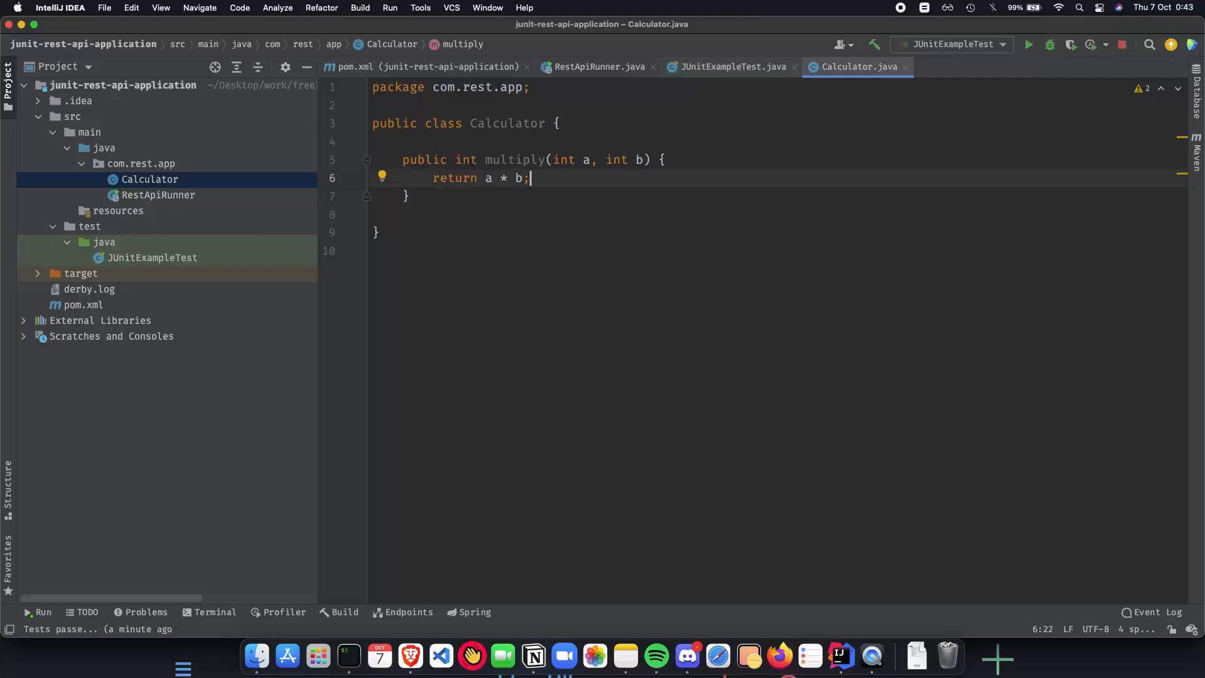
mouse_move(983, 322)
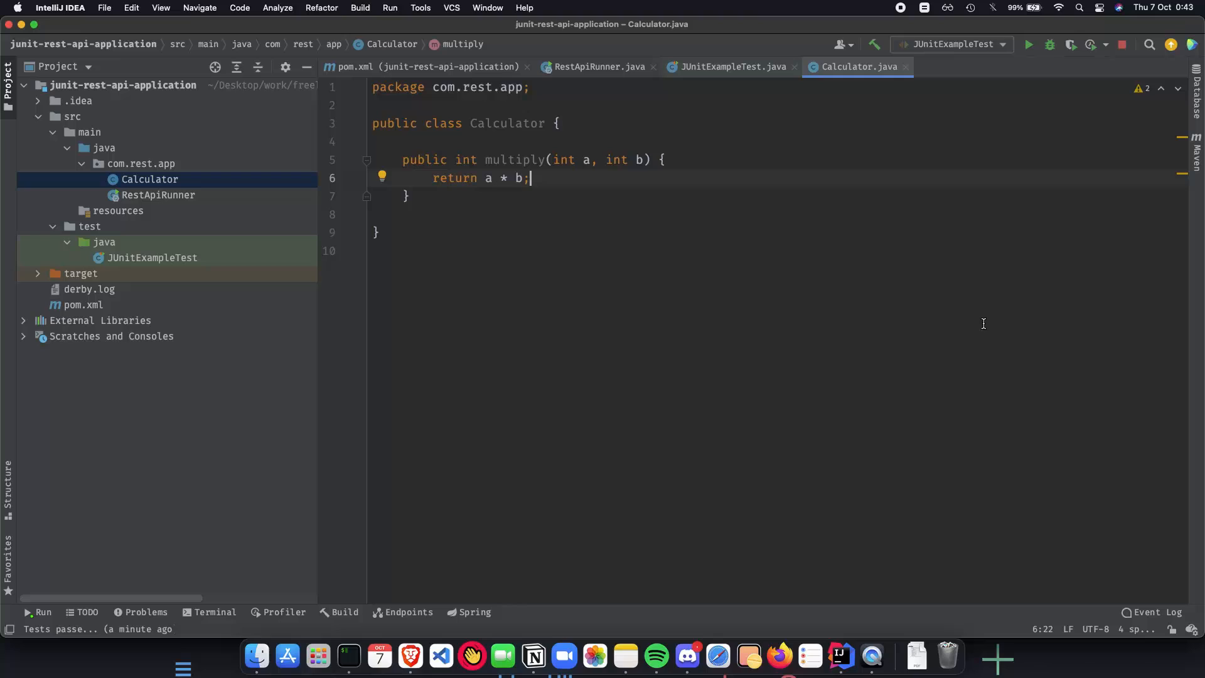
- Reopen the JUnitExampleTest file in the editor
left_click(152, 257)
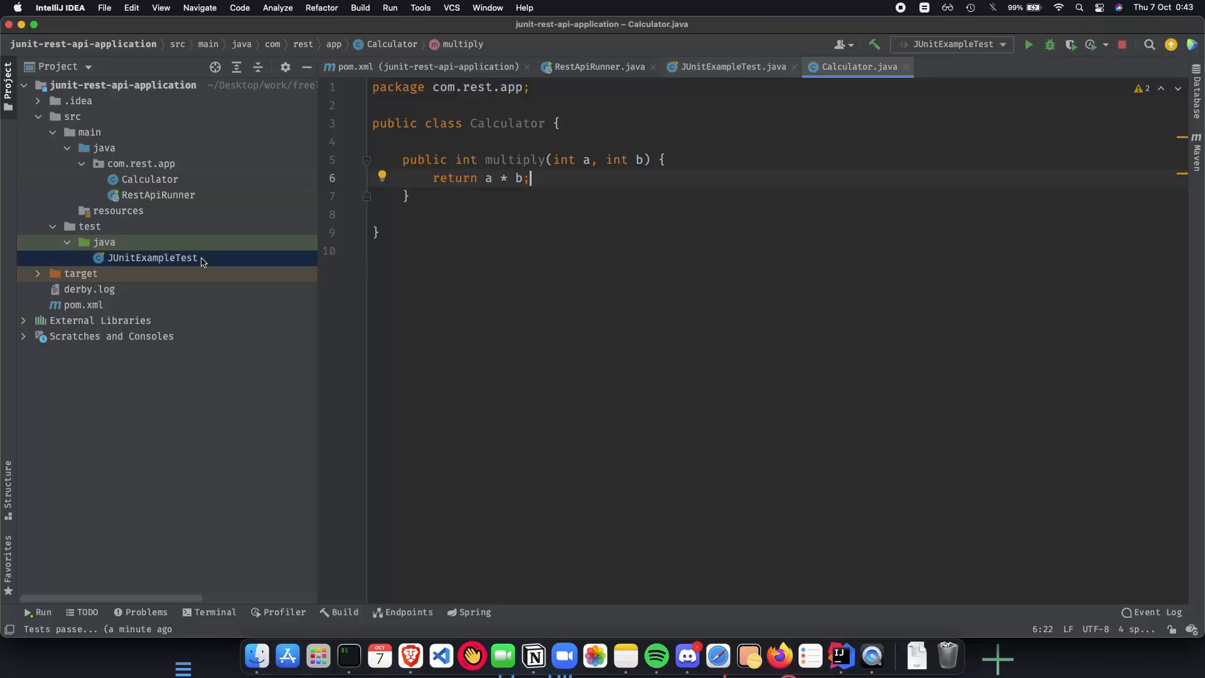
left_click(730, 66)
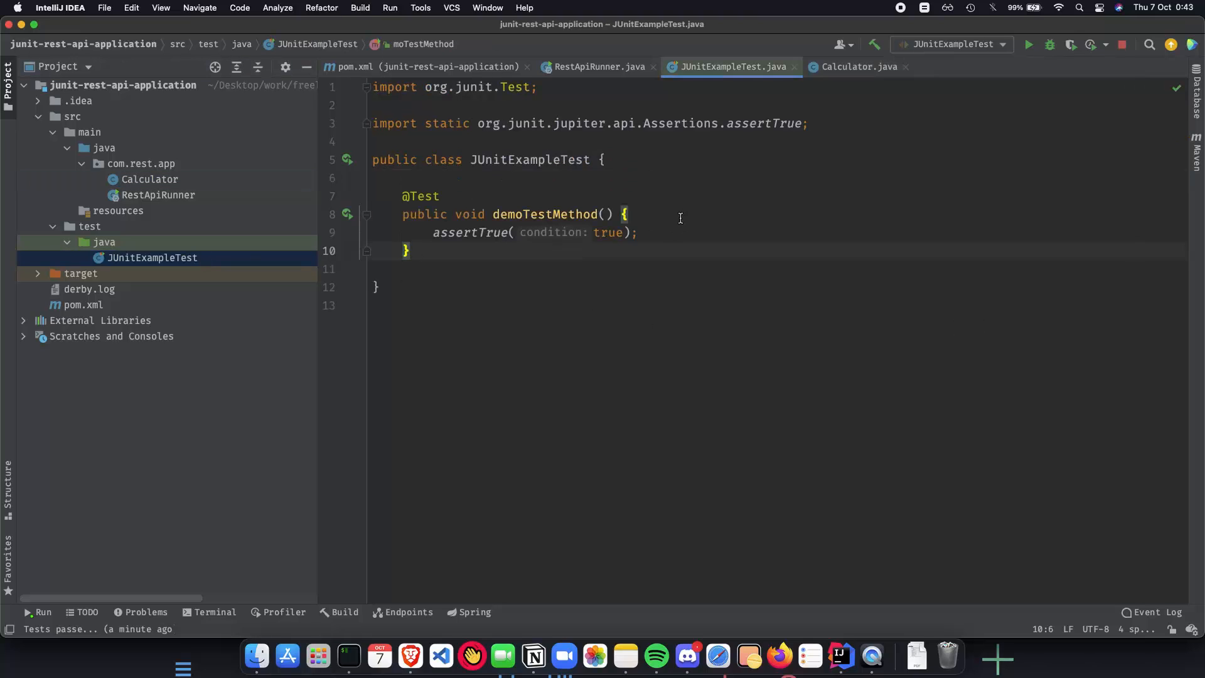
mouse_move(635, 177)
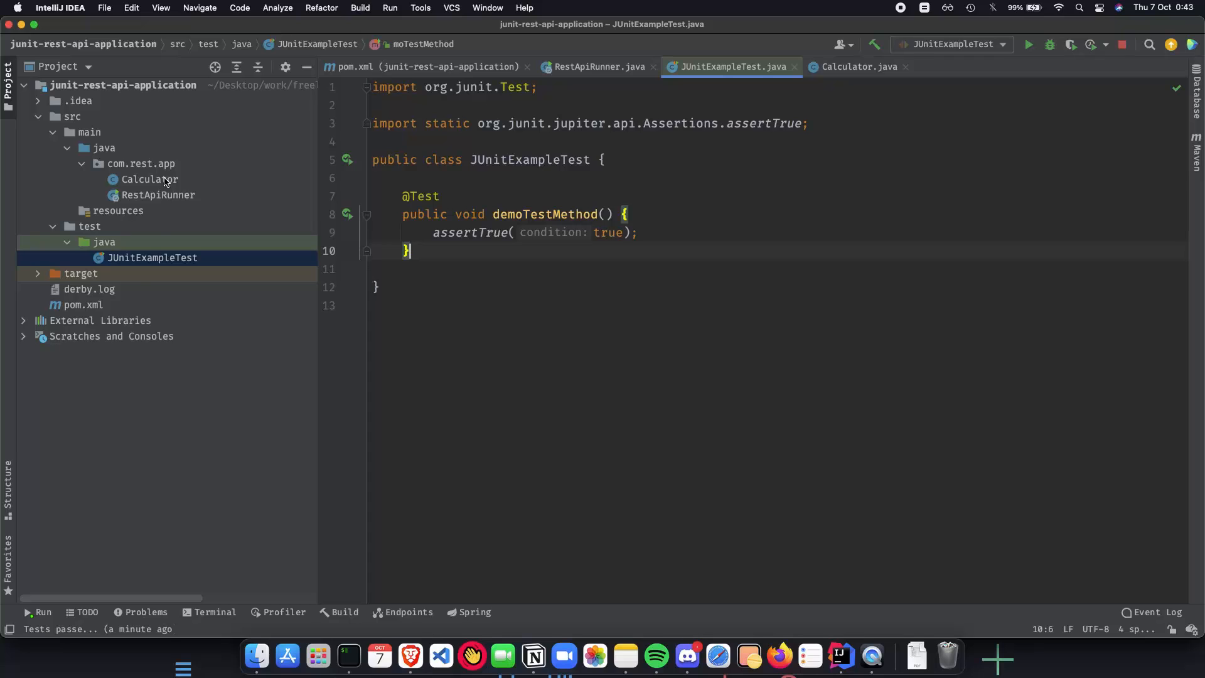
- Create a new CalculatorTest class in the test java folder
right_click(104, 241)
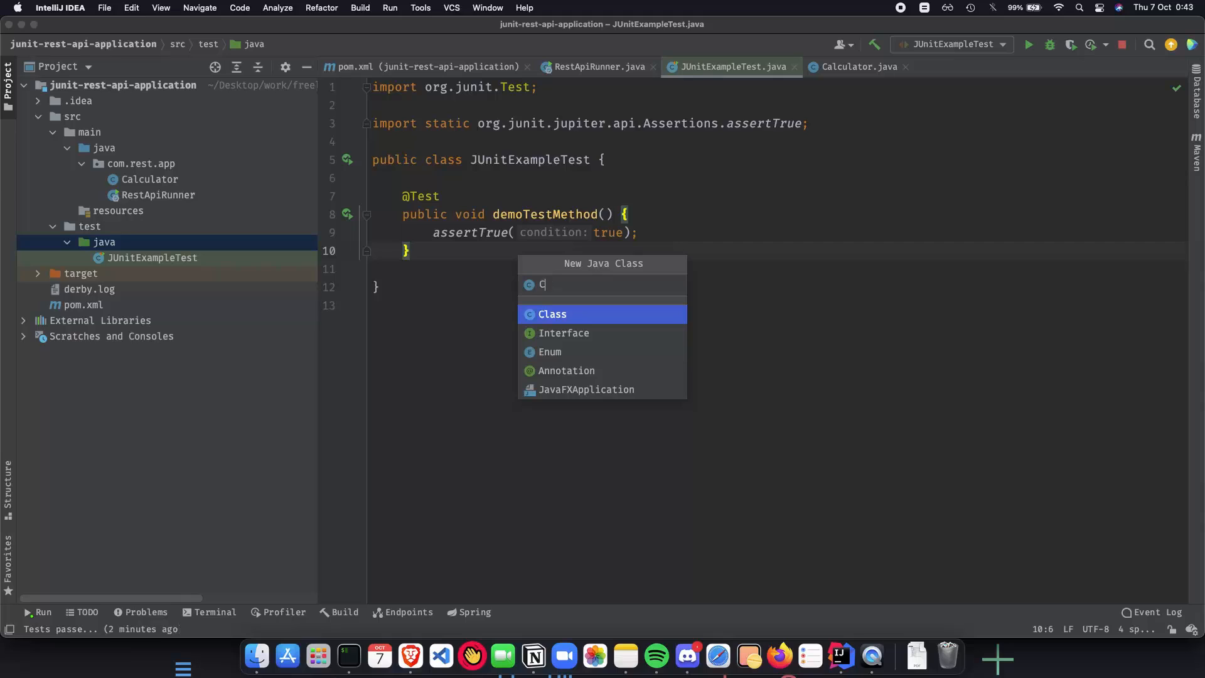
type("alculatorTest")
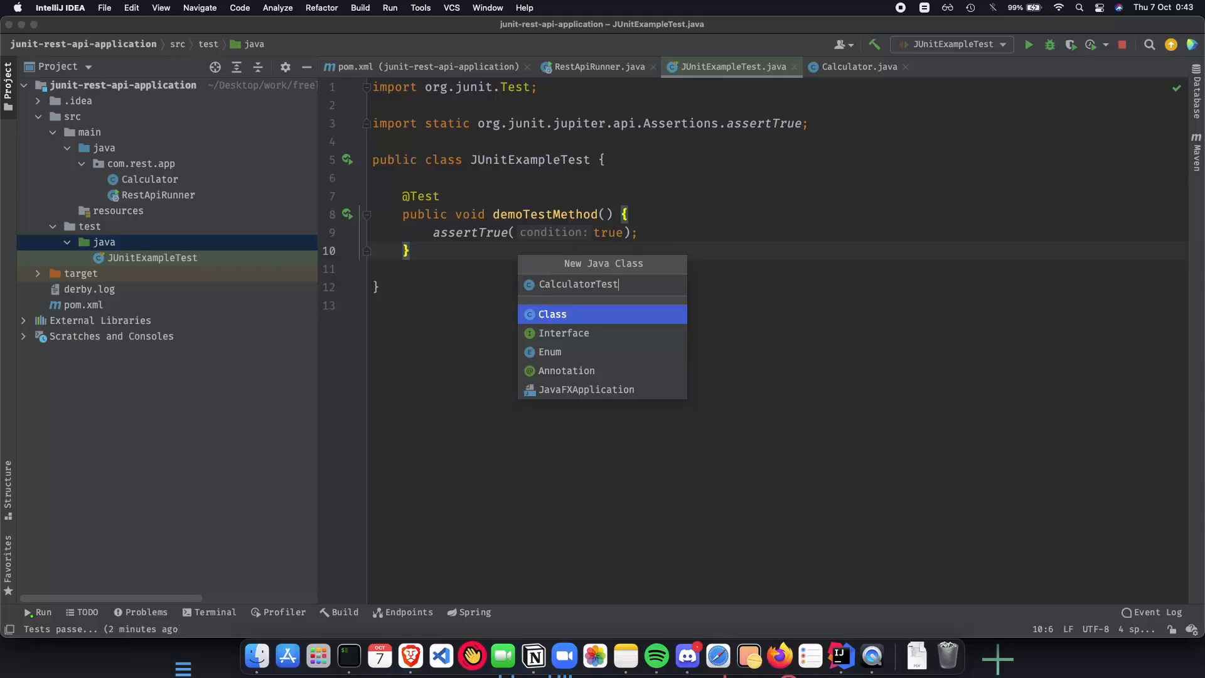
key("enter")
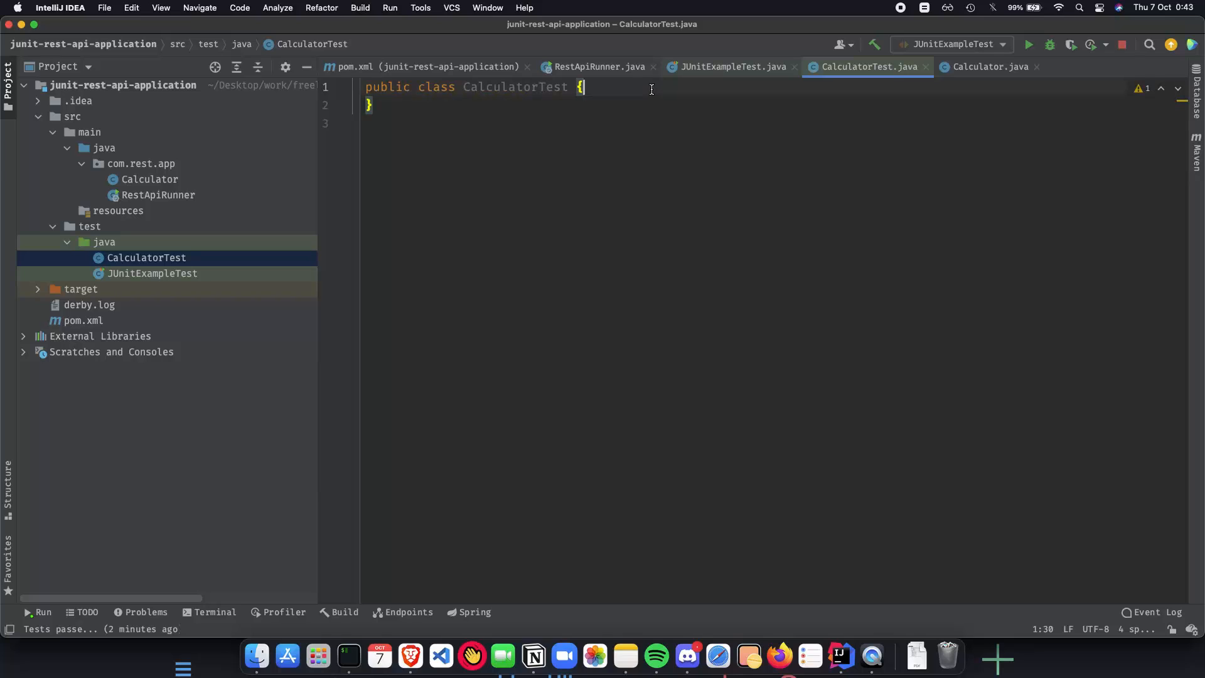
- Declare a Calculator calculator field with the com.rest.app.Calculator import
key("enter")
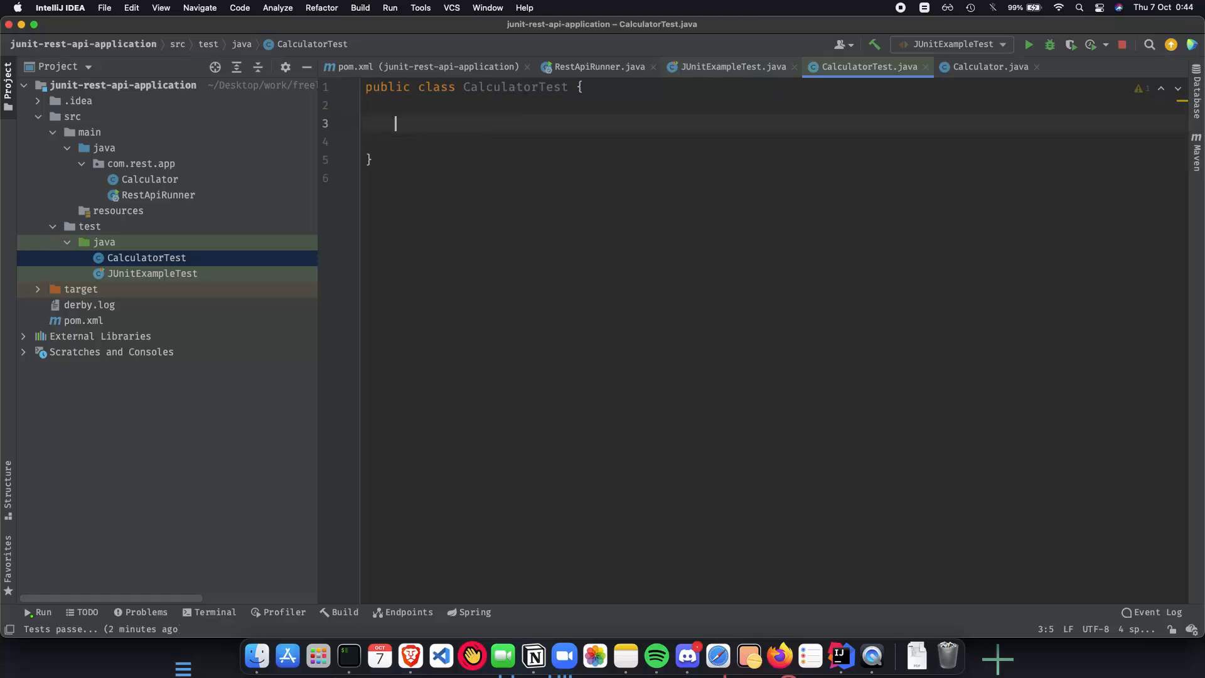
type("Calculator")
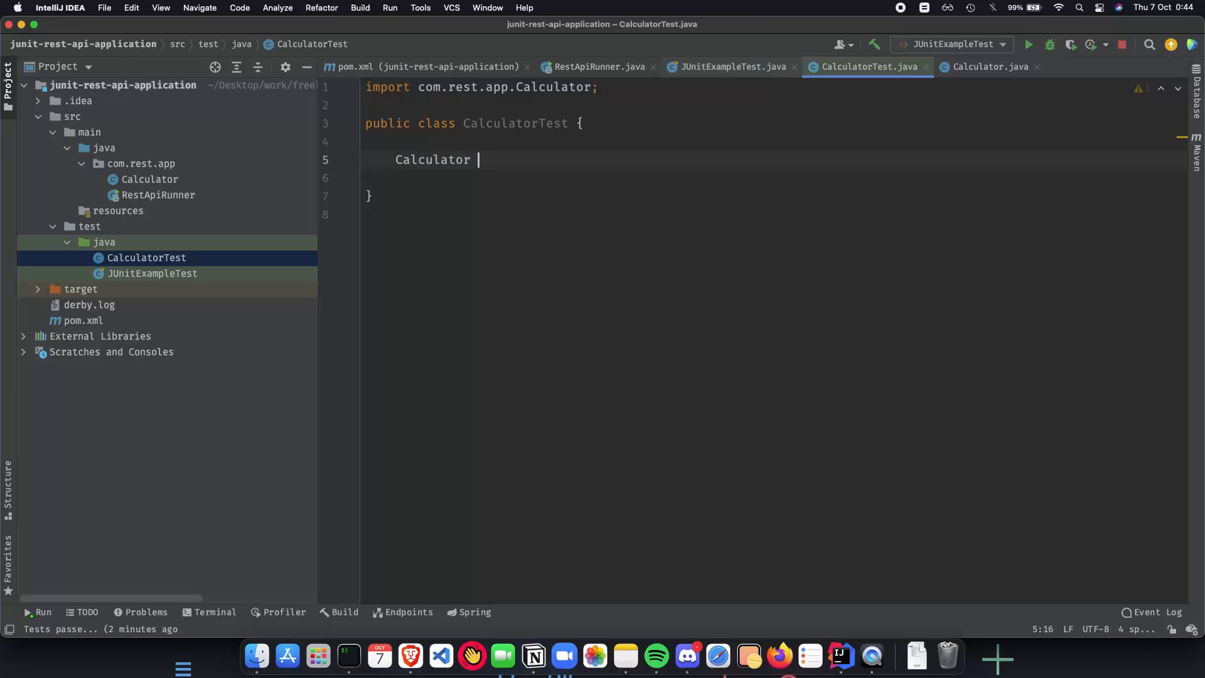
type("calculator;")
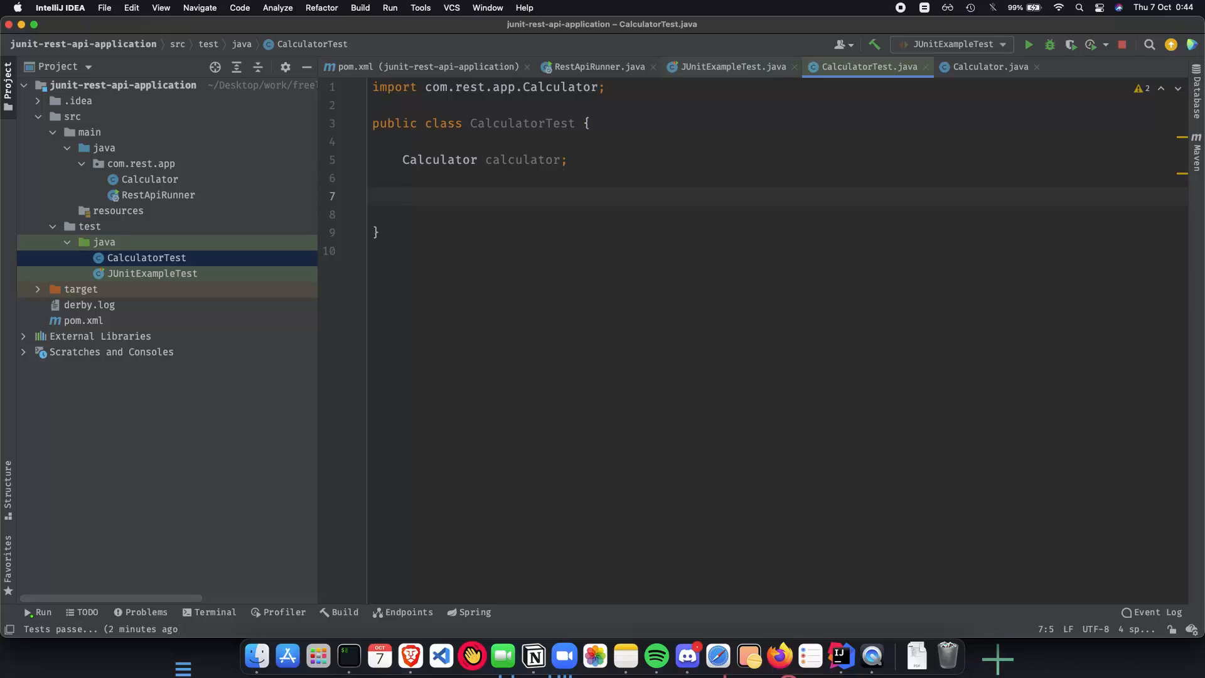
left_click(403, 196)
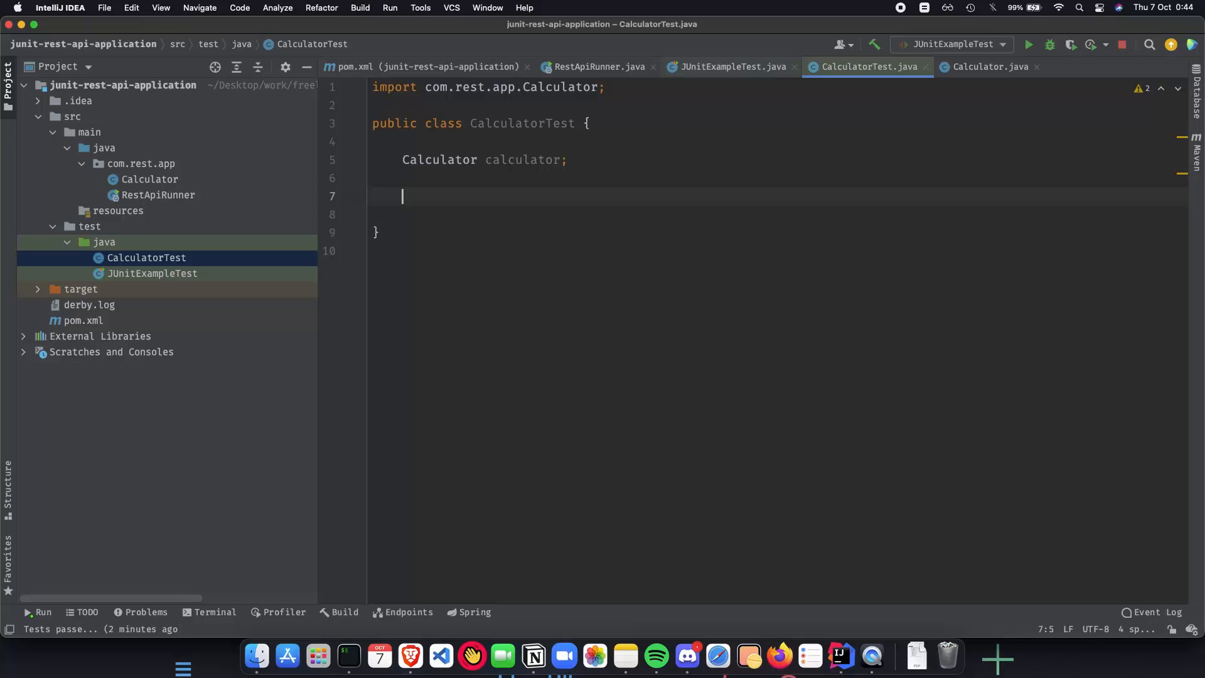
mouse_move(714, 58)
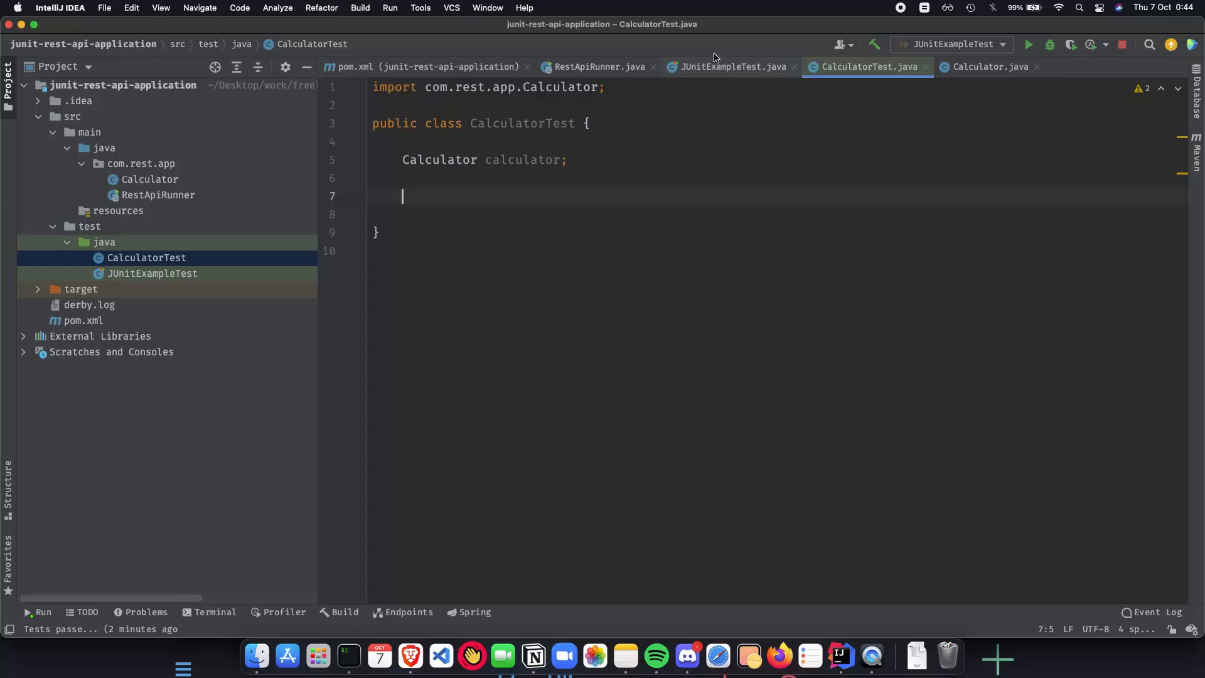
- Glance at the JUnitExampleTest code and return to CalculatorTest
left_click(731, 67)
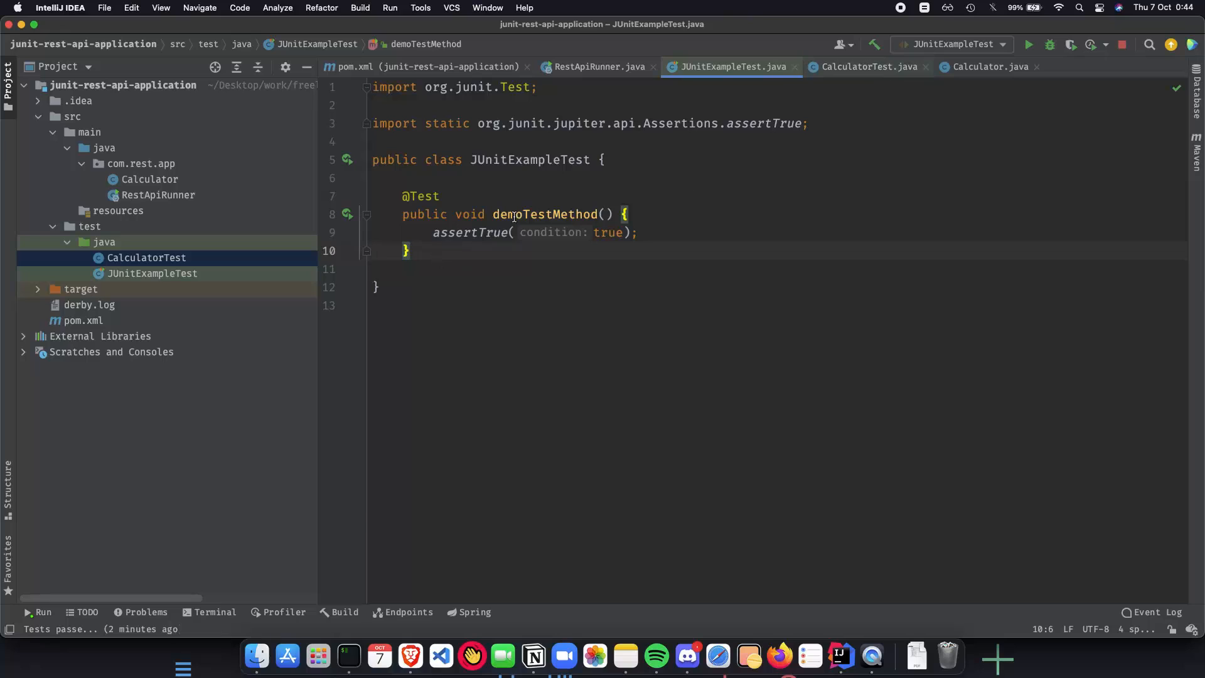
left_click(866, 66)
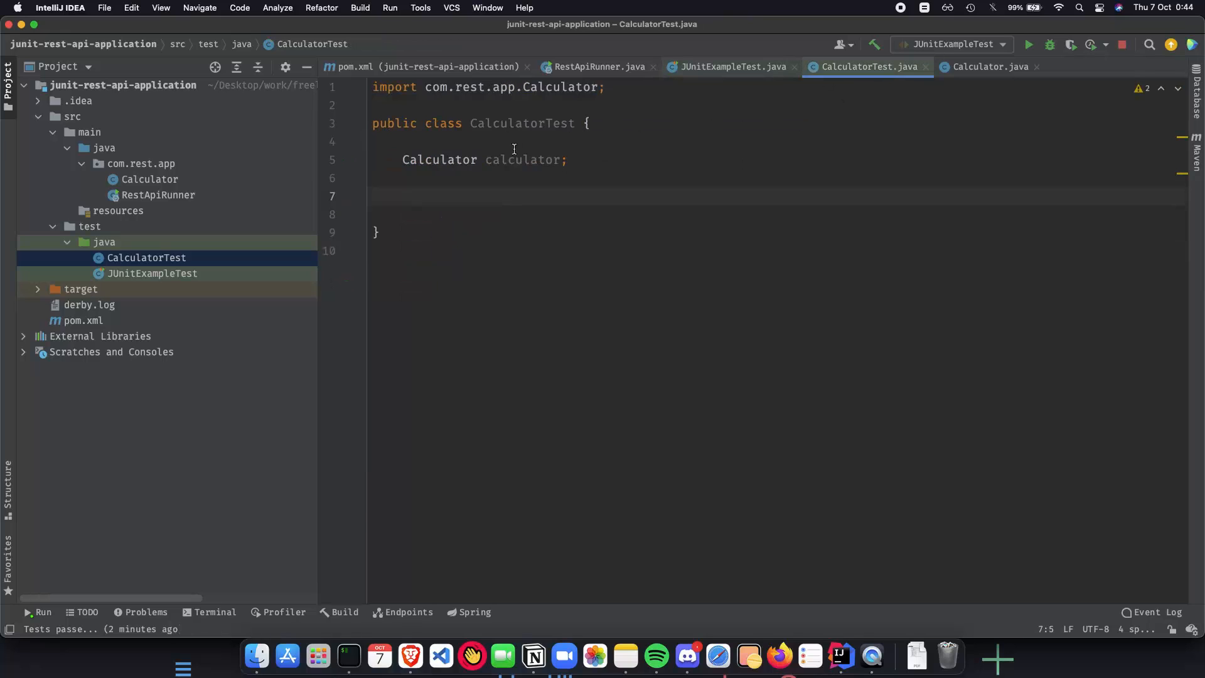
mouse_move(504, 188)
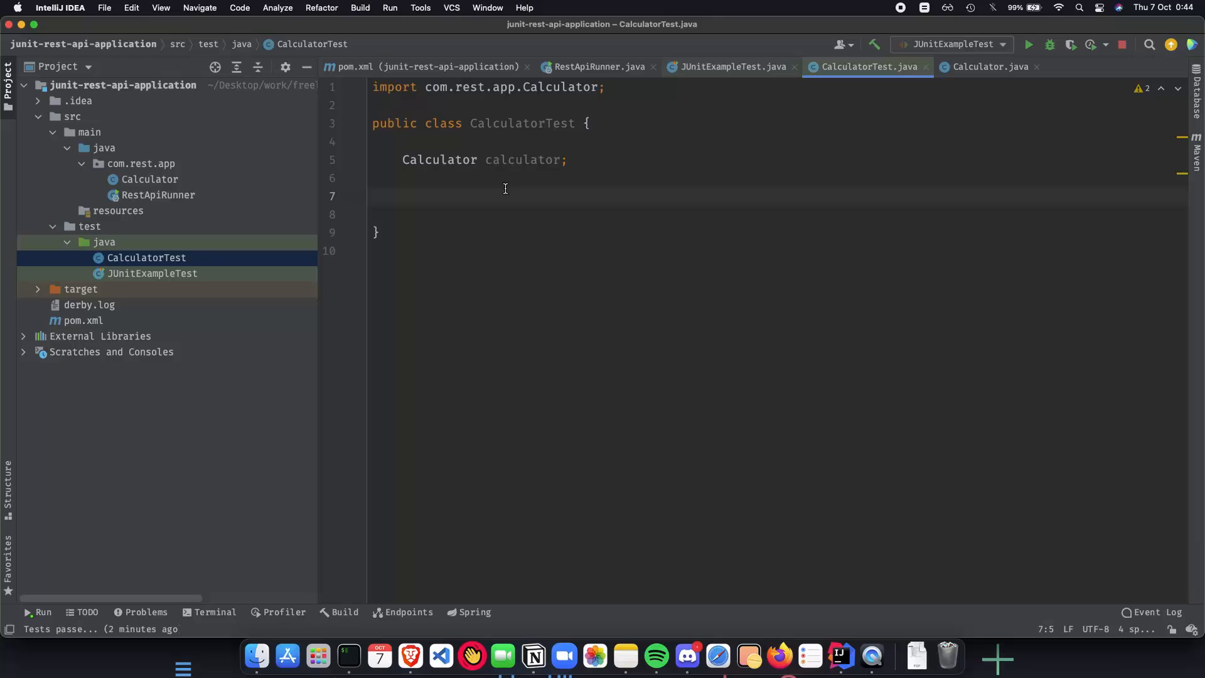
type("@BeforeEach")
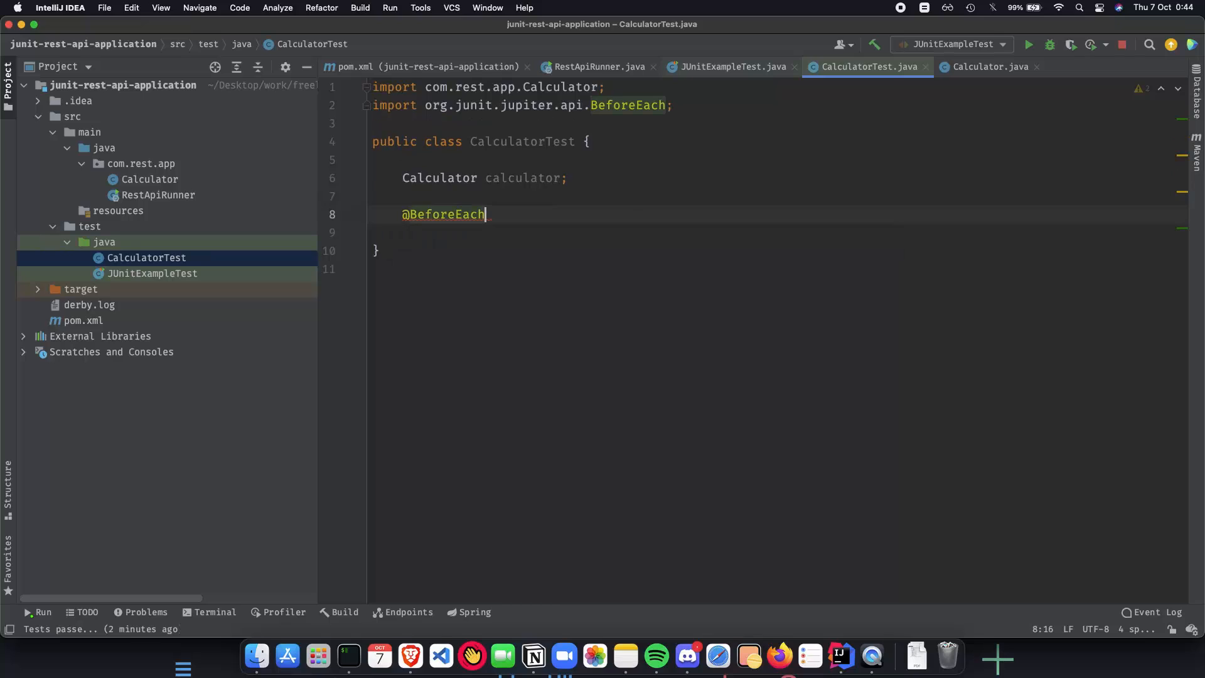
key("Return")
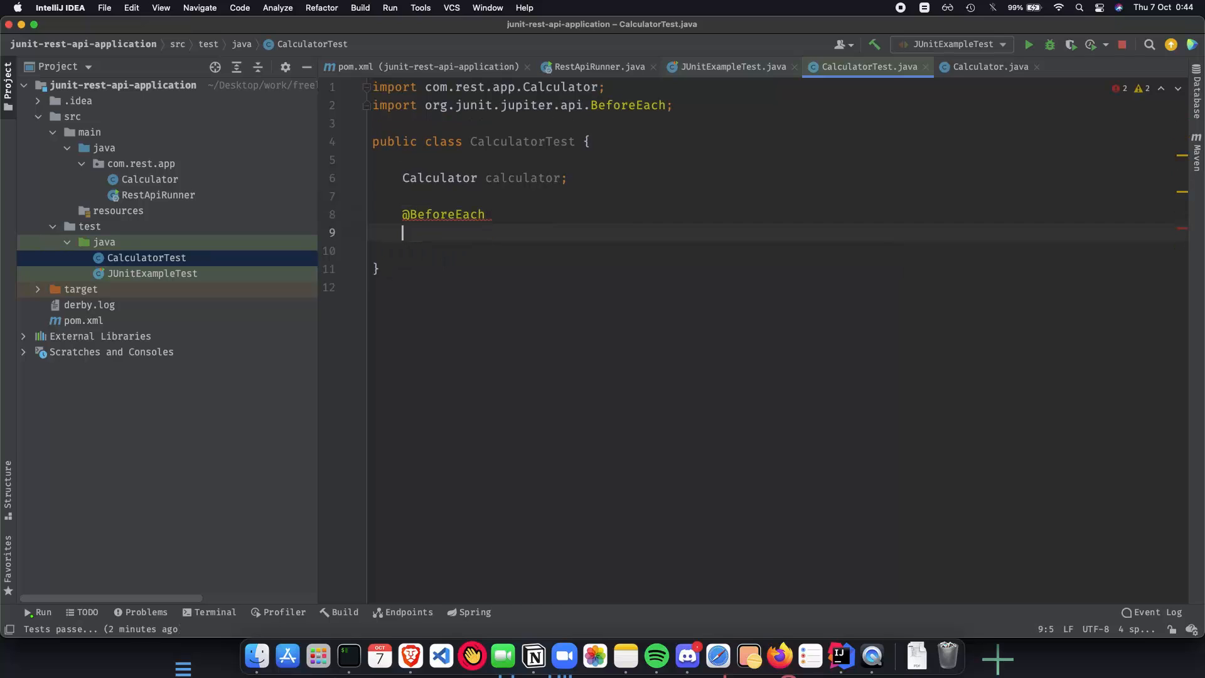
type("void")
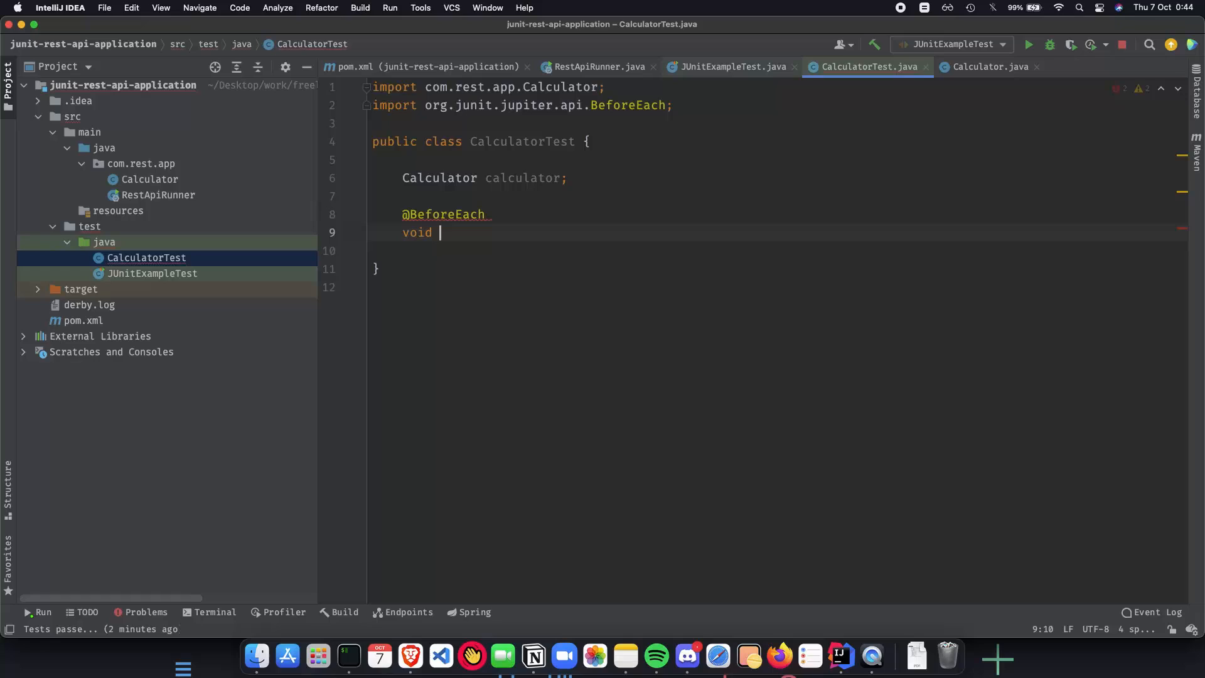
type("setUI")
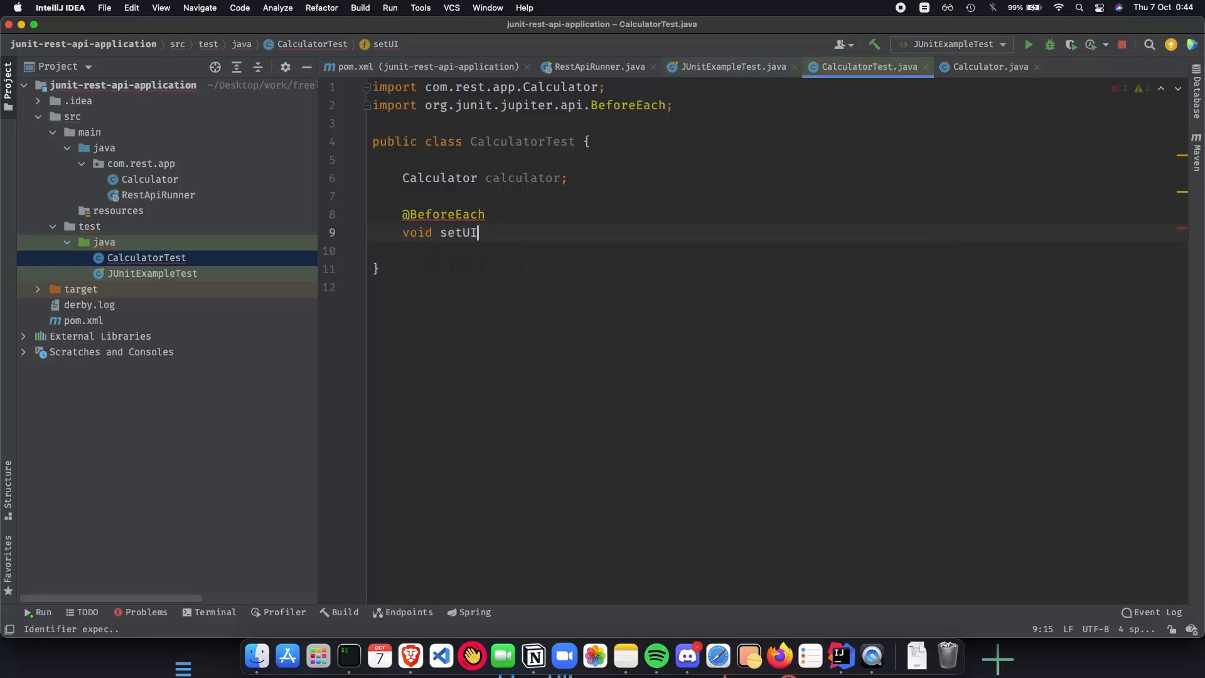
type("p() {")
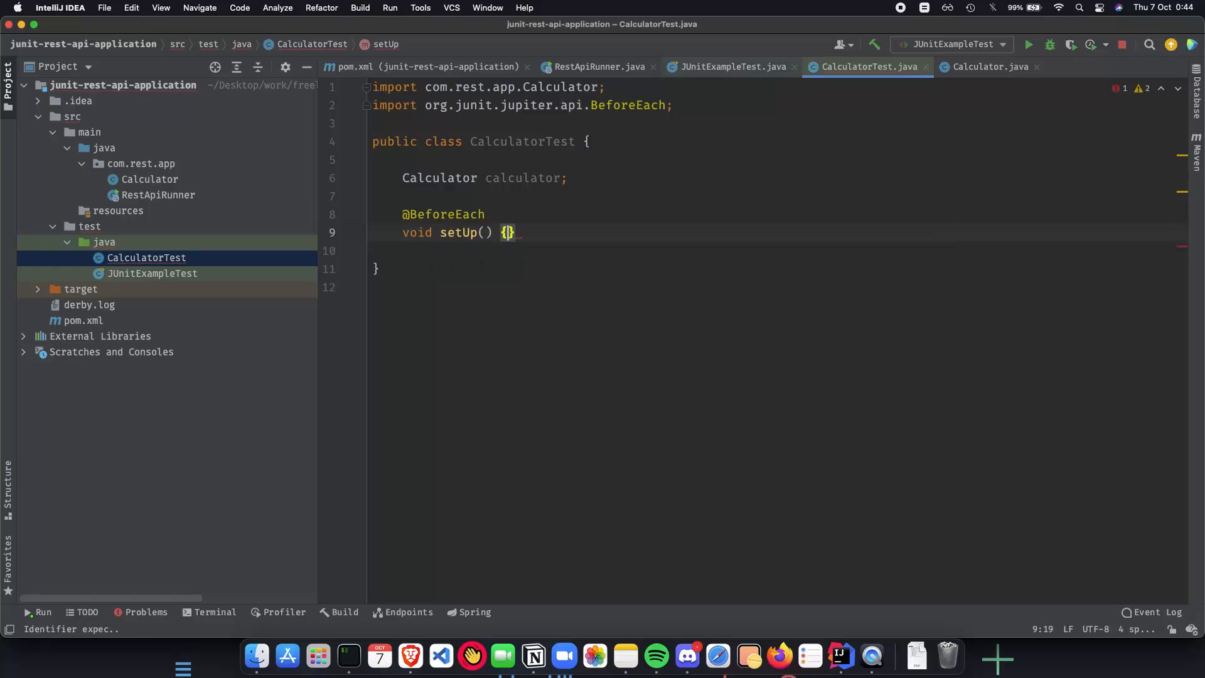
- Assign calculator = new Calculator(); inside setUp
key("Return")
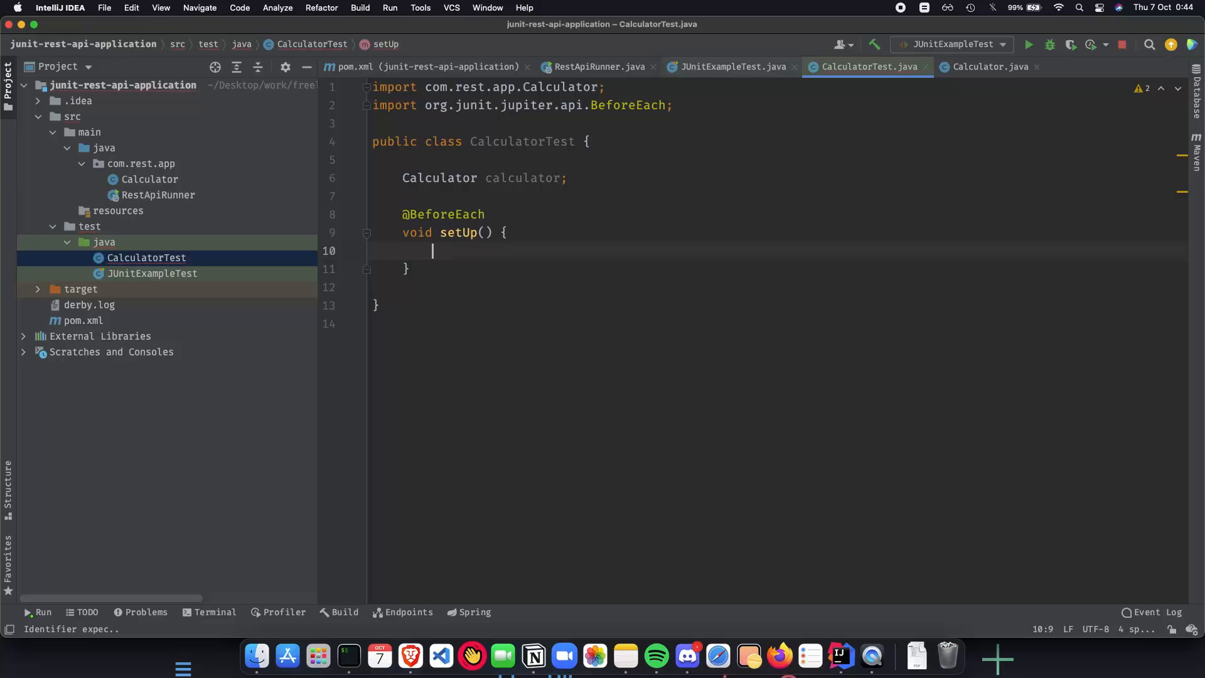
type("calculator -")
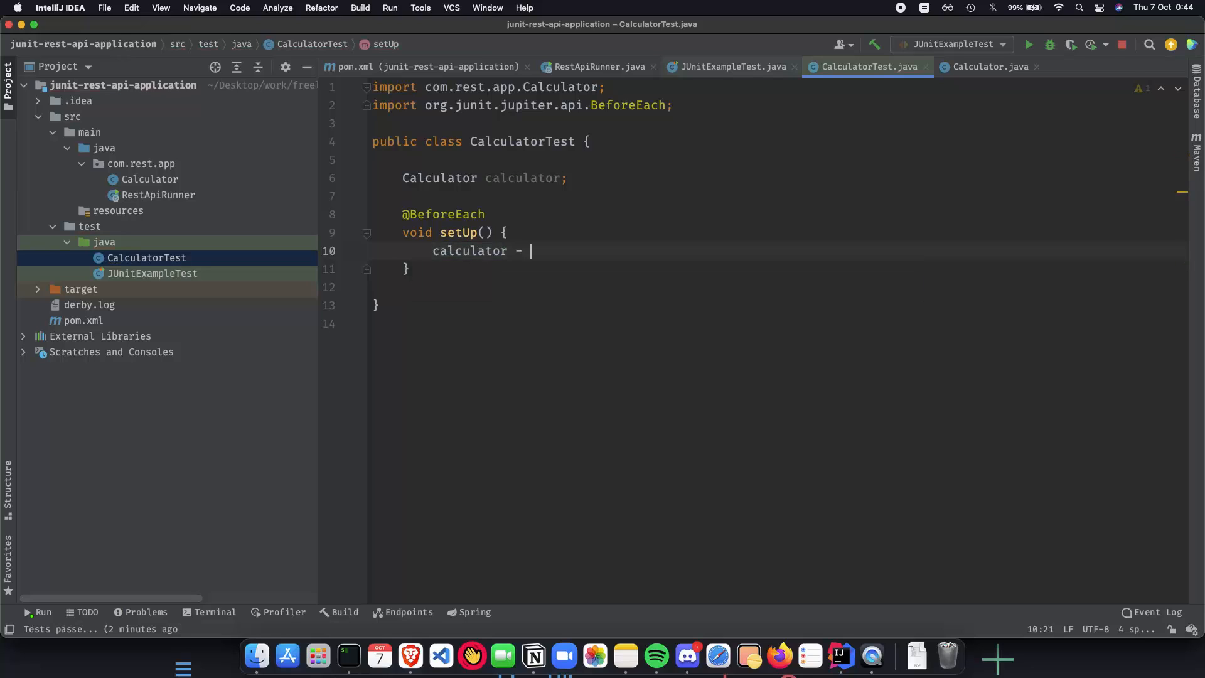
type("= bew")
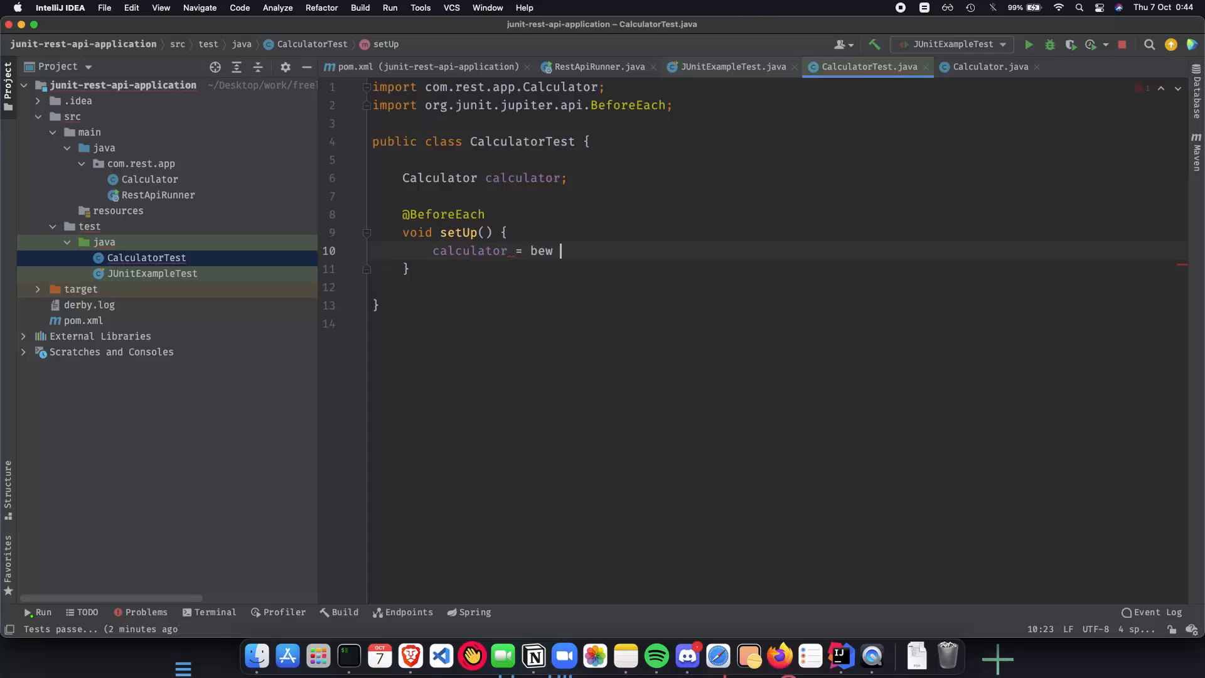
type("new Calculator();")
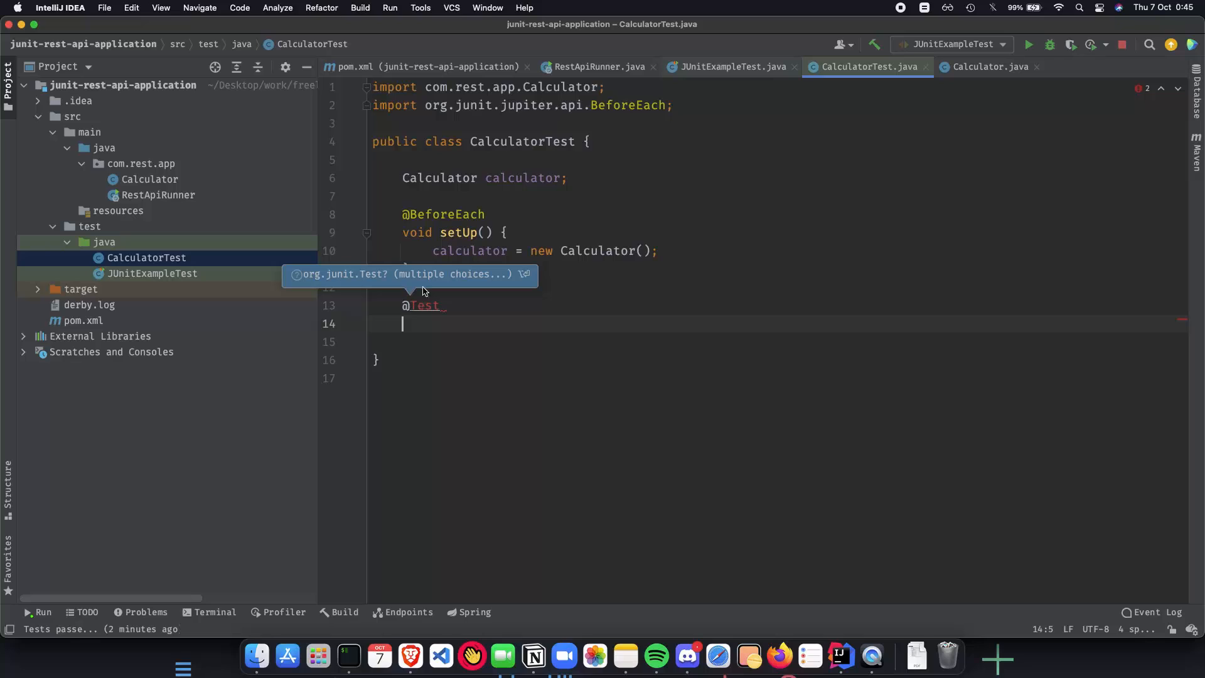
- Import Test from org.junit and declare a void testMultiply() method
left_click(409, 274)
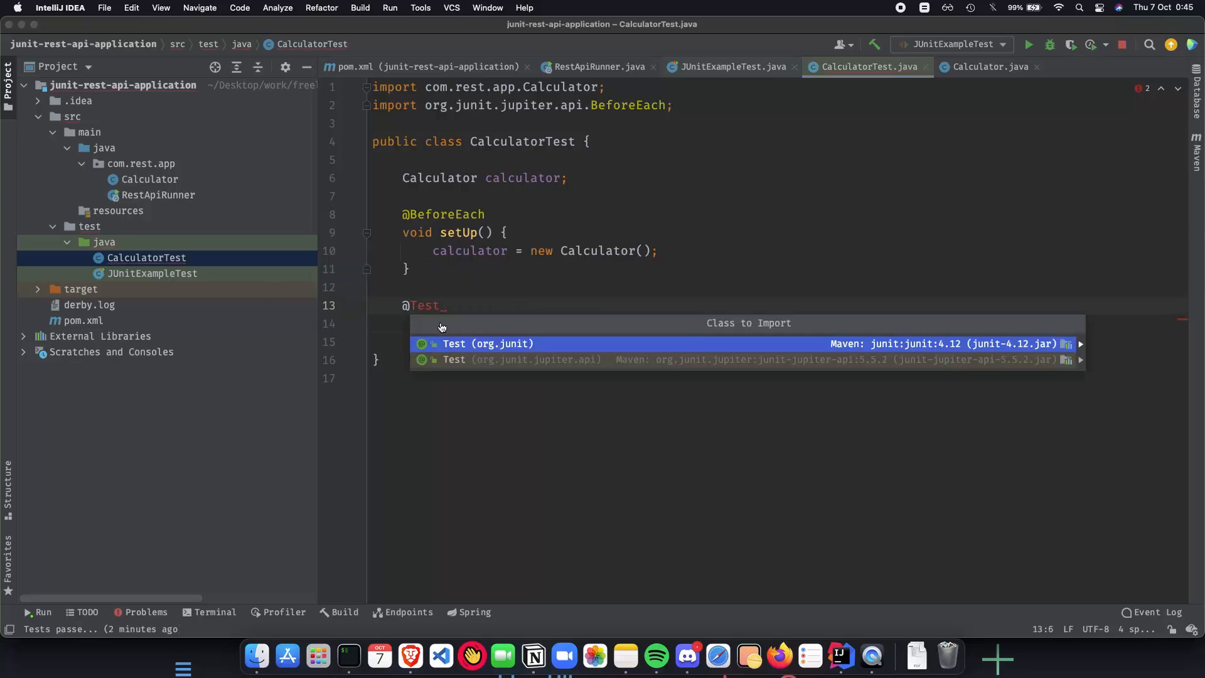
left_click(487, 344)
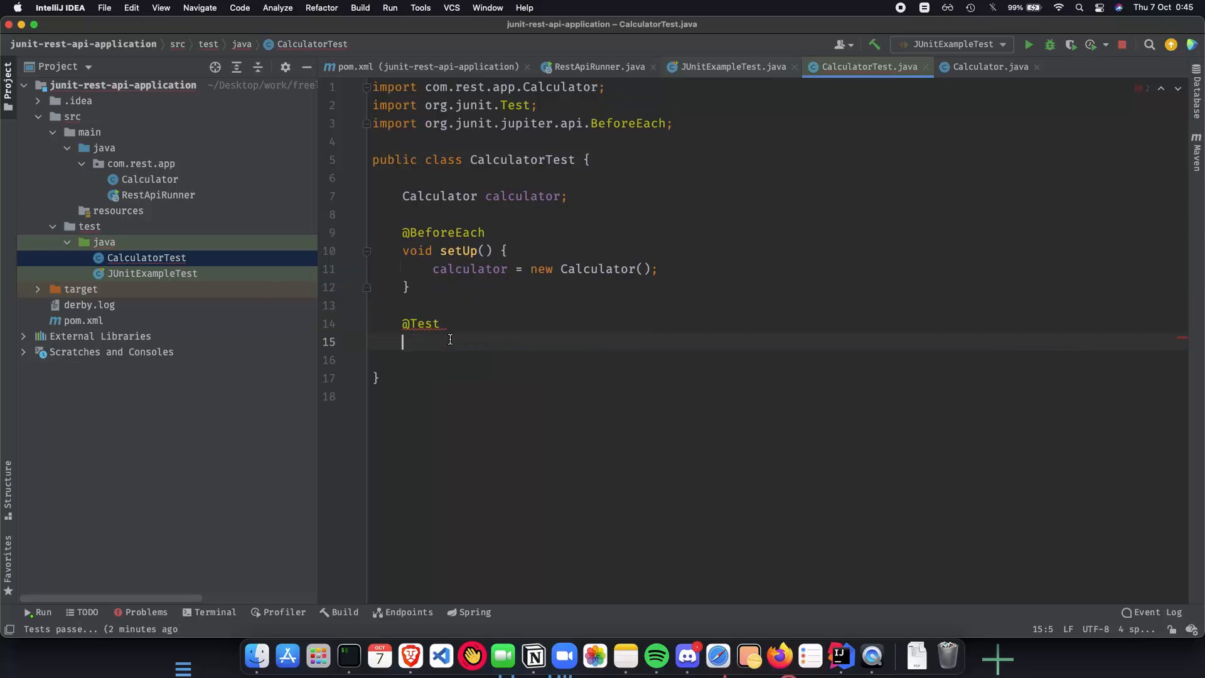
type("void")
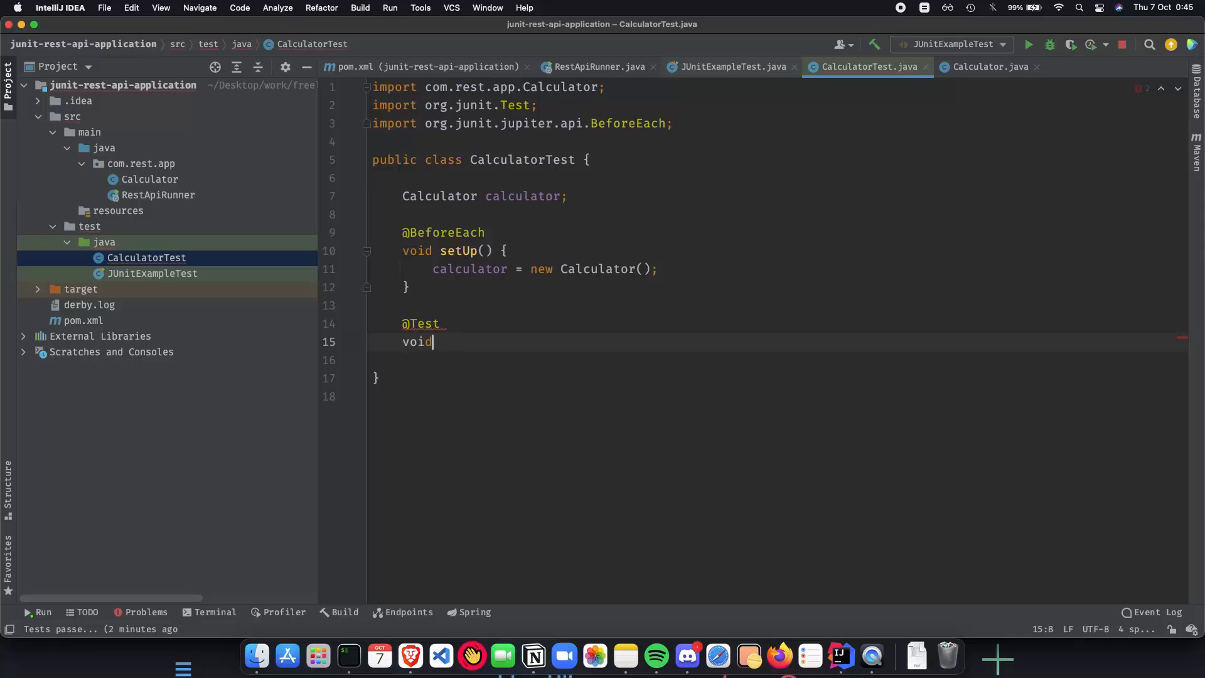
type("testMulti")
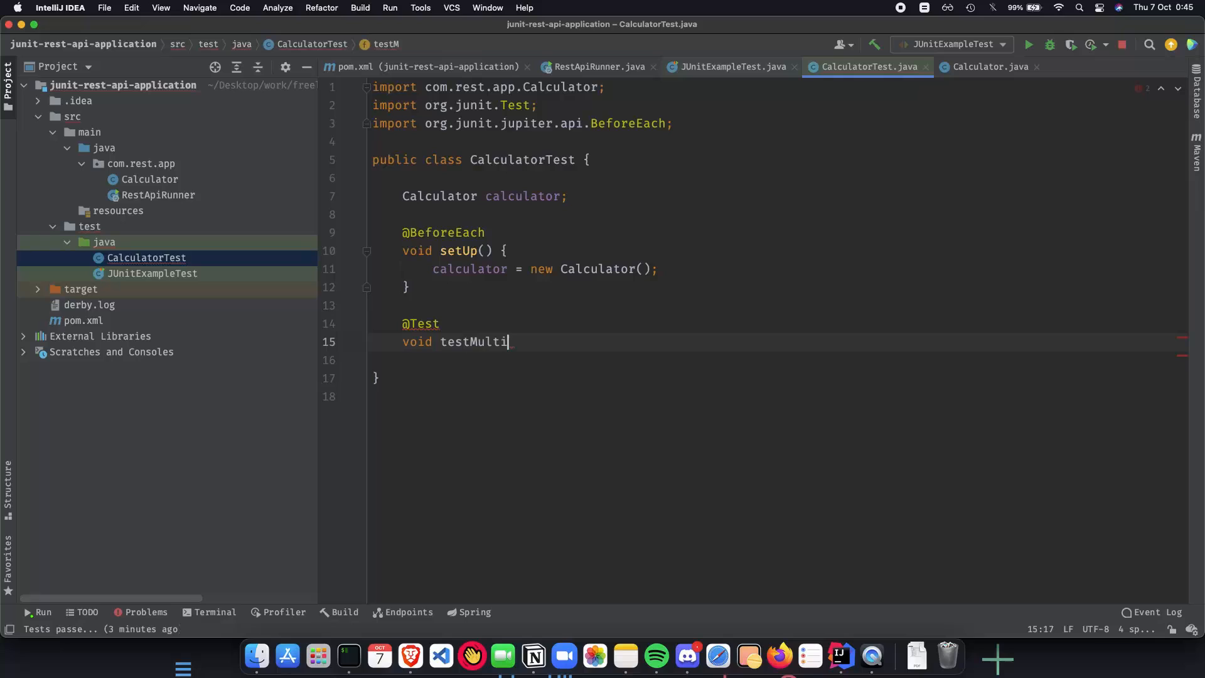
type("ply() {")
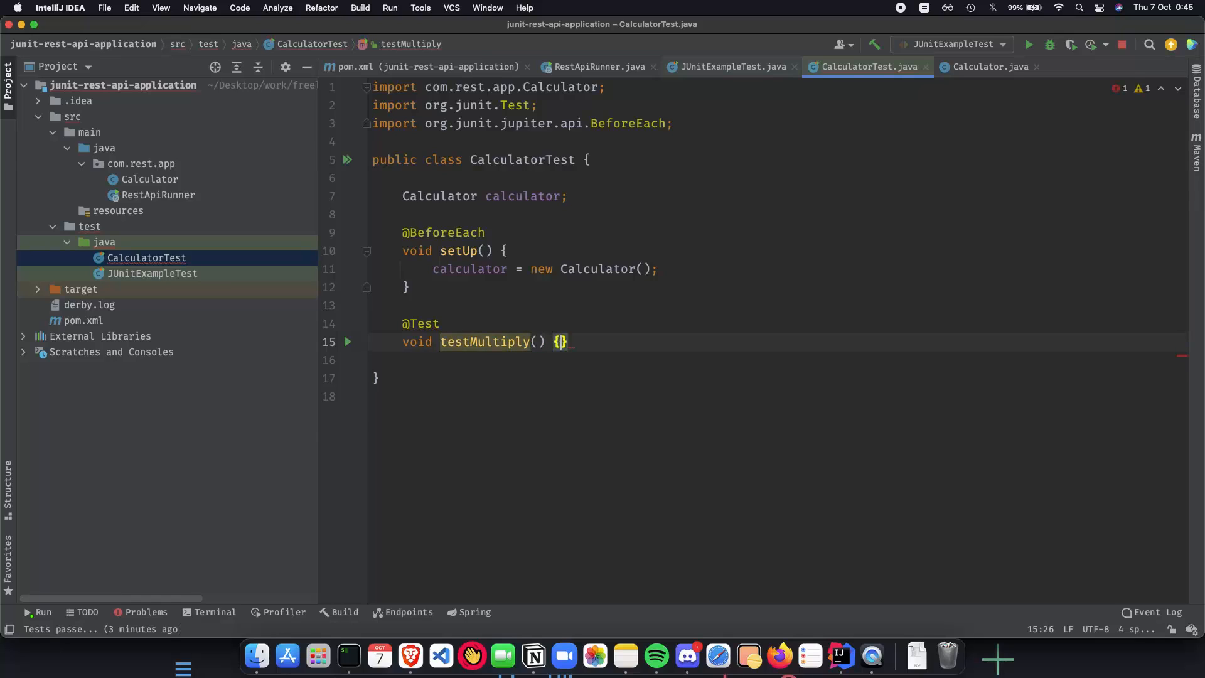
- Assert assertEquals(20, calculator.multiply(4, 5)) with assertEquals imported from JUnit Jupiter
type("a")
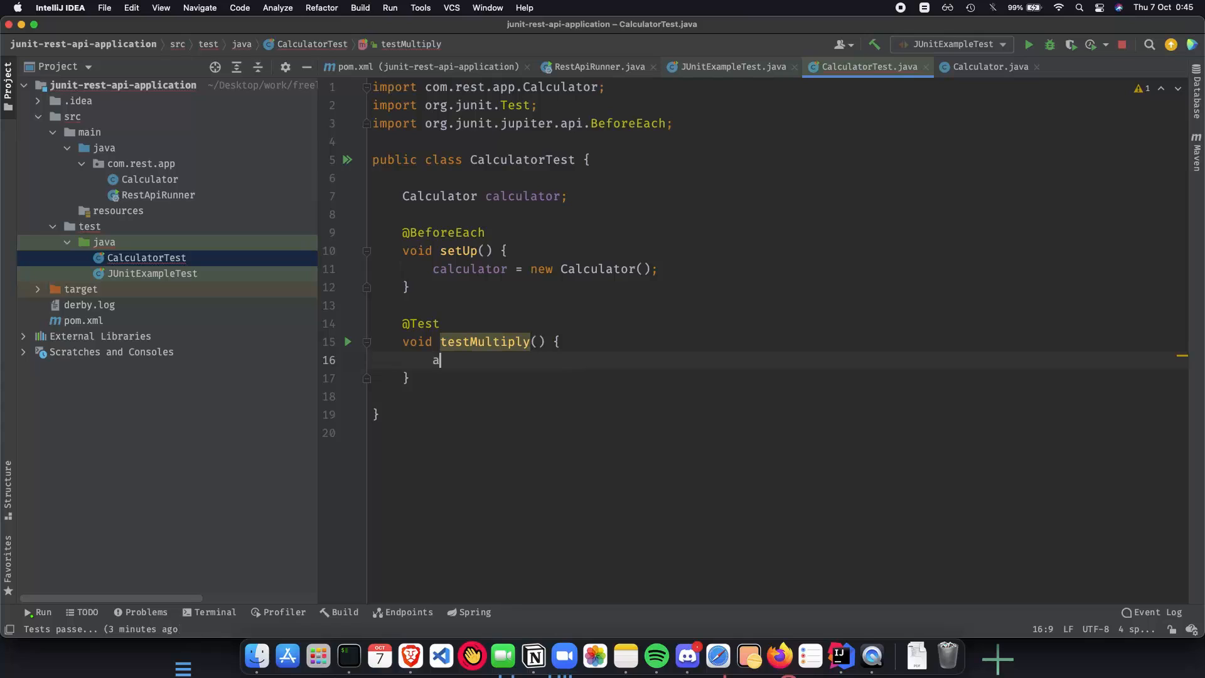
type("ssertEqu")
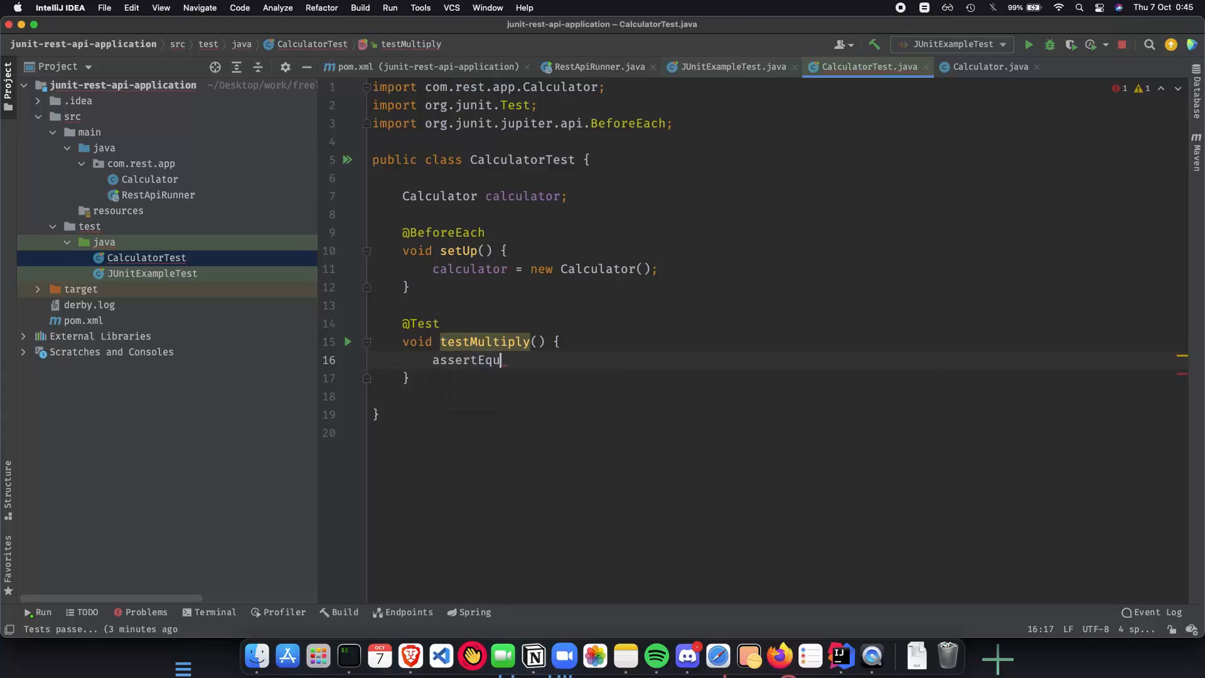
type("als()")
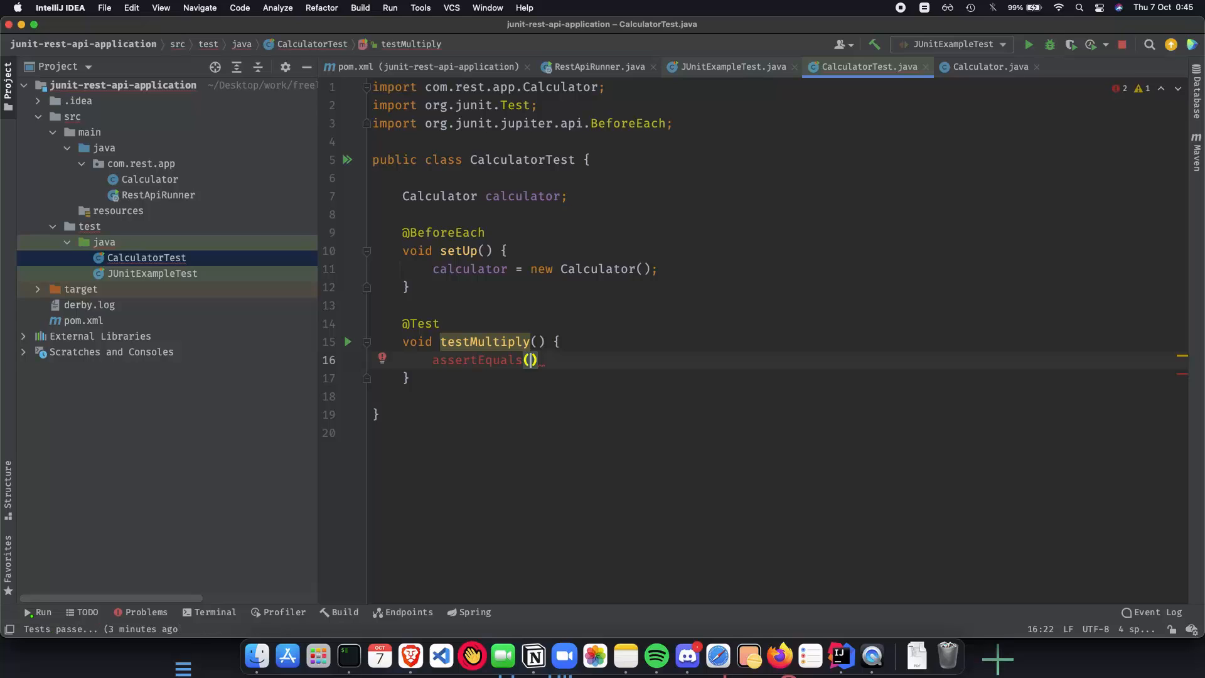
type("20,")
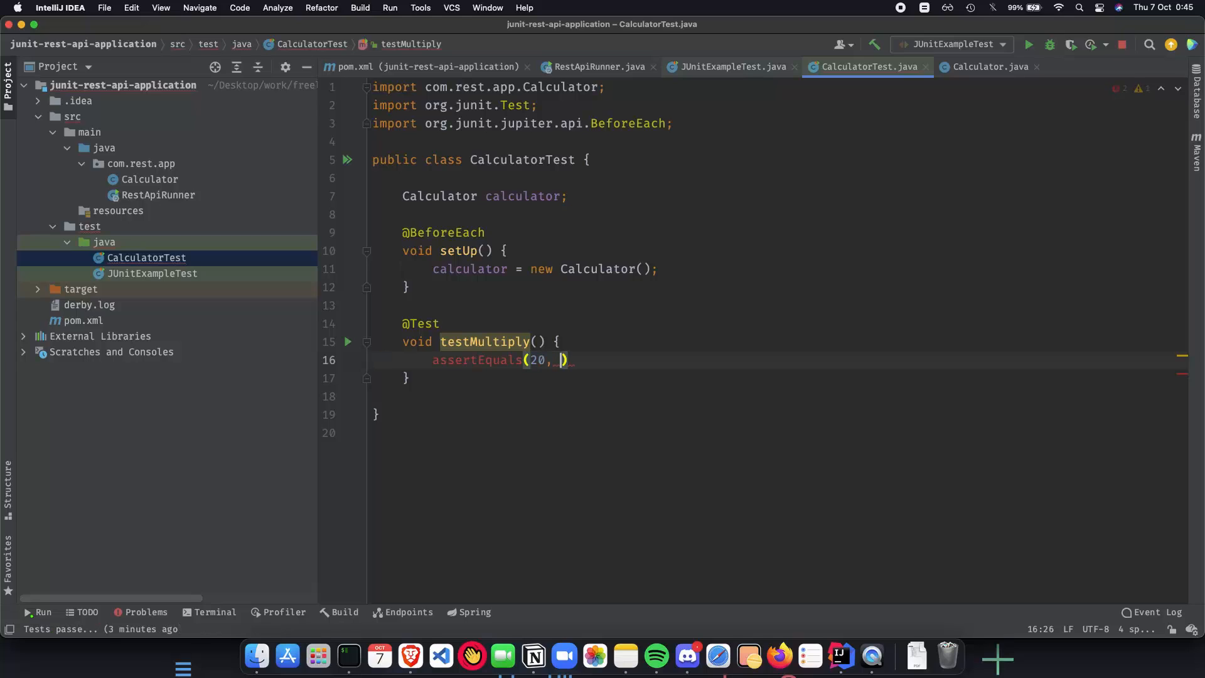
type("ca")
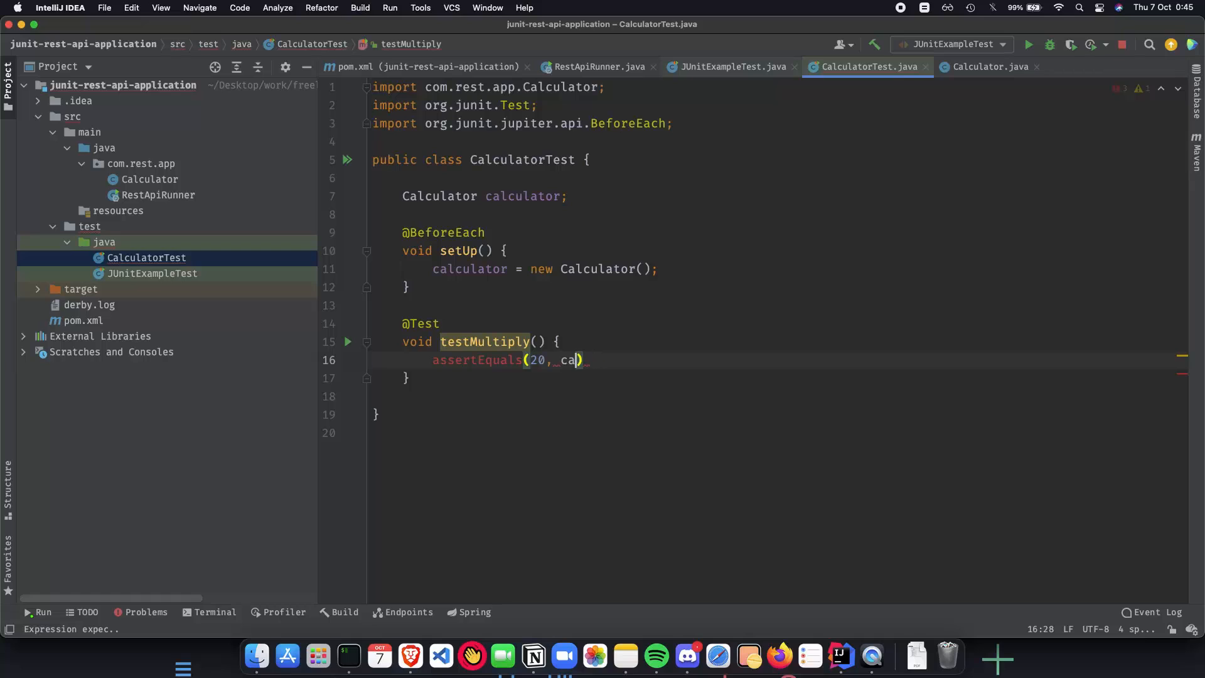
type("lculator.multiply()")
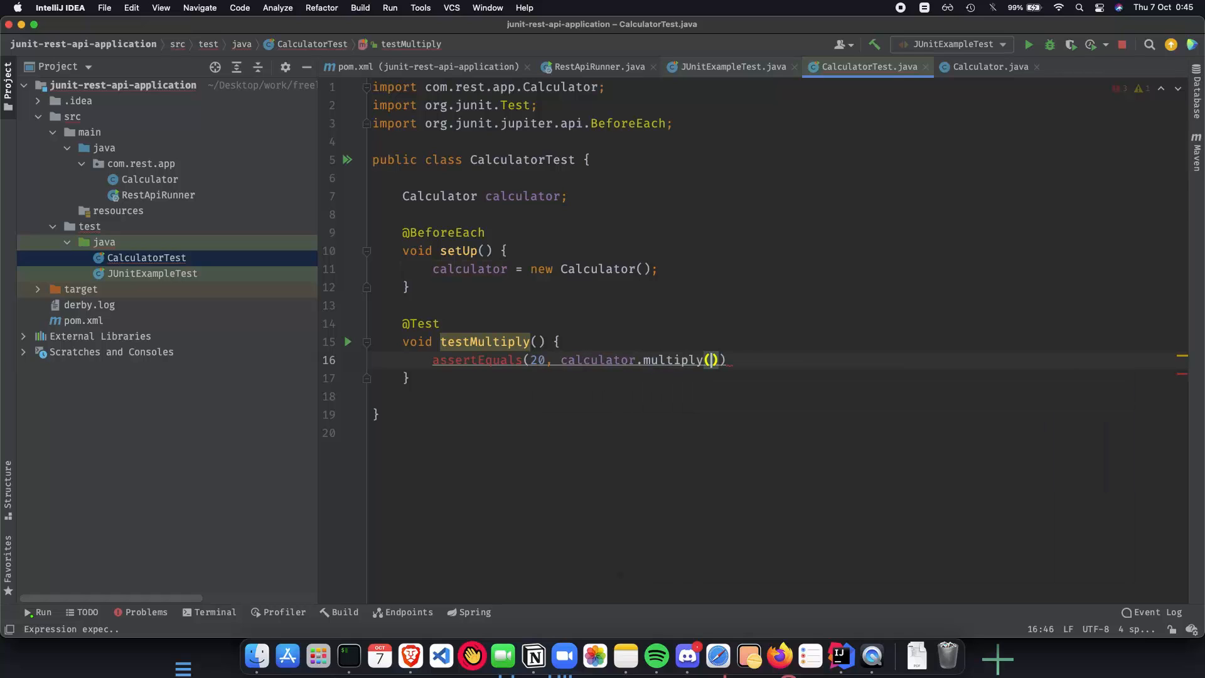
type("4, 5")
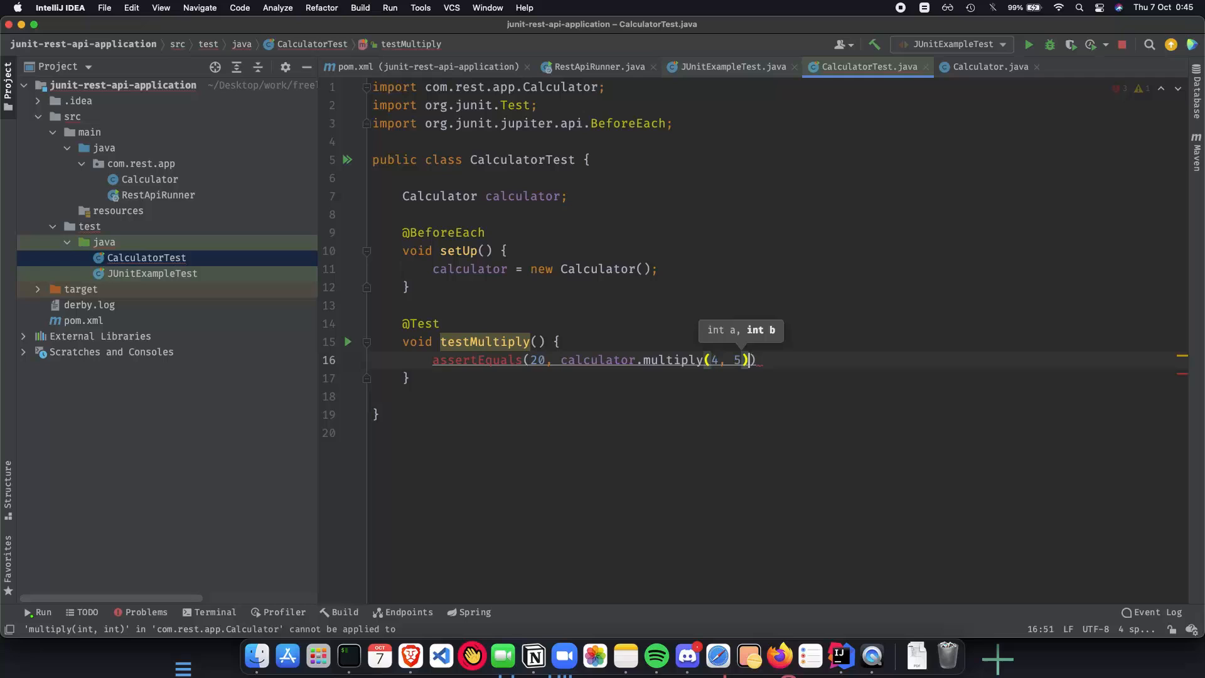
type(");")
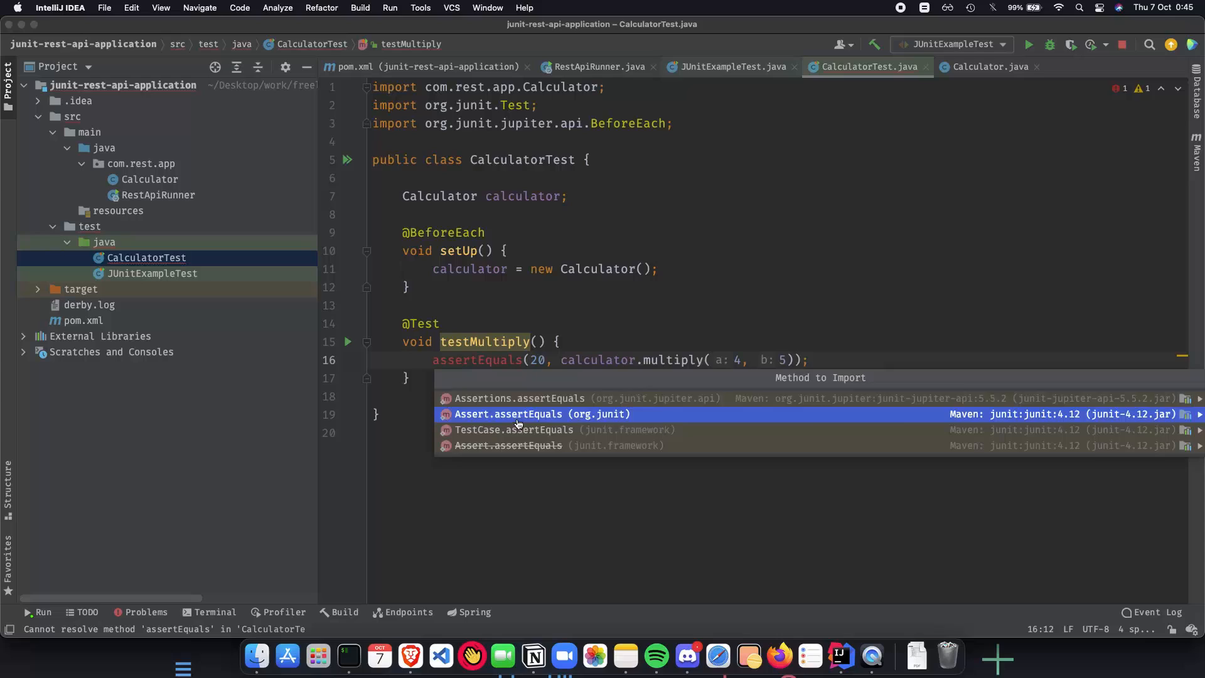
left_click(518, 398)
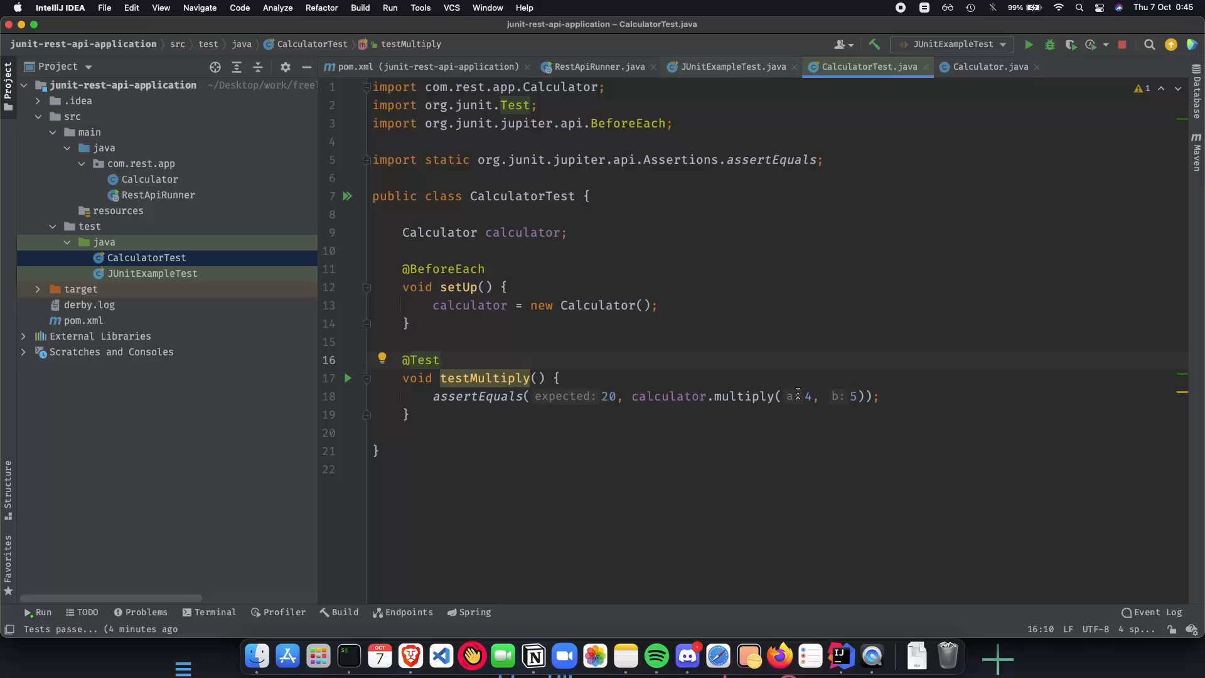
mouse_move(591, 391)
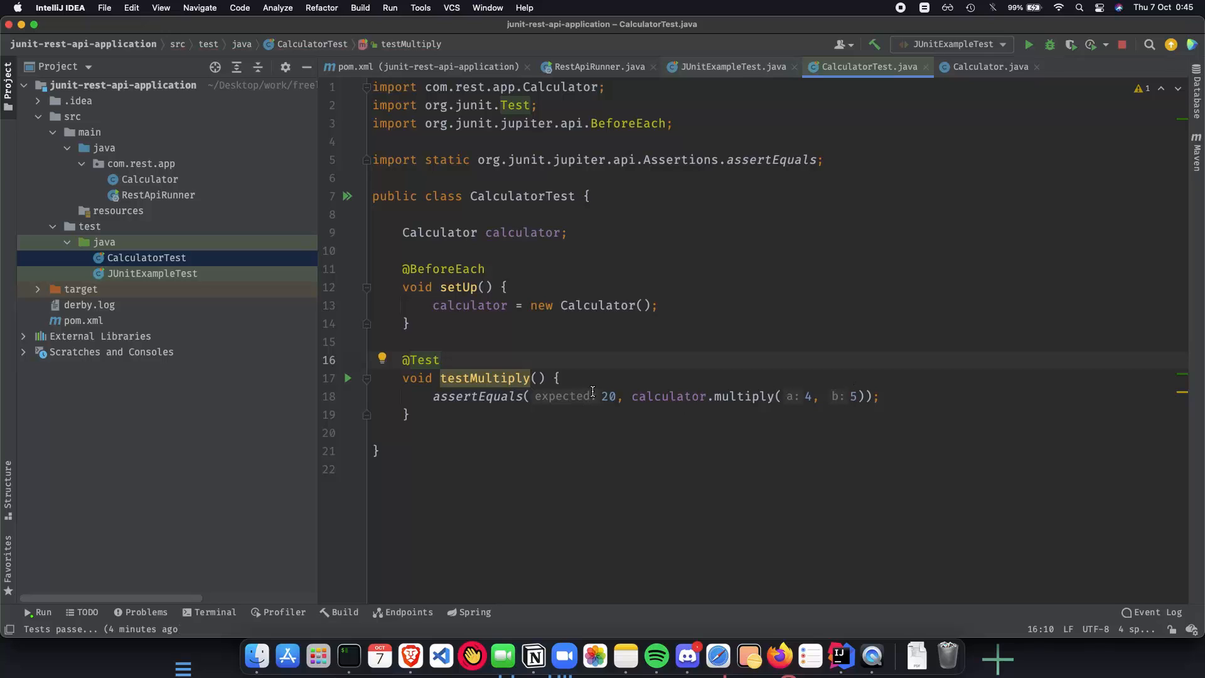
- Declare the setUp and testMultiply methods public
left_click(460, 395)
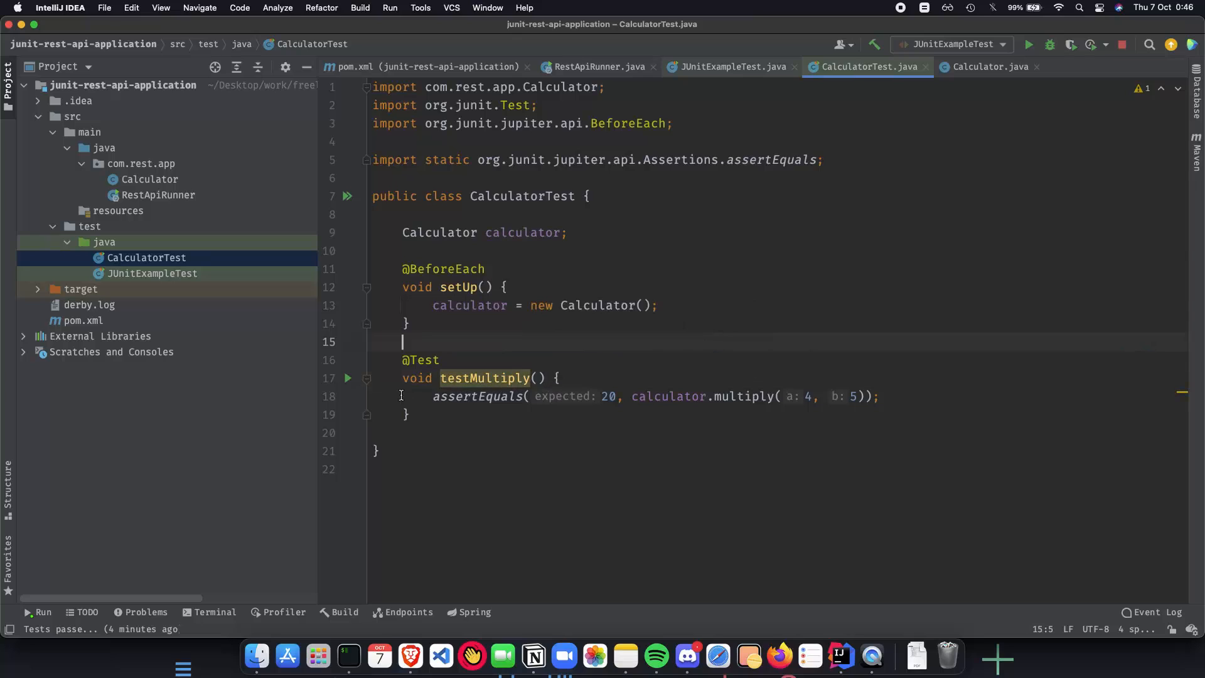
type("public")
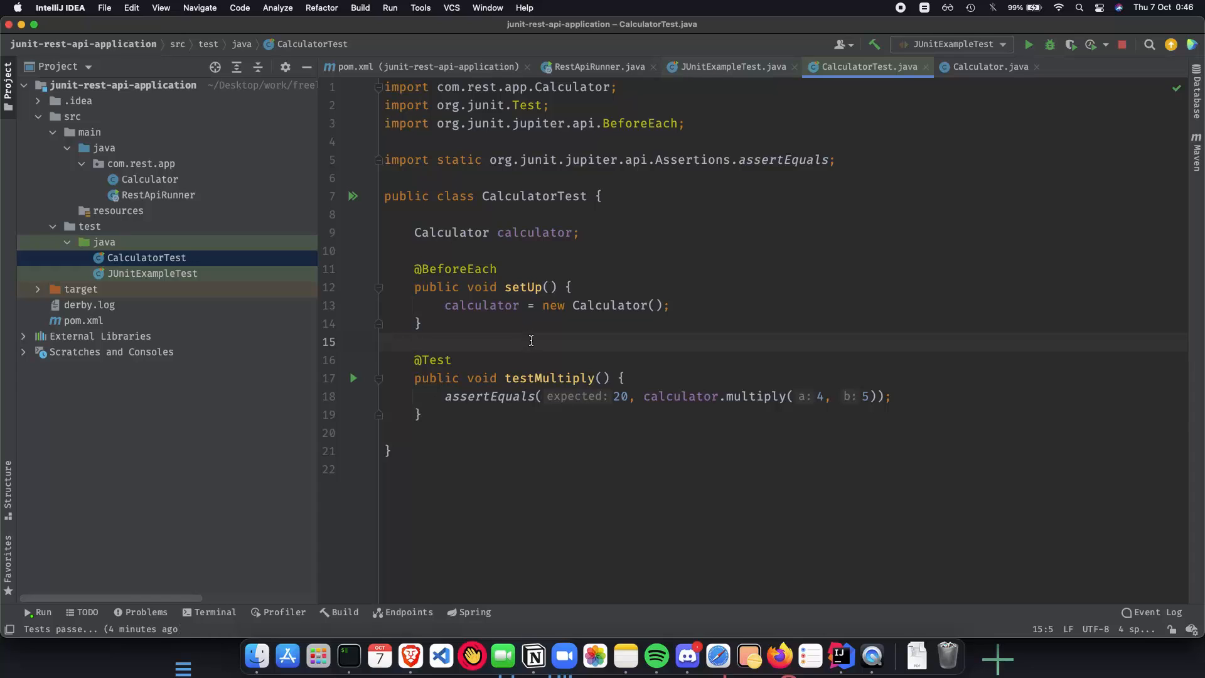
- Run the CalculatorTest class from the gutter and see testMultiply fail with a NullPointerException
left_click(353, 196)
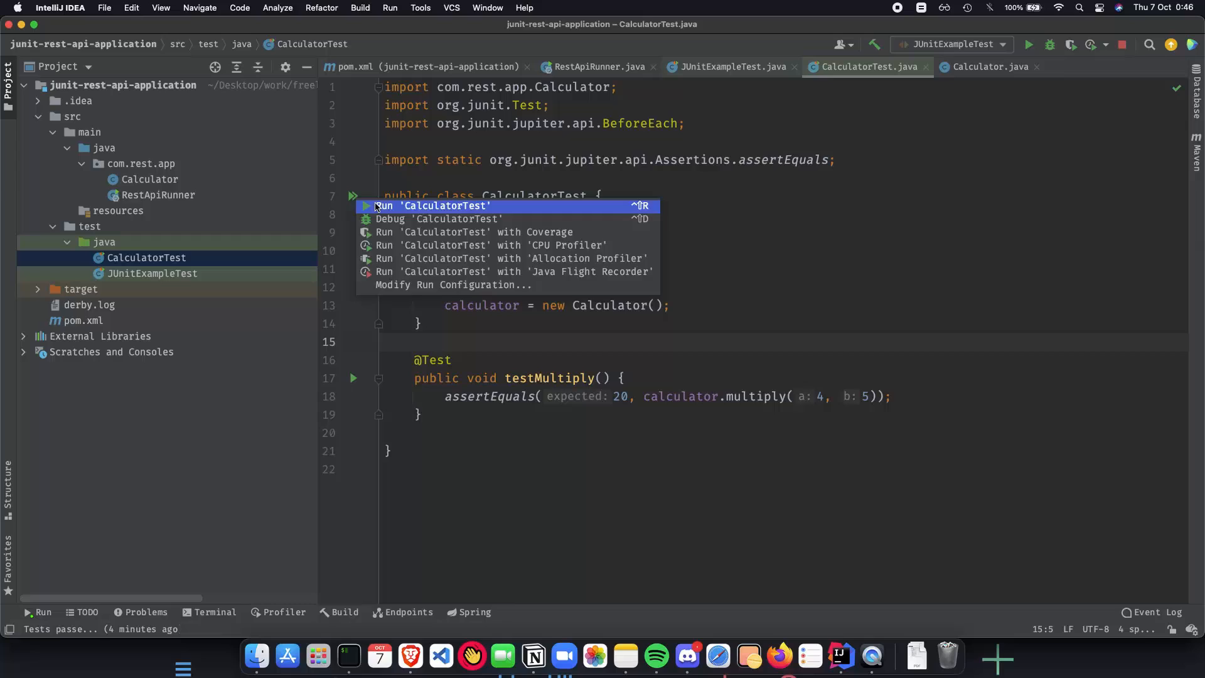
left_click(435, 205)
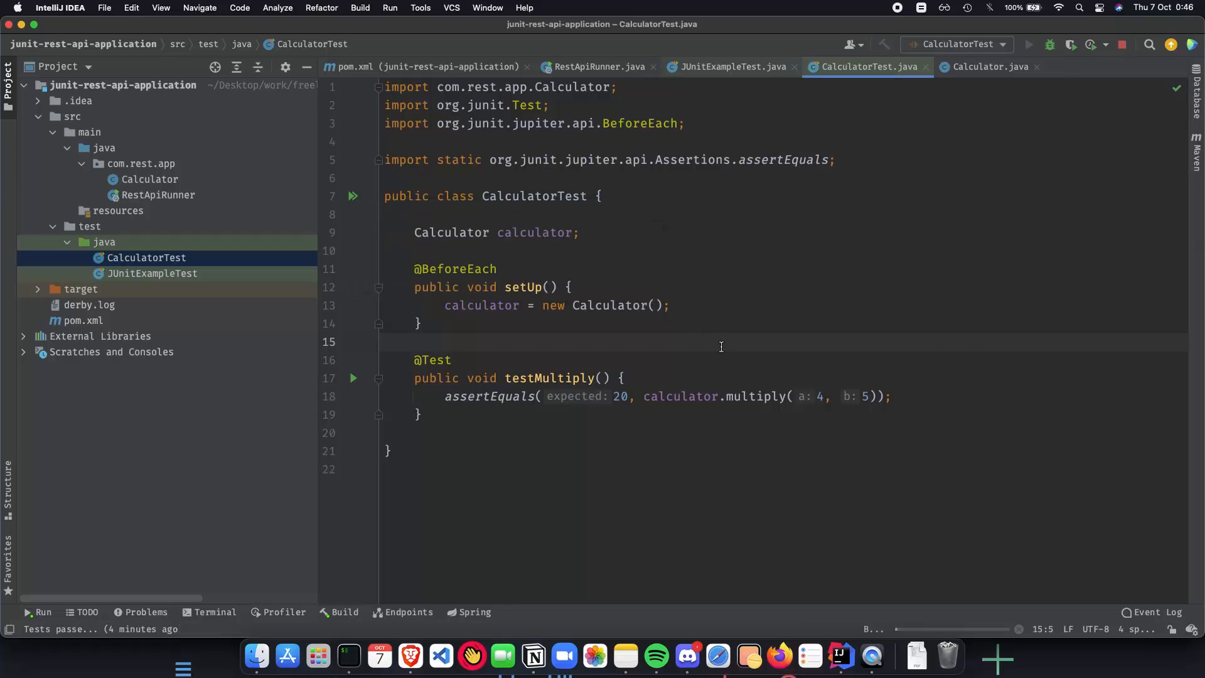
mouse_move(355, 382)
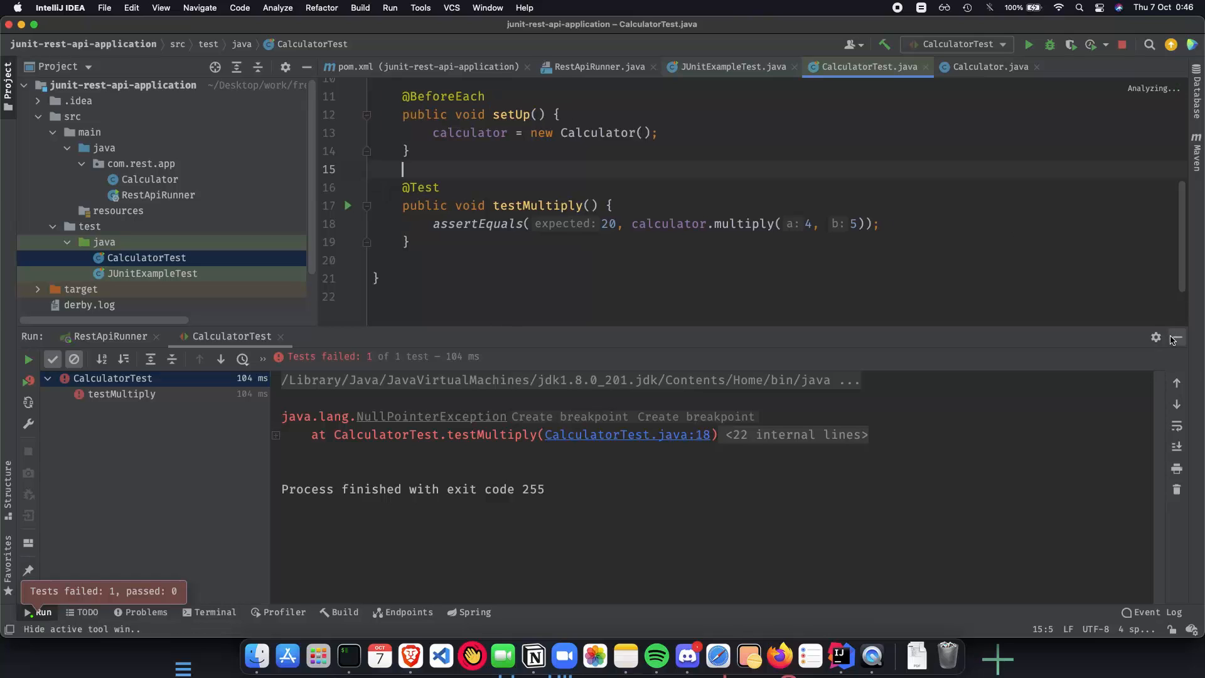
mouse_move(1175, 338)
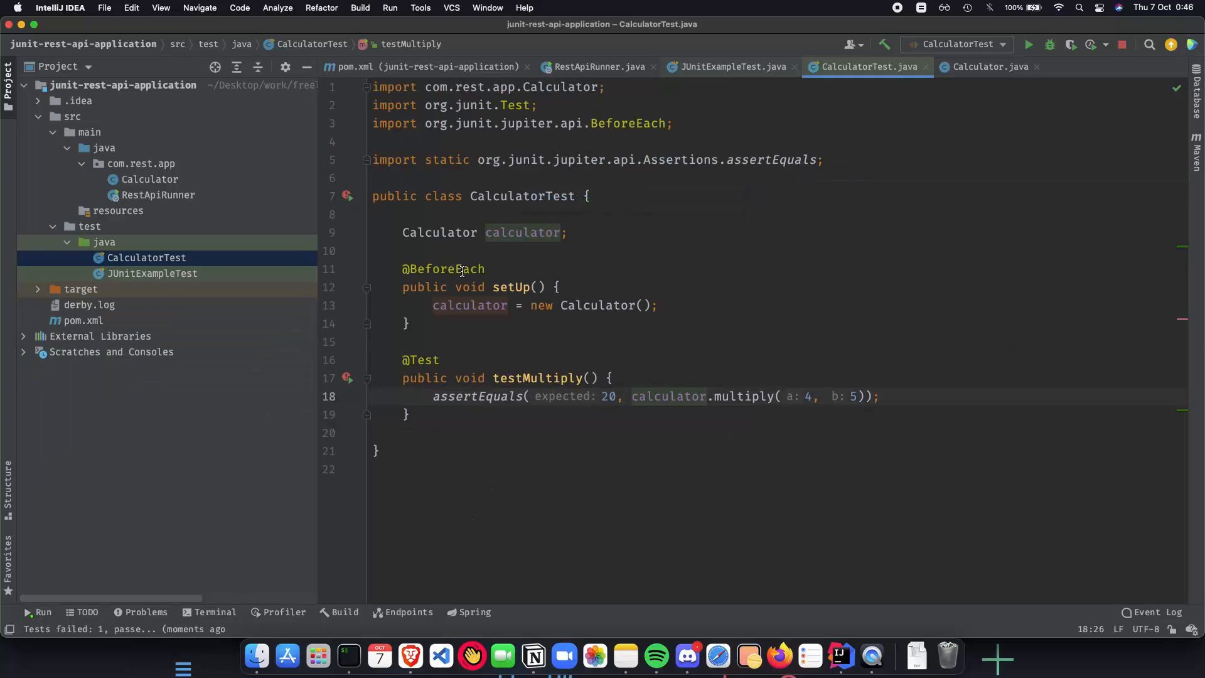
mouse_move(590, 255)
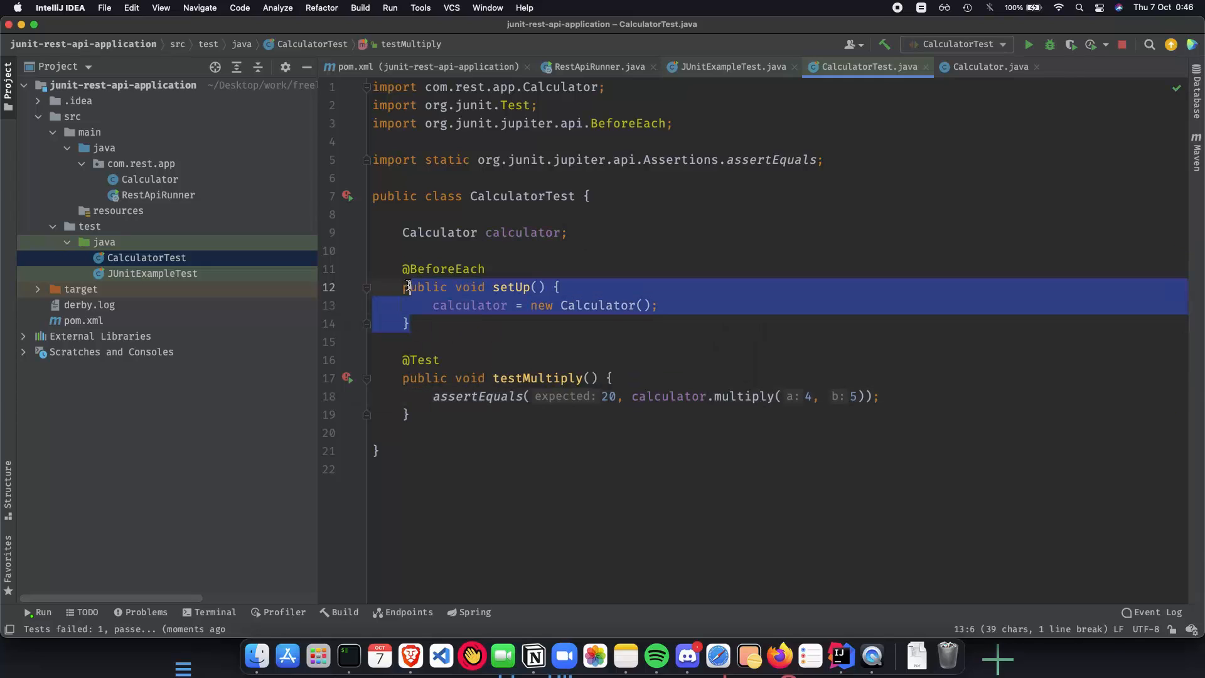
- Delete setUp, create calculator = new Calculator(); inside testMultiply, and review the passing run output
key("Delete")
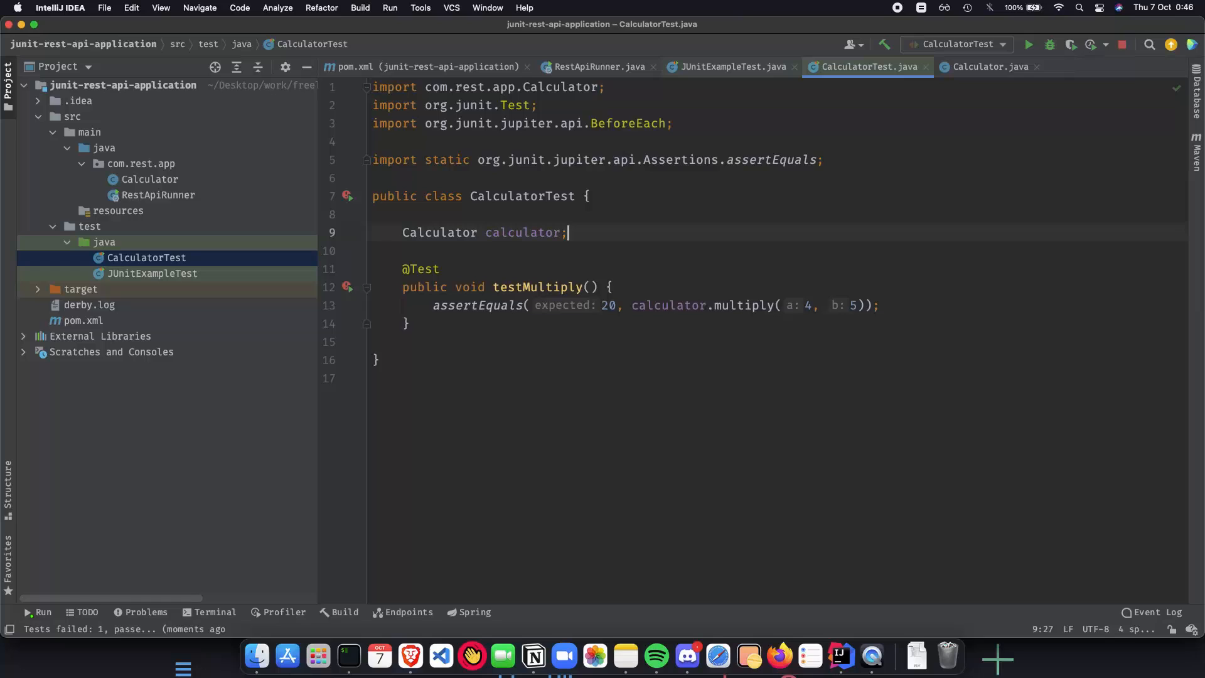
left_click(614, 286)
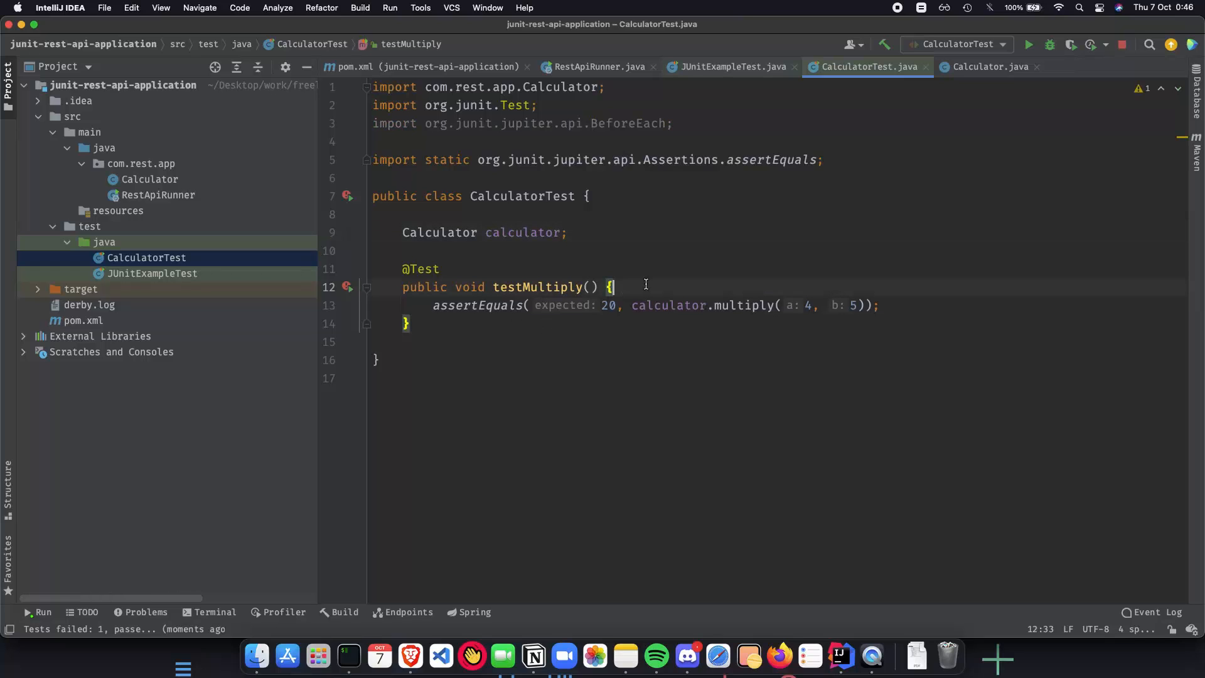
type("calculator = new Calculator(")
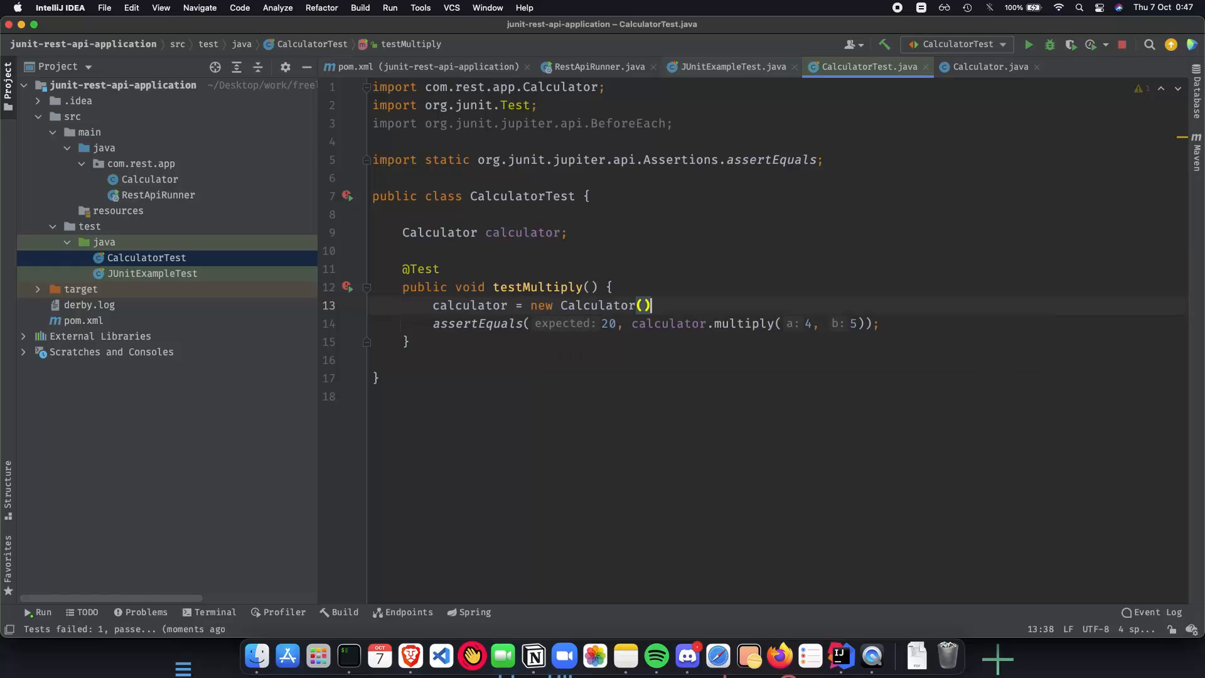
type(";")
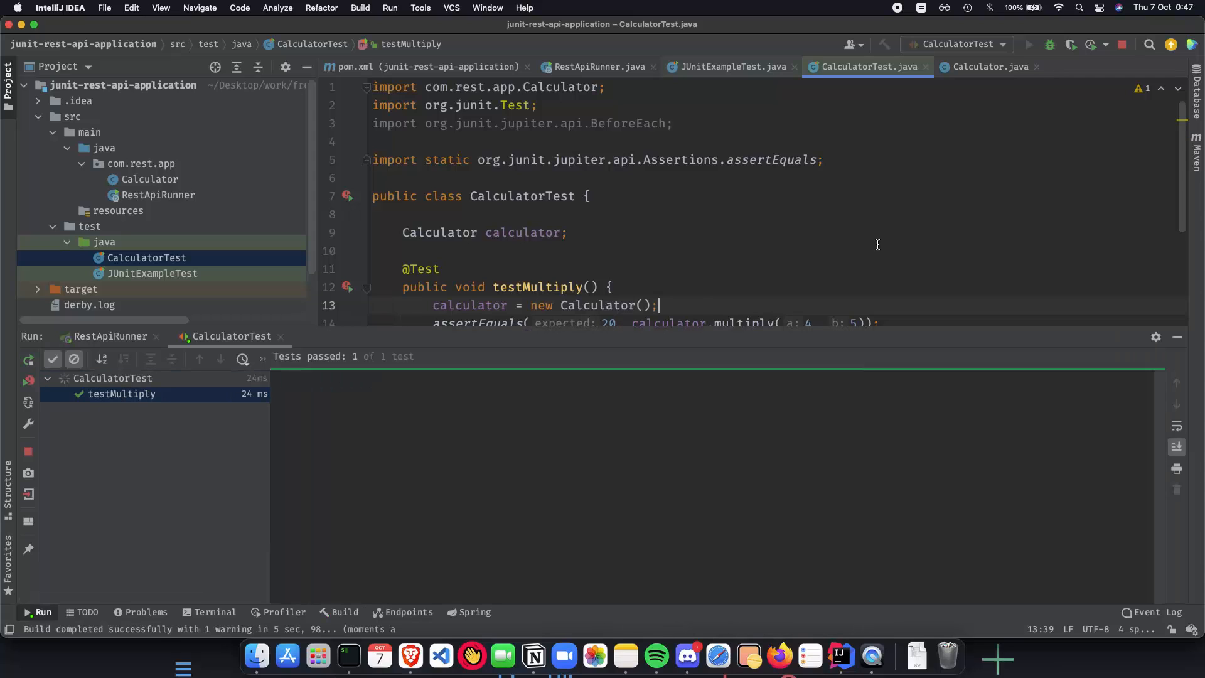
left_click(1029, 44)
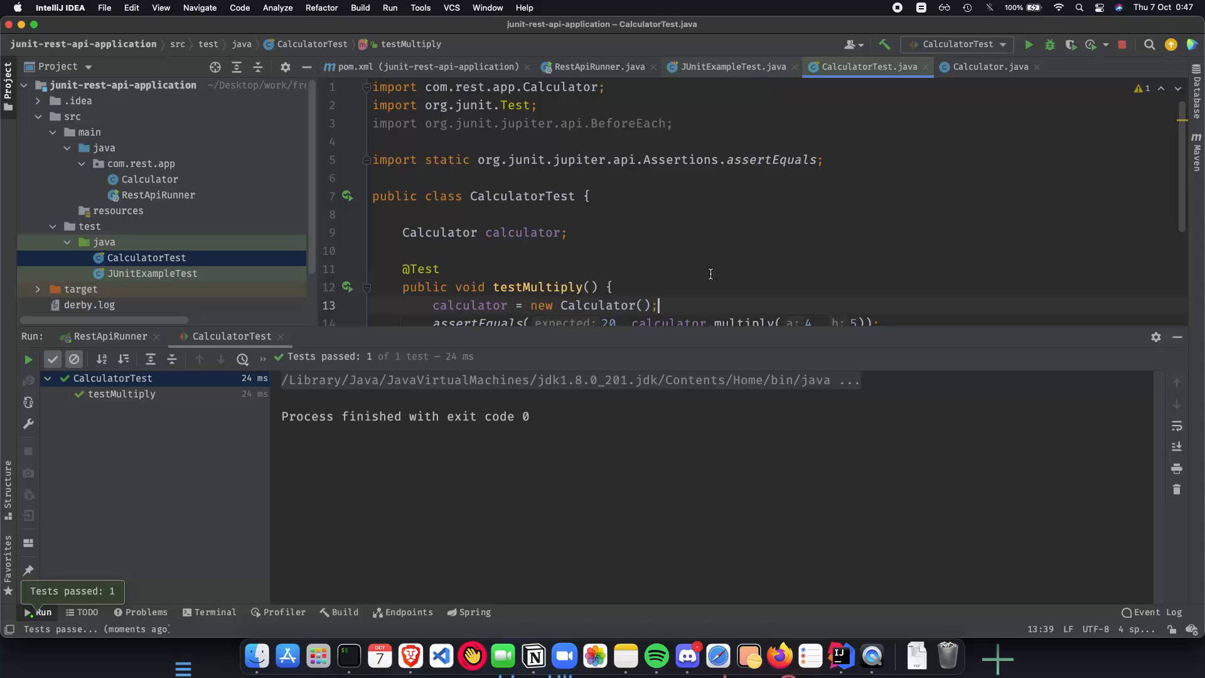
scroll("up", 3)
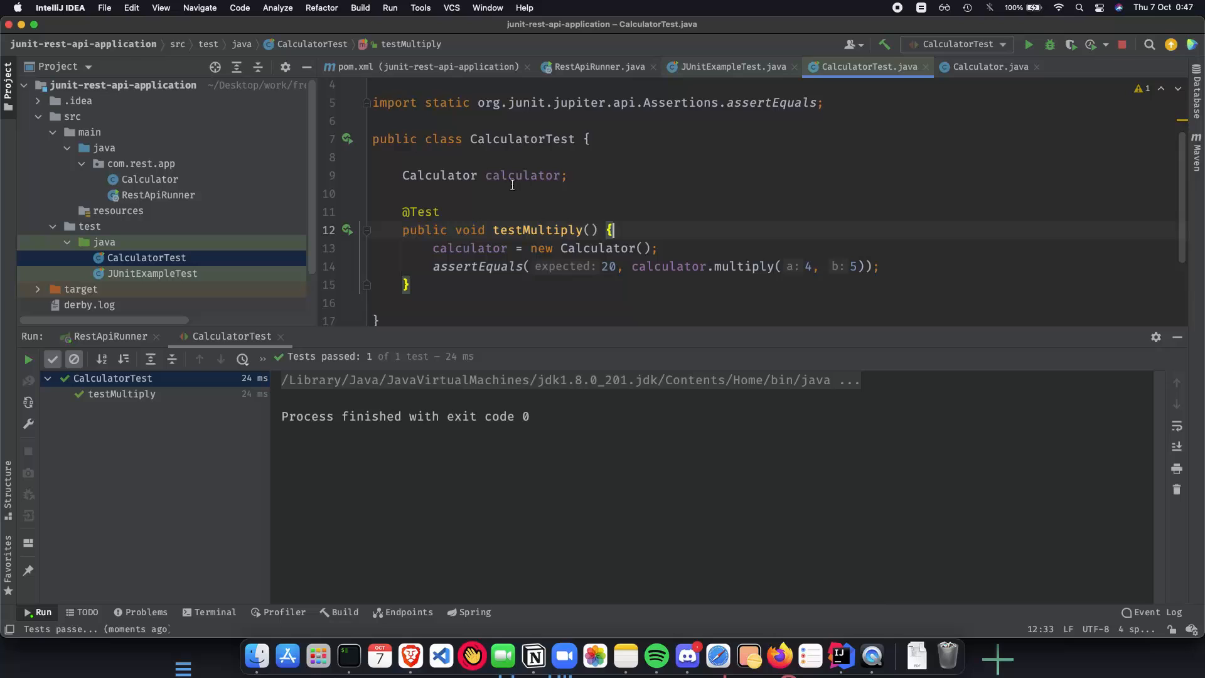
- Rename the duplicated test to testMultiply_DiffParameters asserting multiply(5, 5) equals 25
double_click(743, 266)
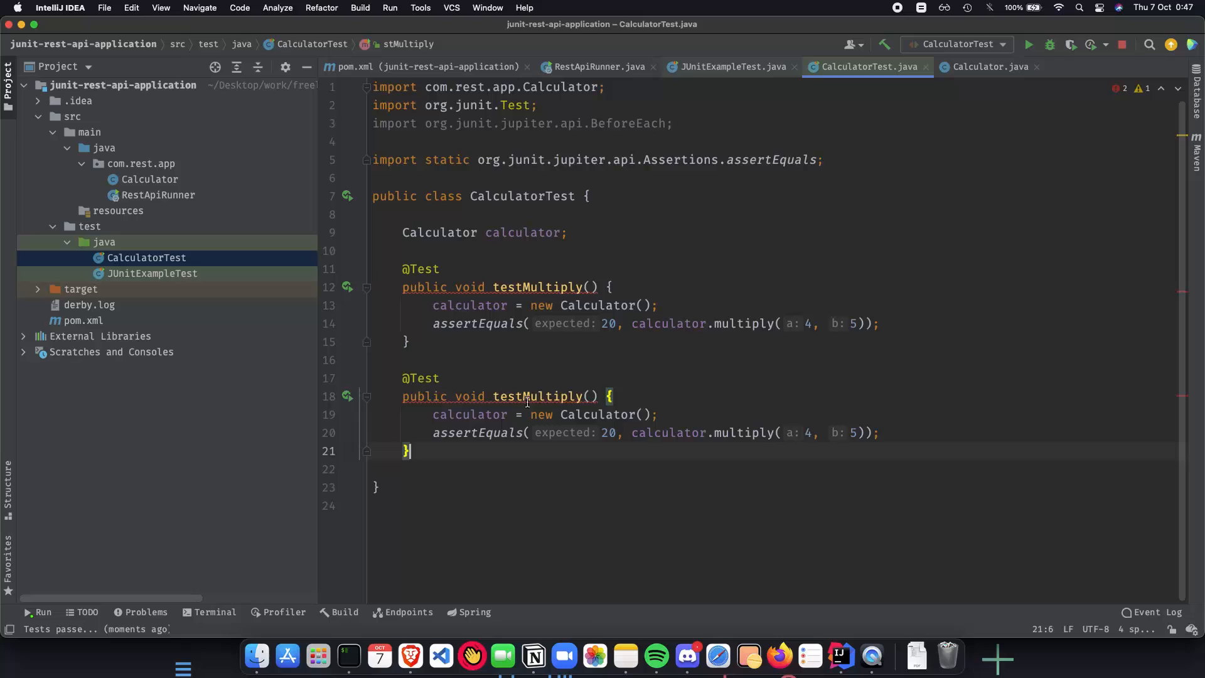
left_click(663, 400)
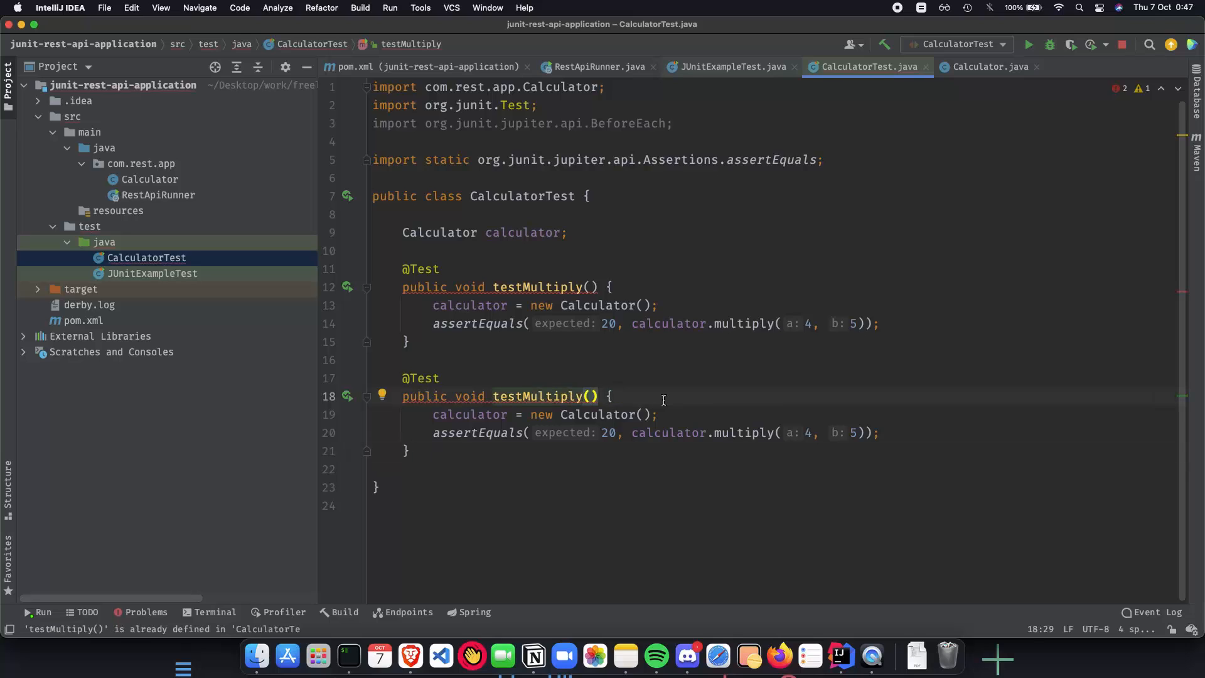
type("_")
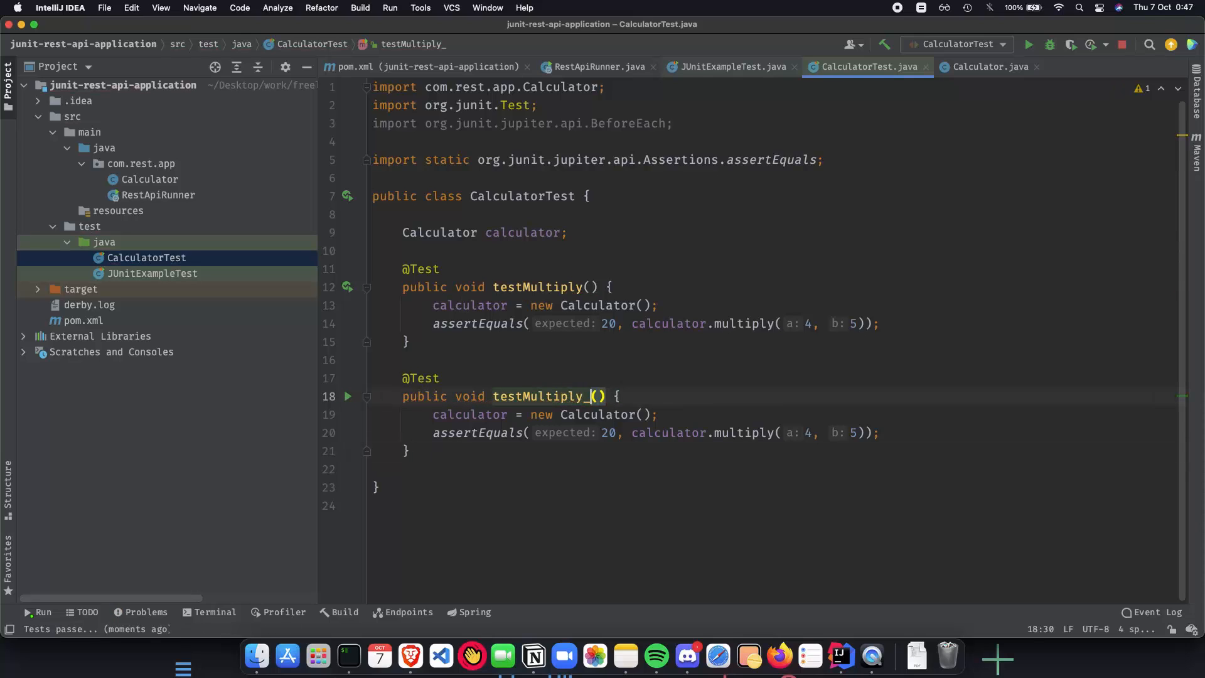
type("Diff")
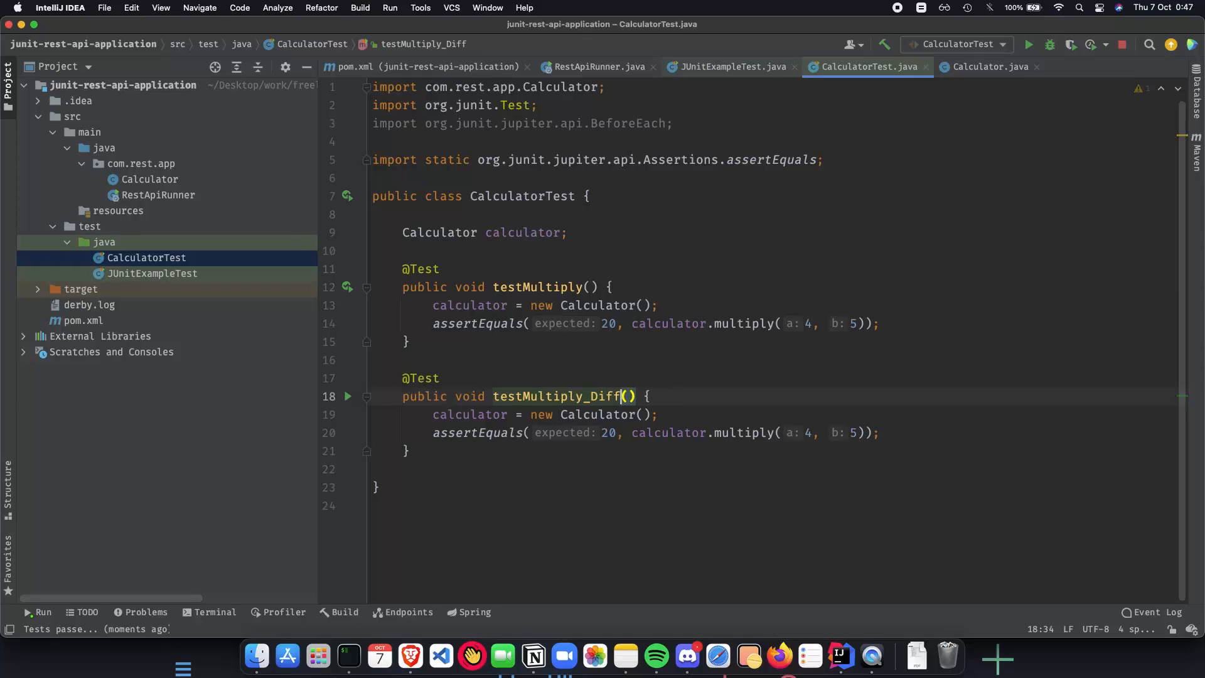
type("Parameters")
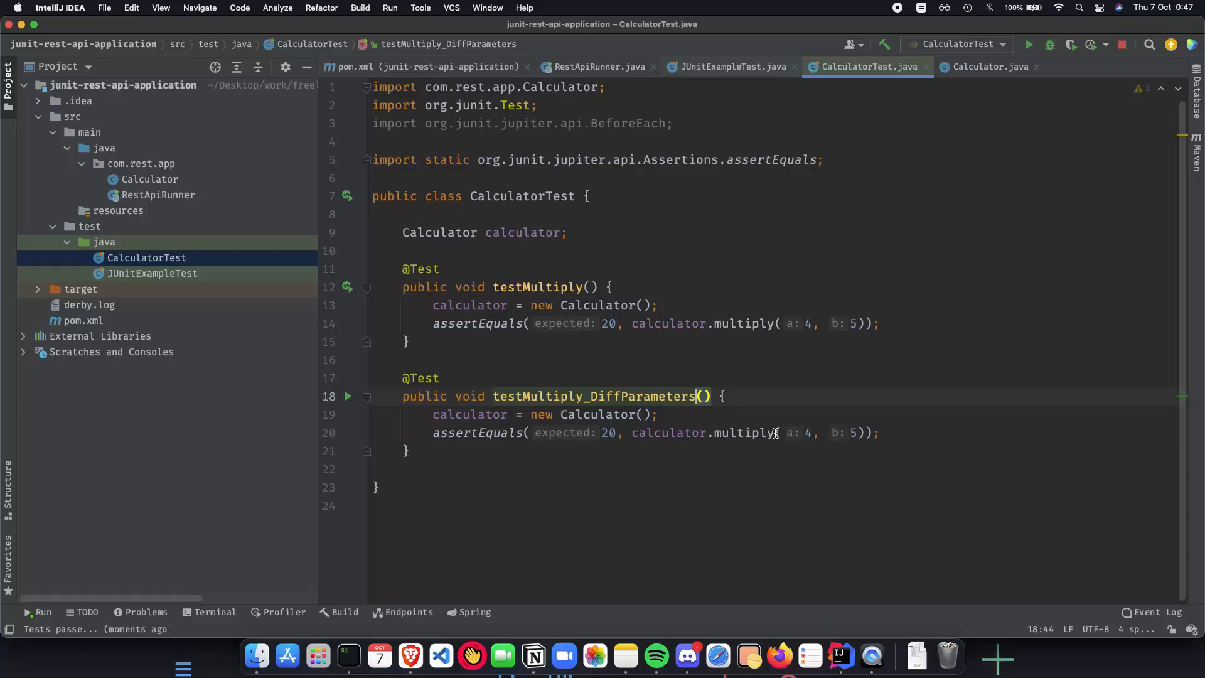
type("5")
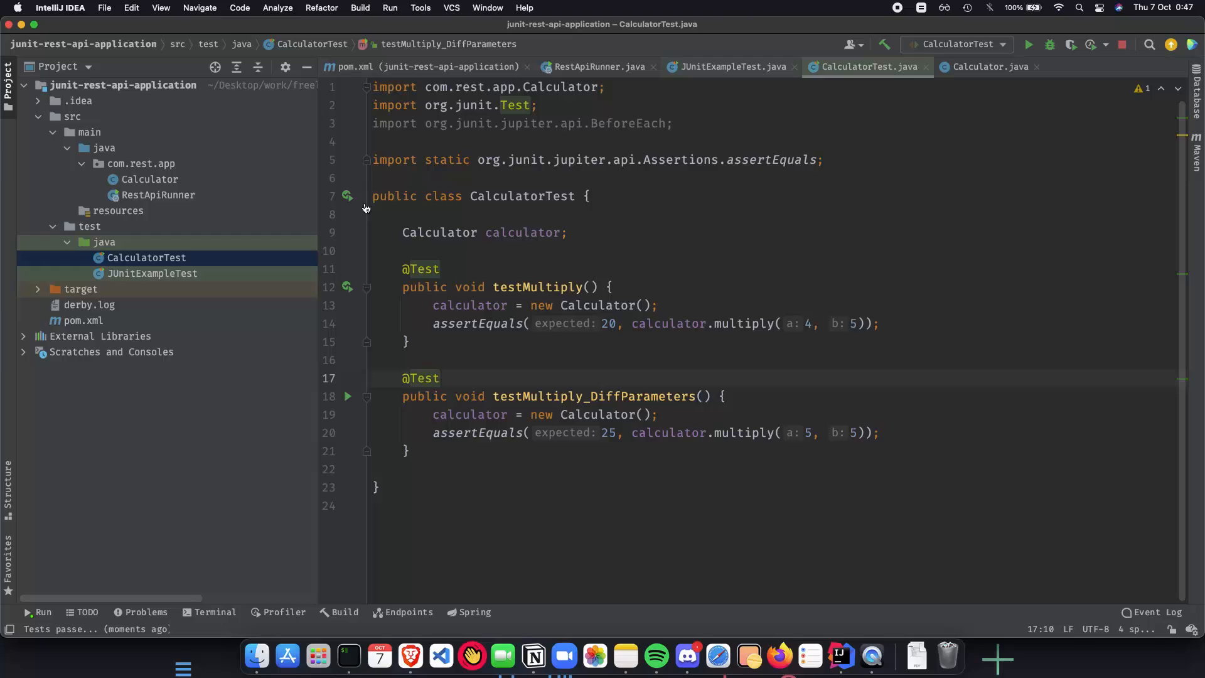
left_click(440, 378)
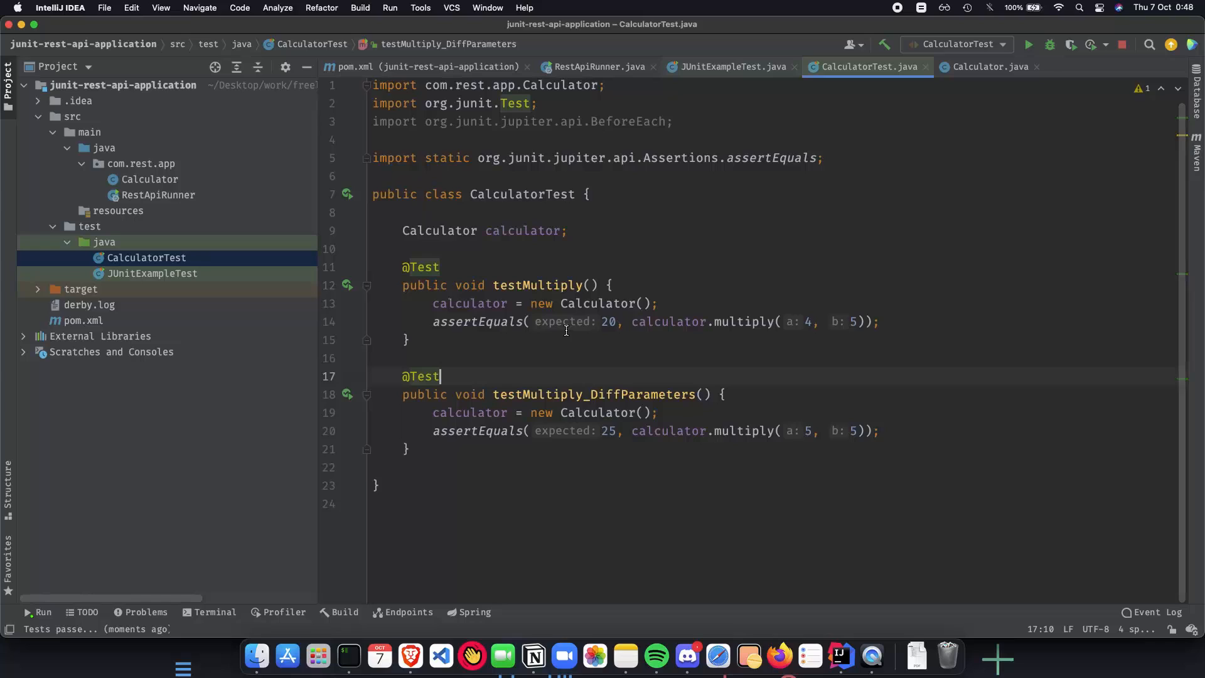
mouse_move(656, 339)
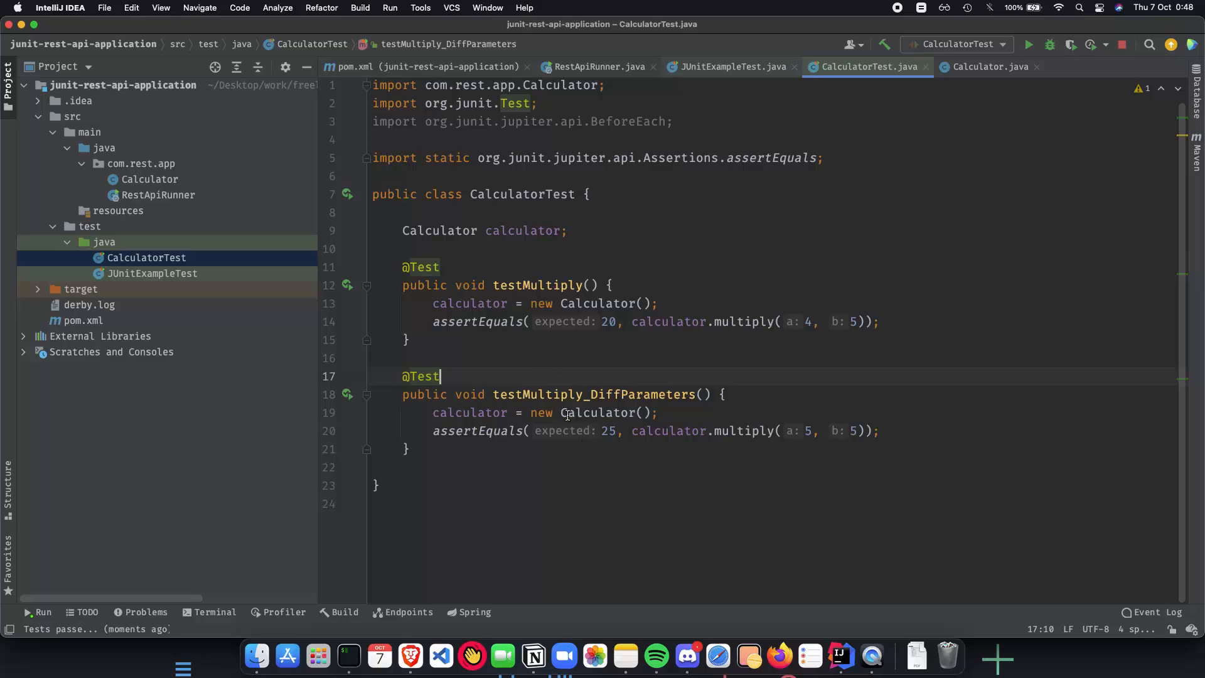
mouse_move(648, 354)
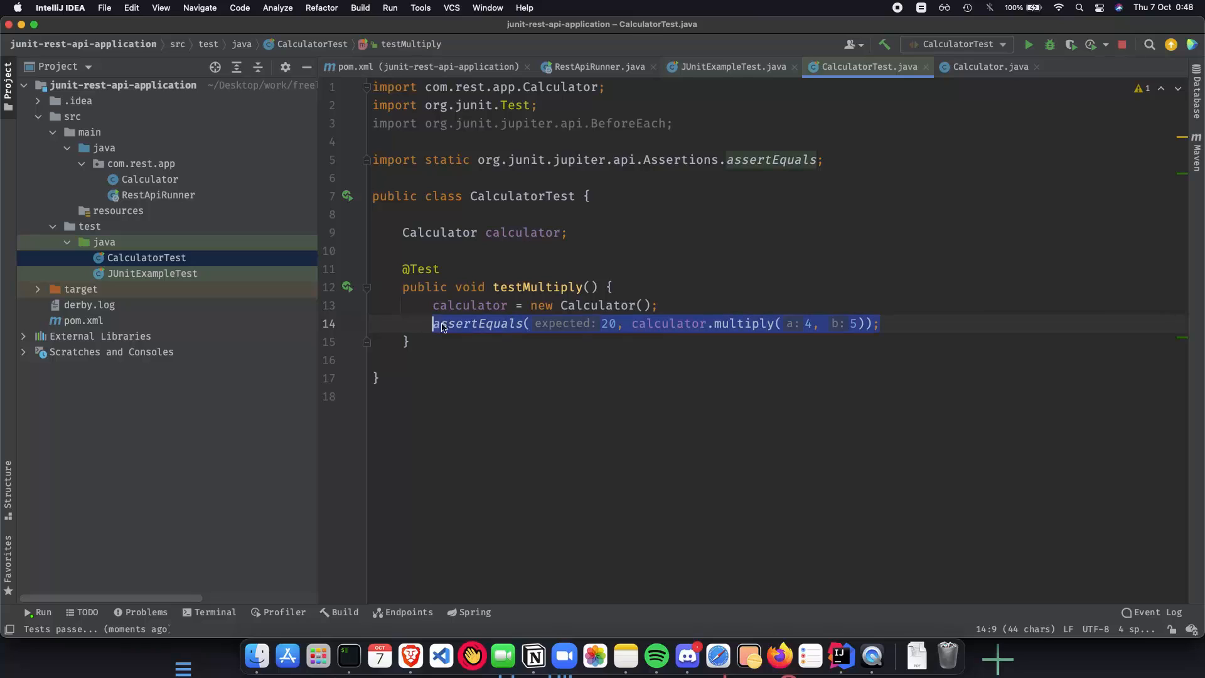
- Add assertEquals(25, calculator.multiply(5, 5)) to testMultiply and run CalculatorTest
type("assertEquals(20, calculator.multiply(4, 5));")
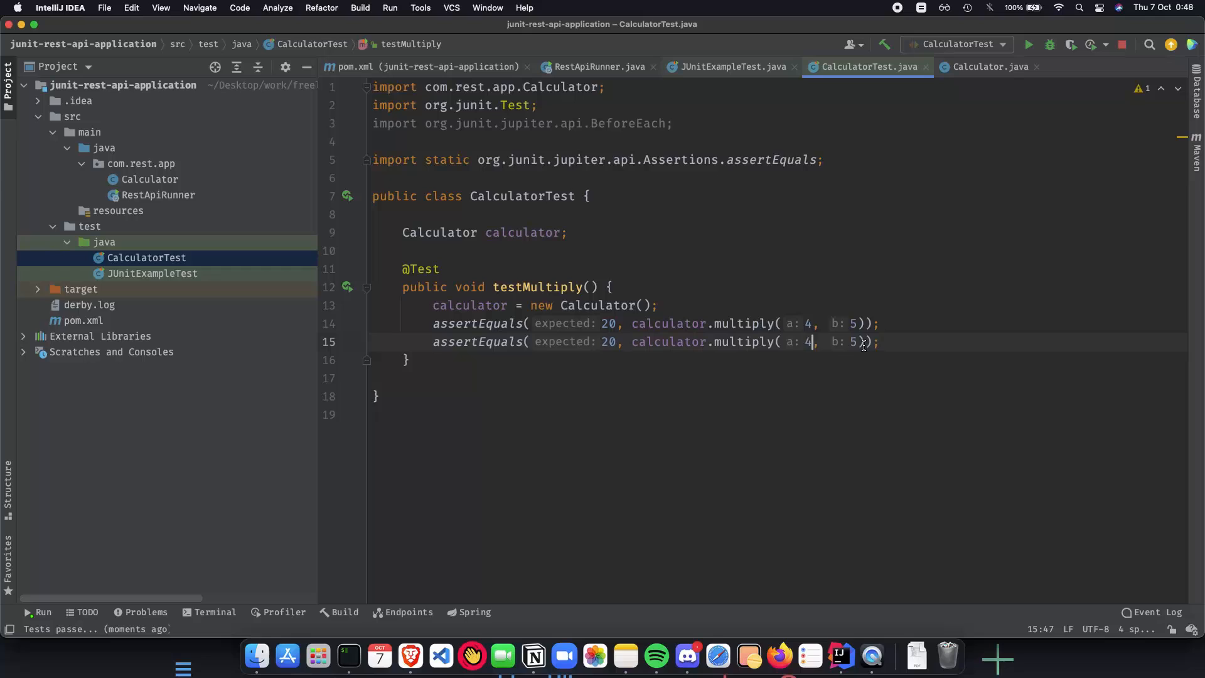
type("5")
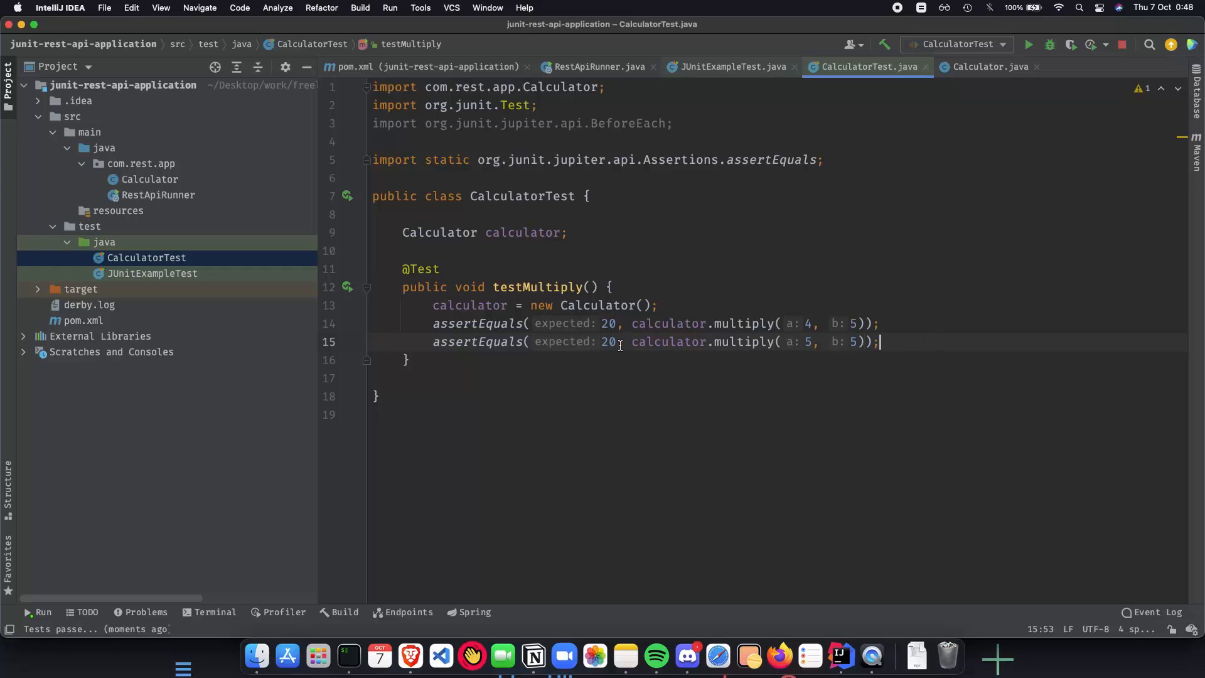
type("25")
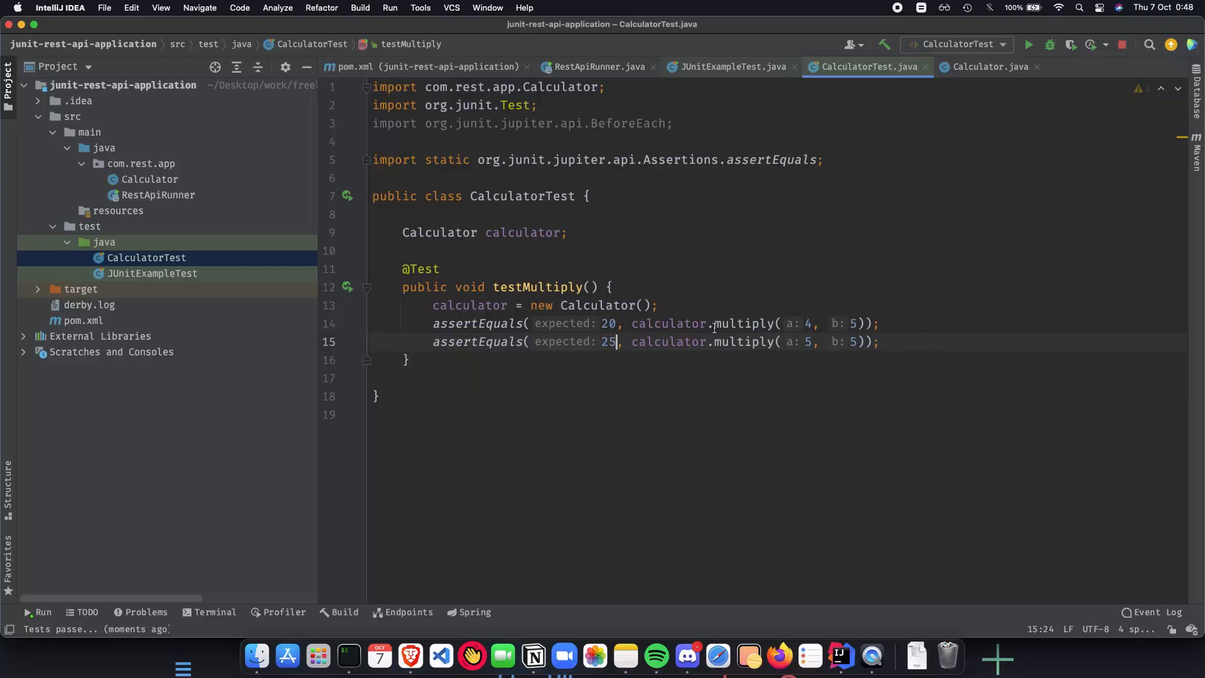
left_click(658, 305)
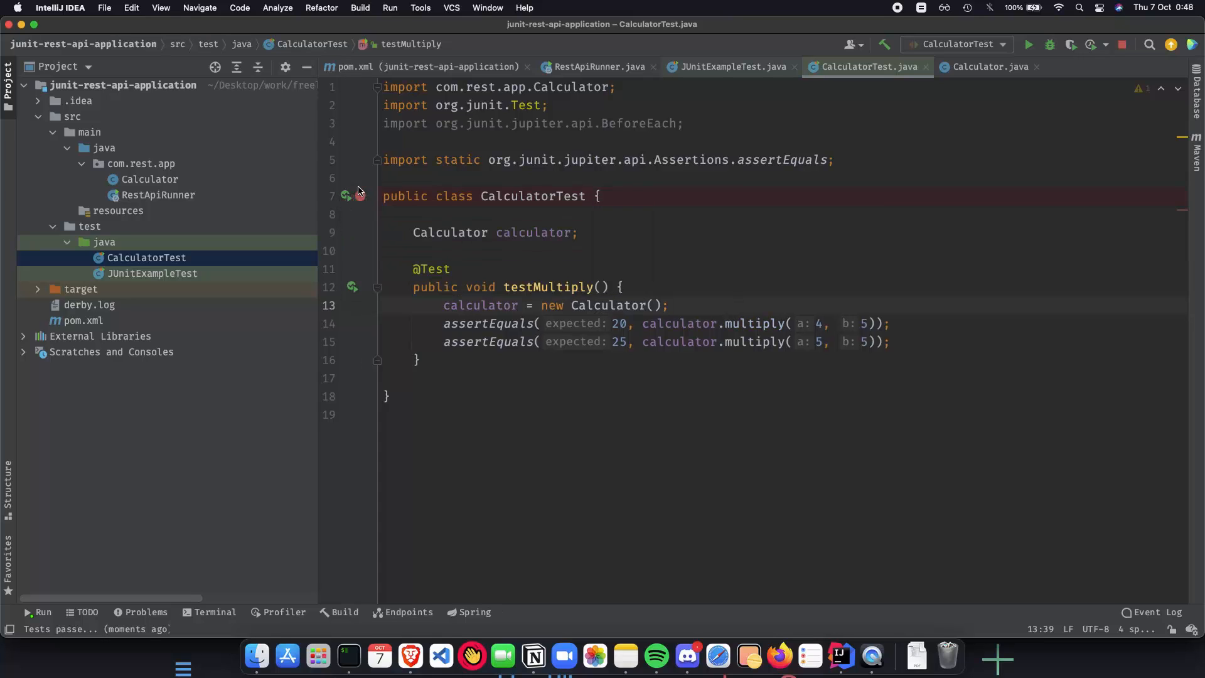
left_click(351, 195)
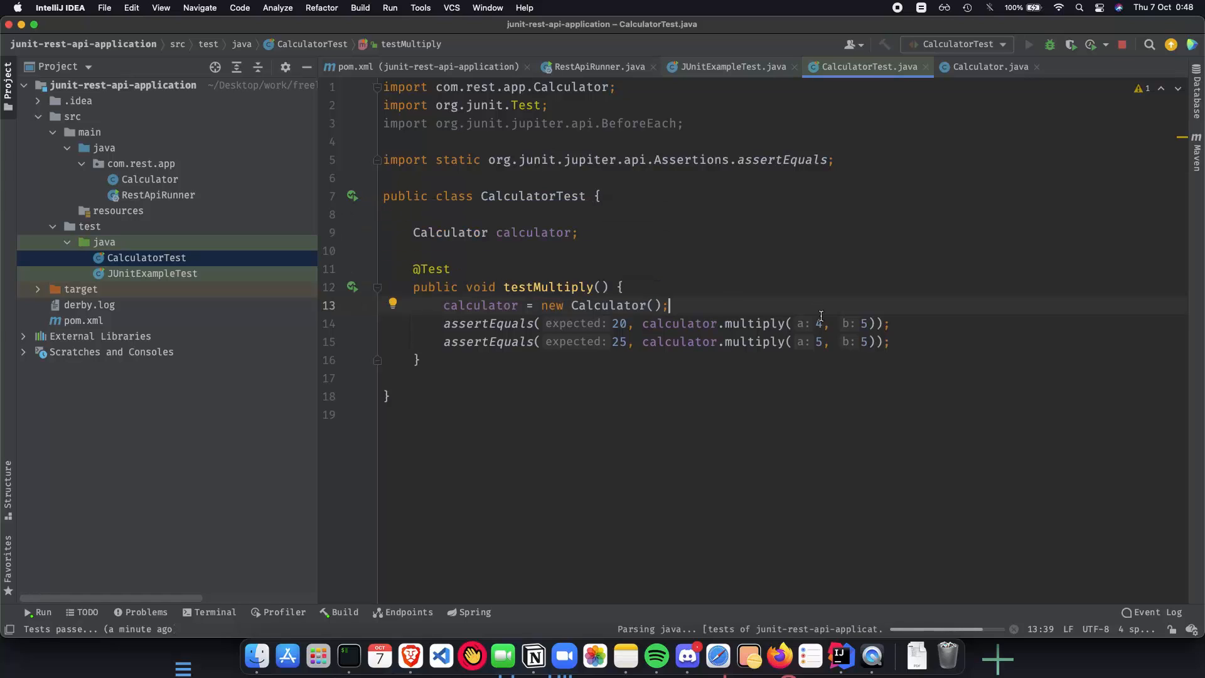
mouse_move(834, 351)
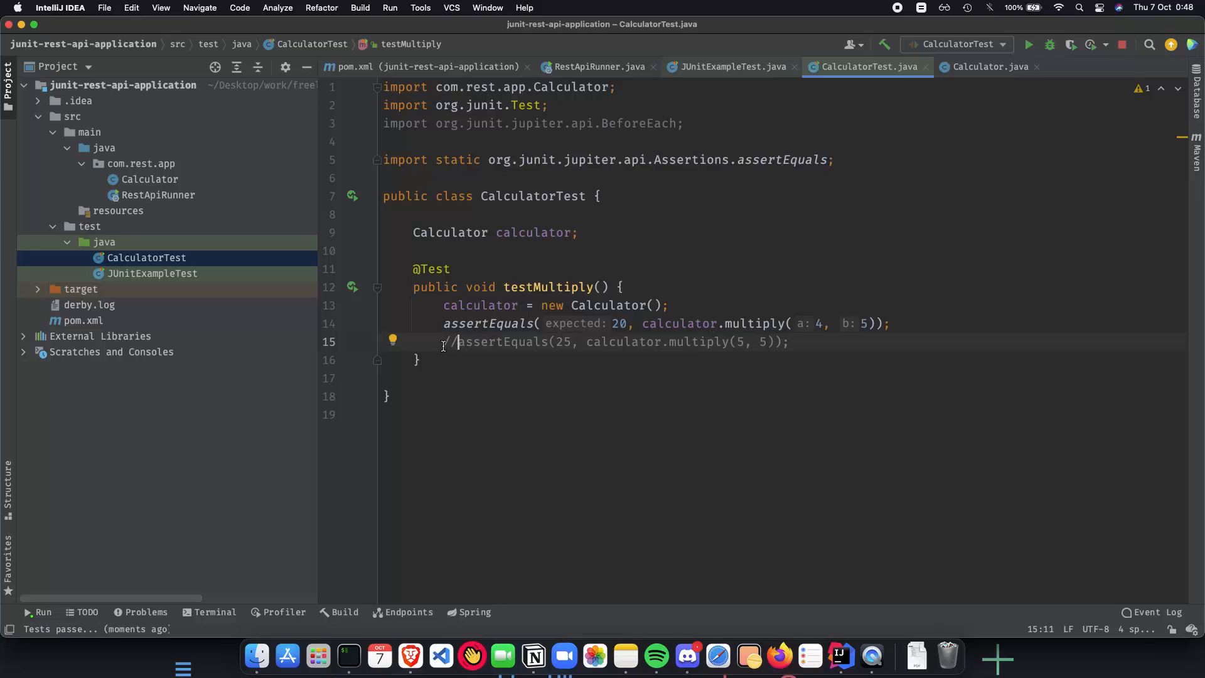
- Change the expected value 20 to 10, run, and inspect the testMultiply failure details
double_click(619, 322)
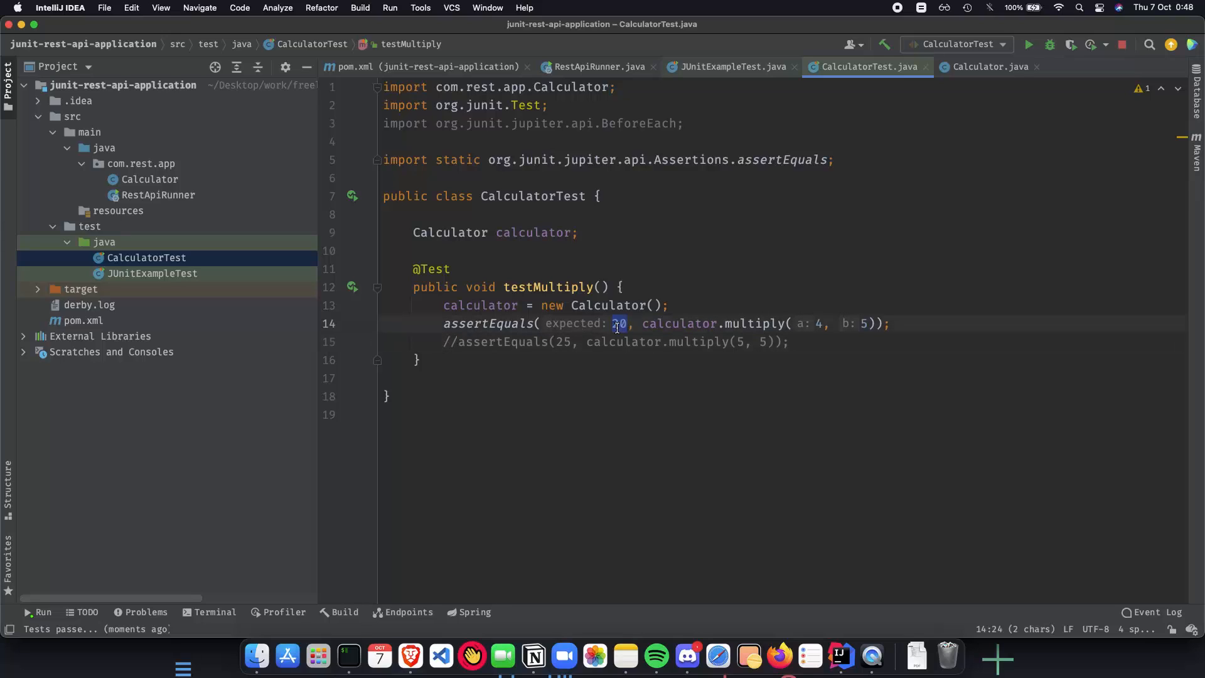
type("10")
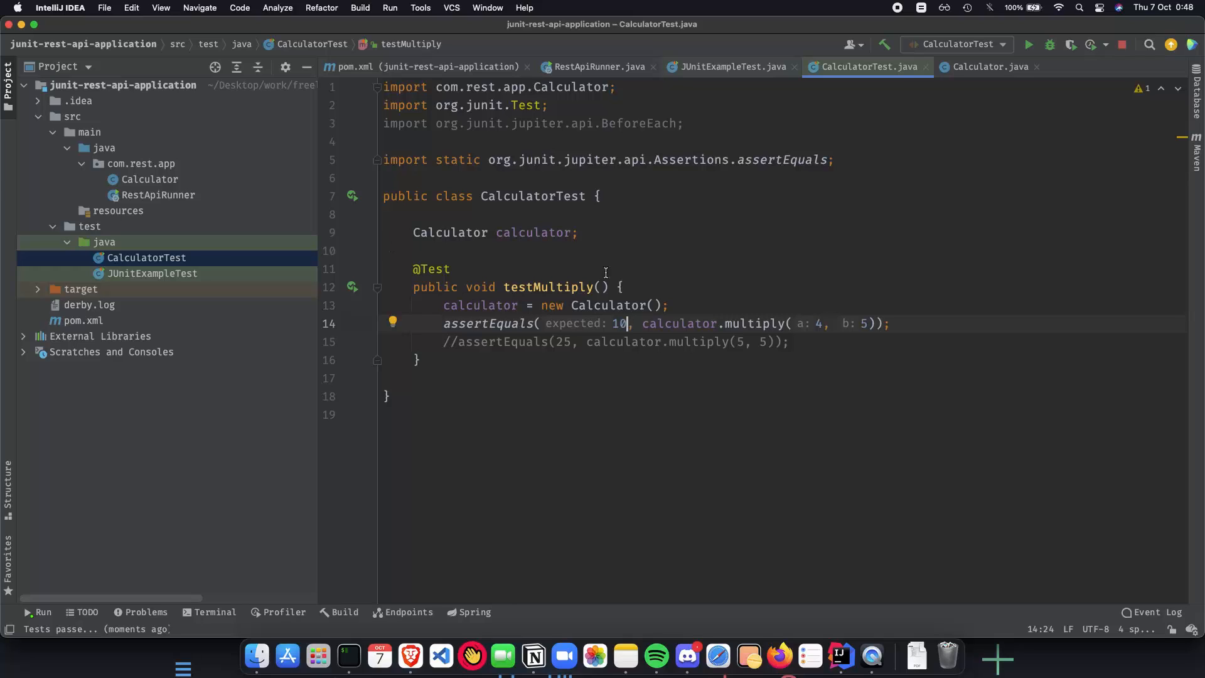
mouse_move(633, 287)
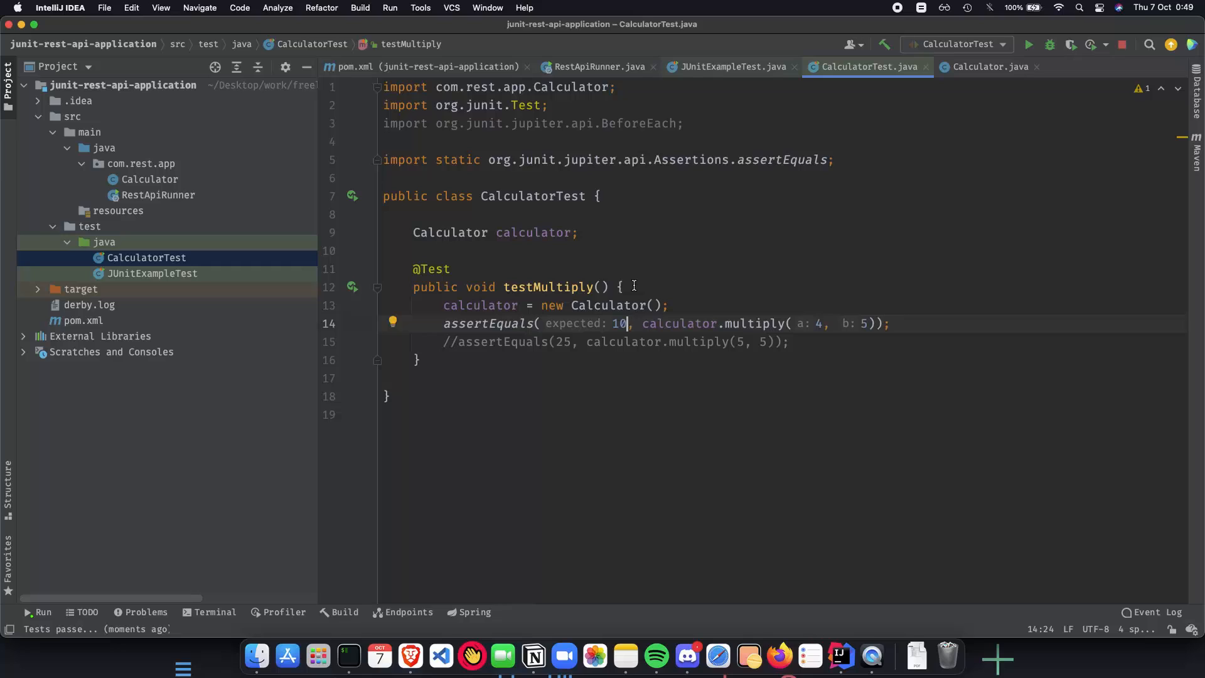
mouse_move(650, 332)
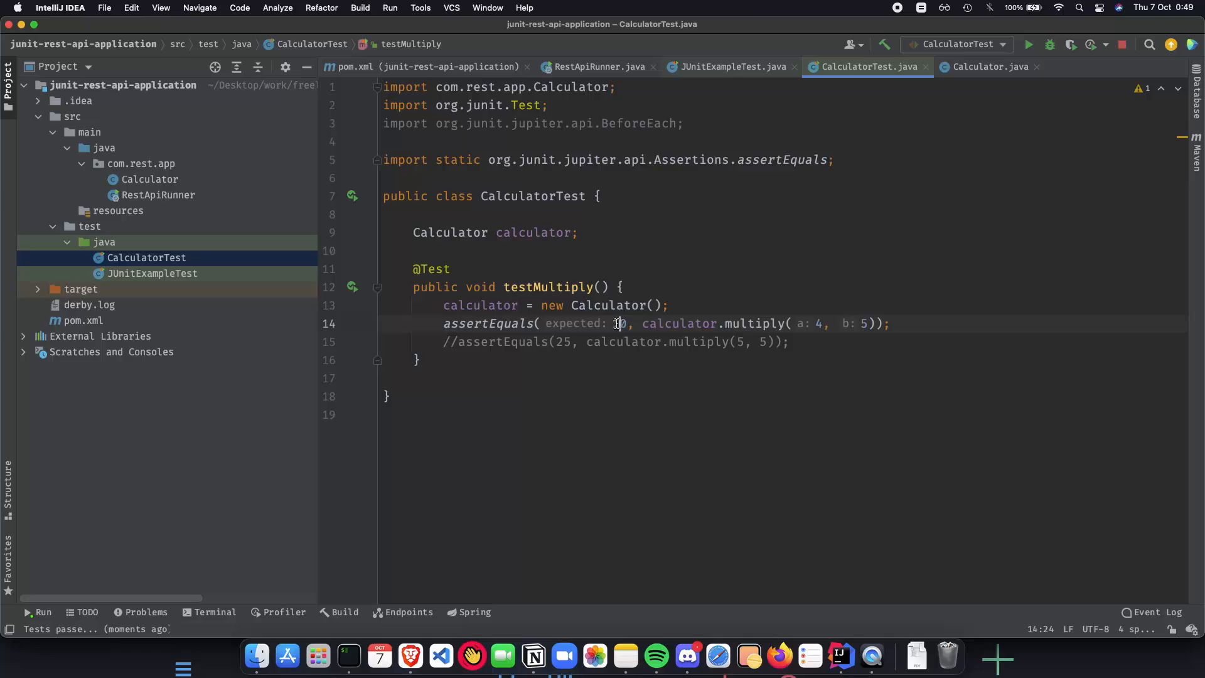
double_click(619, 322)
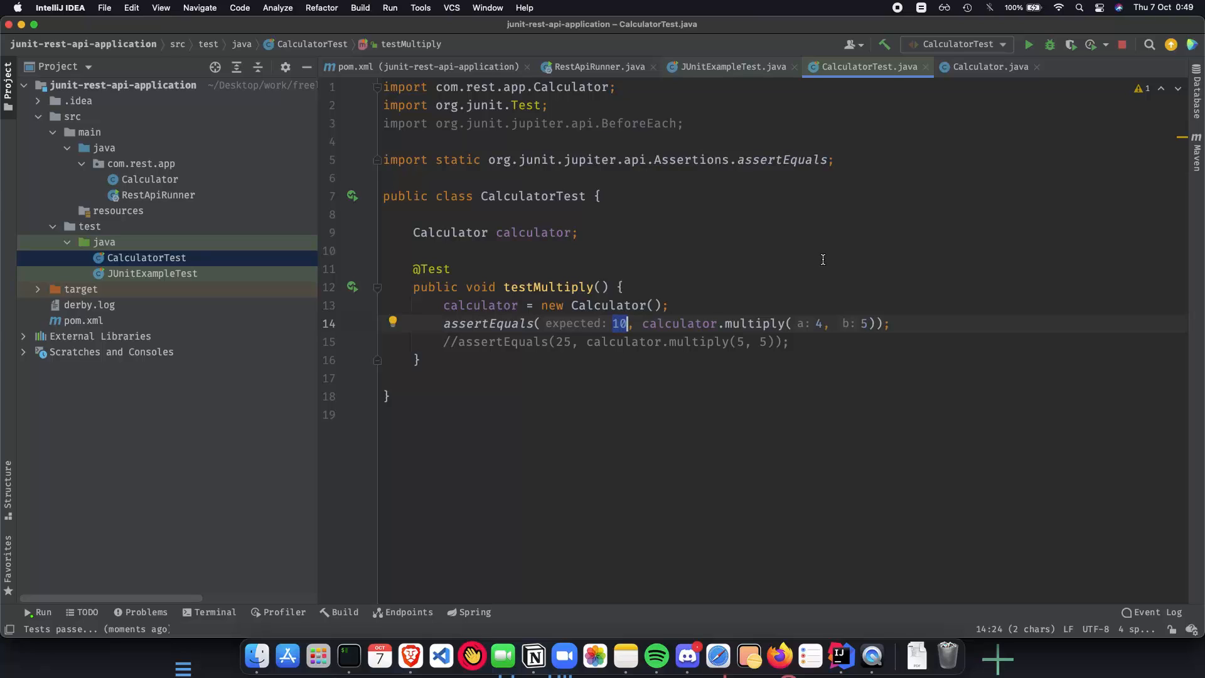
mouse_move(535, 354)
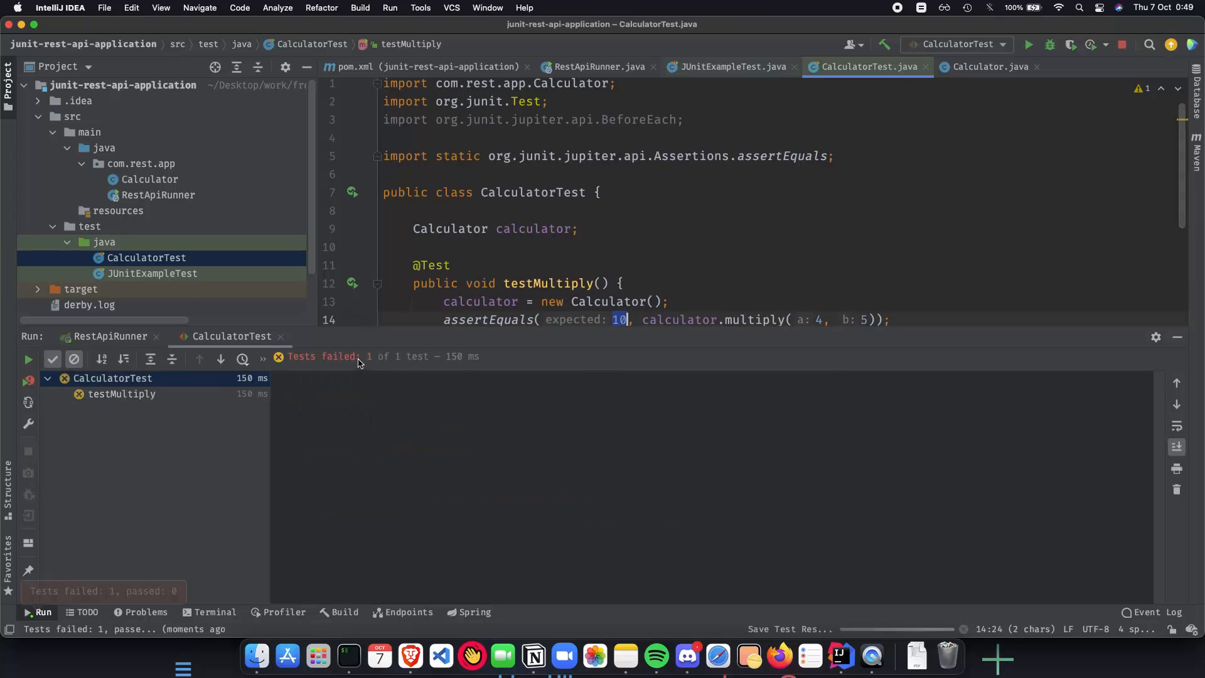
left_click(121, 393)
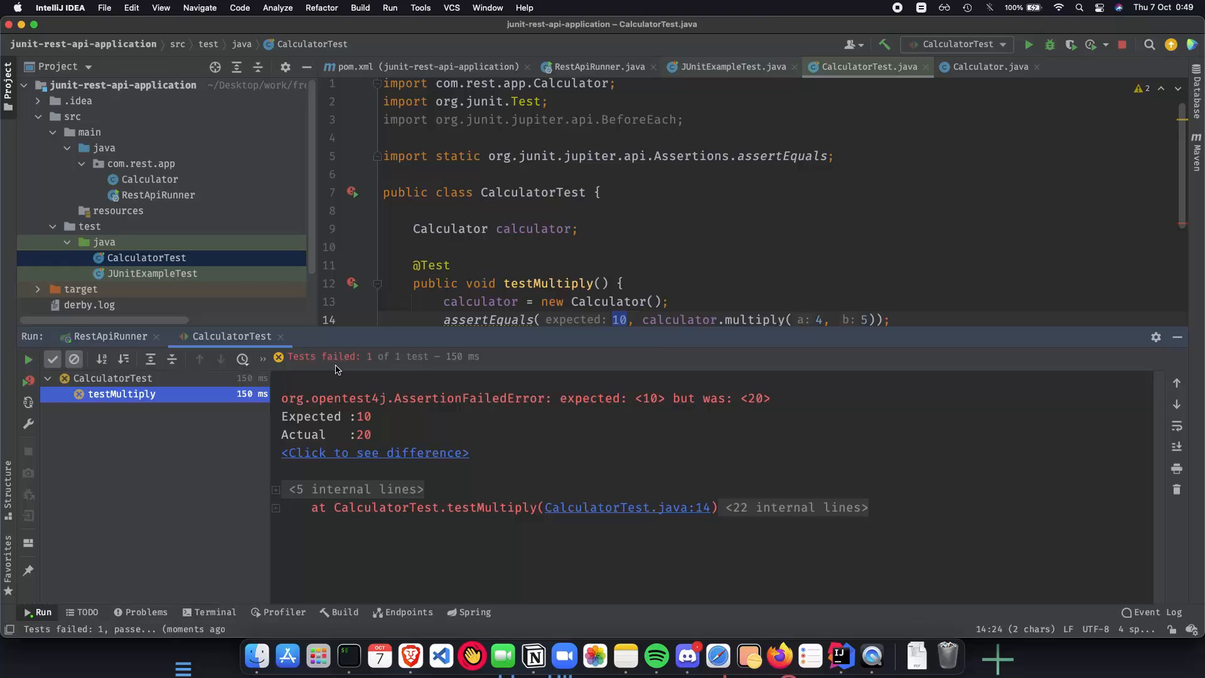
scroll("up", 3)
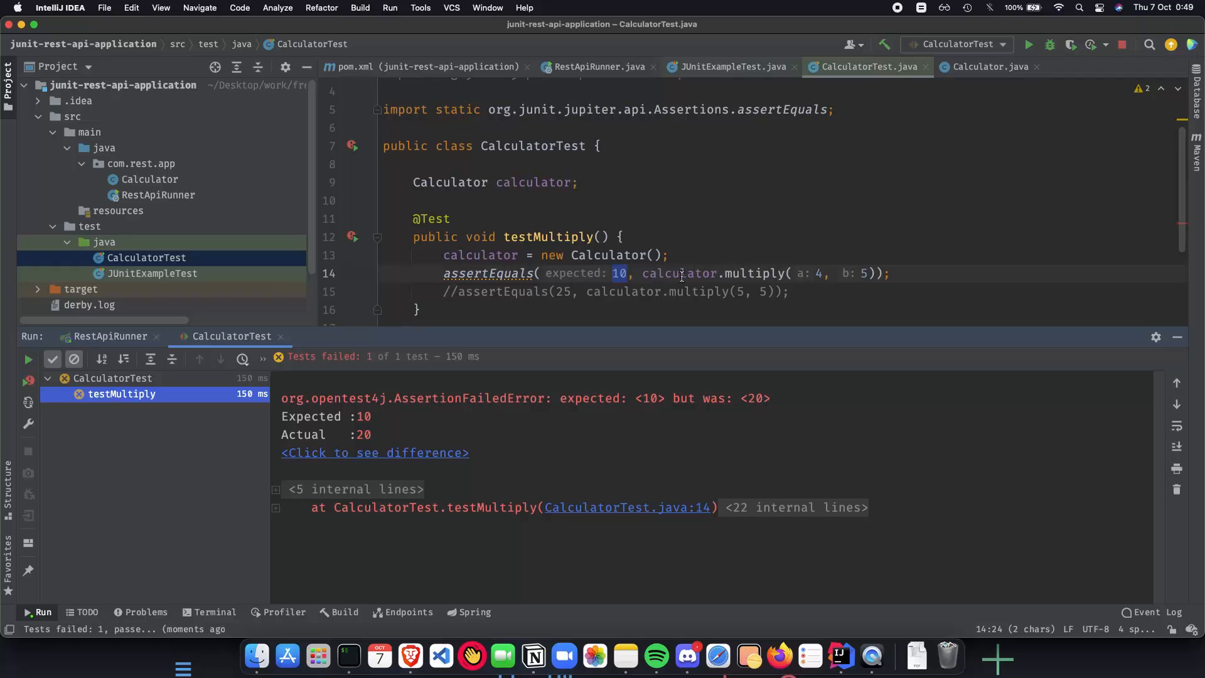
mouse_move(1135, 330)
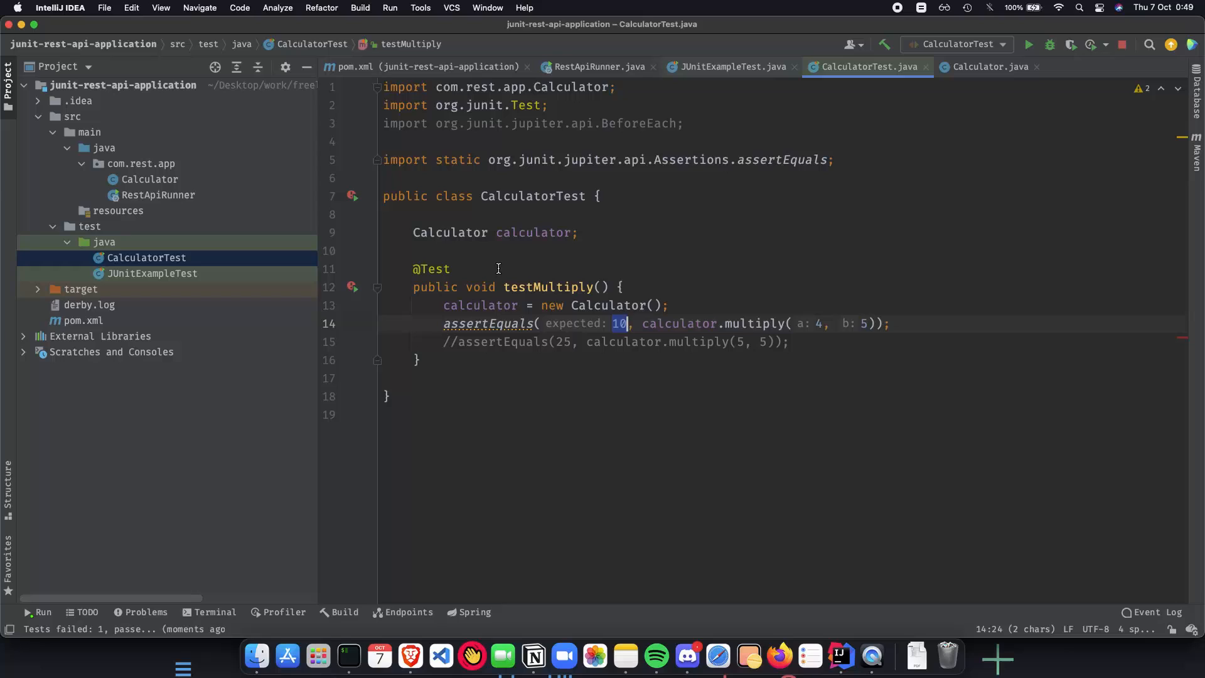
mouse_move(495, 263)
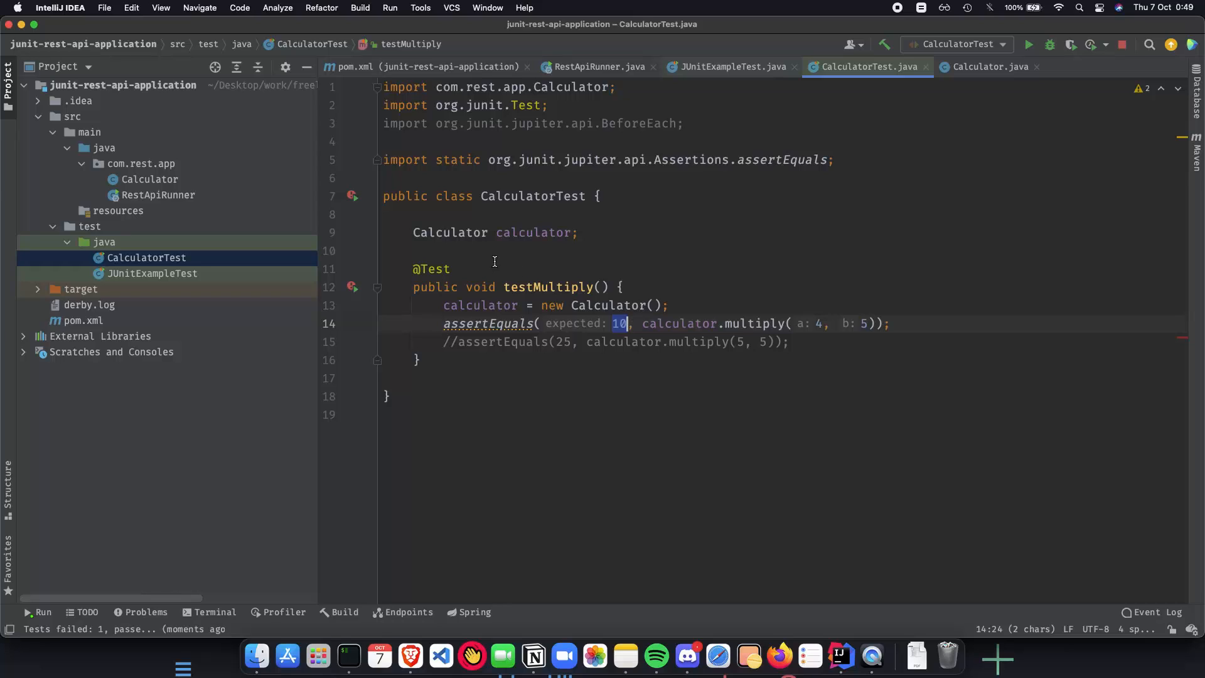
mouse_move(610, 315)
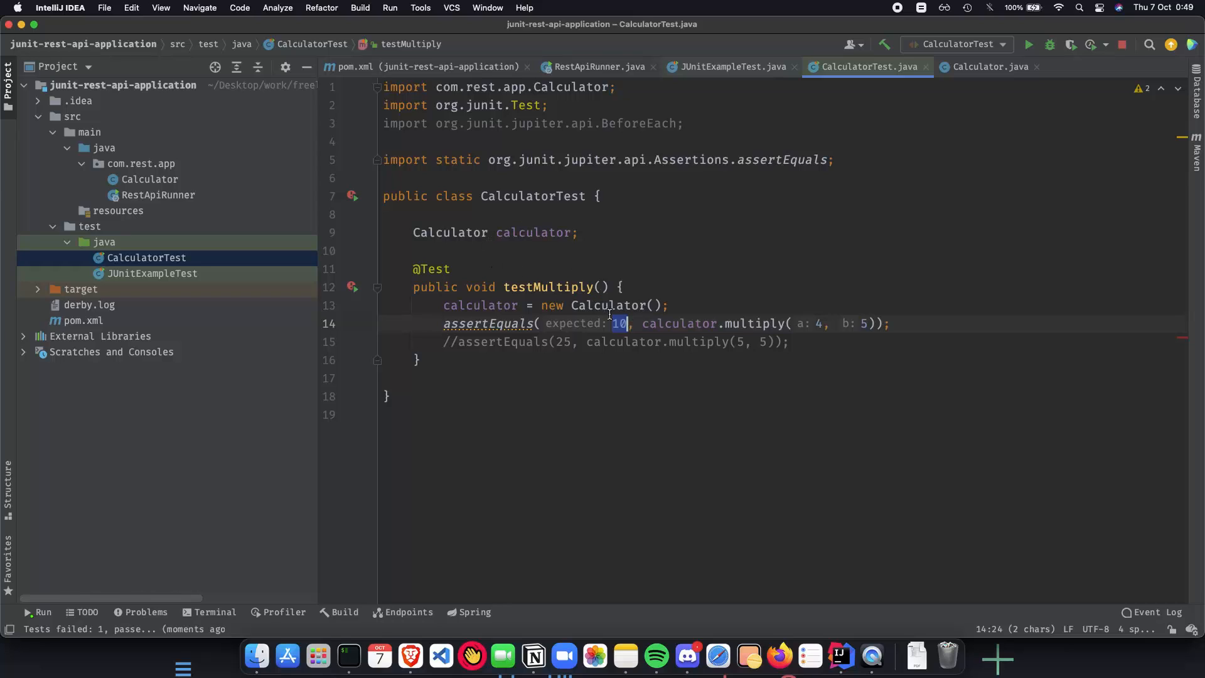
- Restore the expected value to 20 so the tests pass again
type("20")
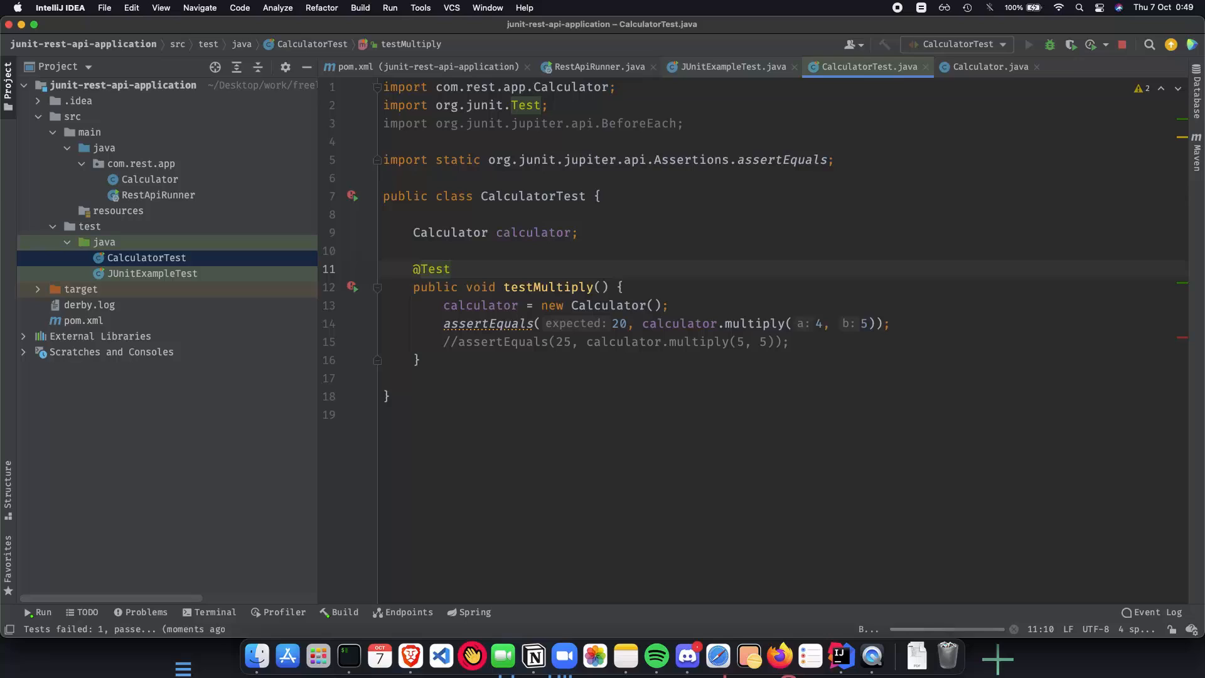
left_click(452, 269)
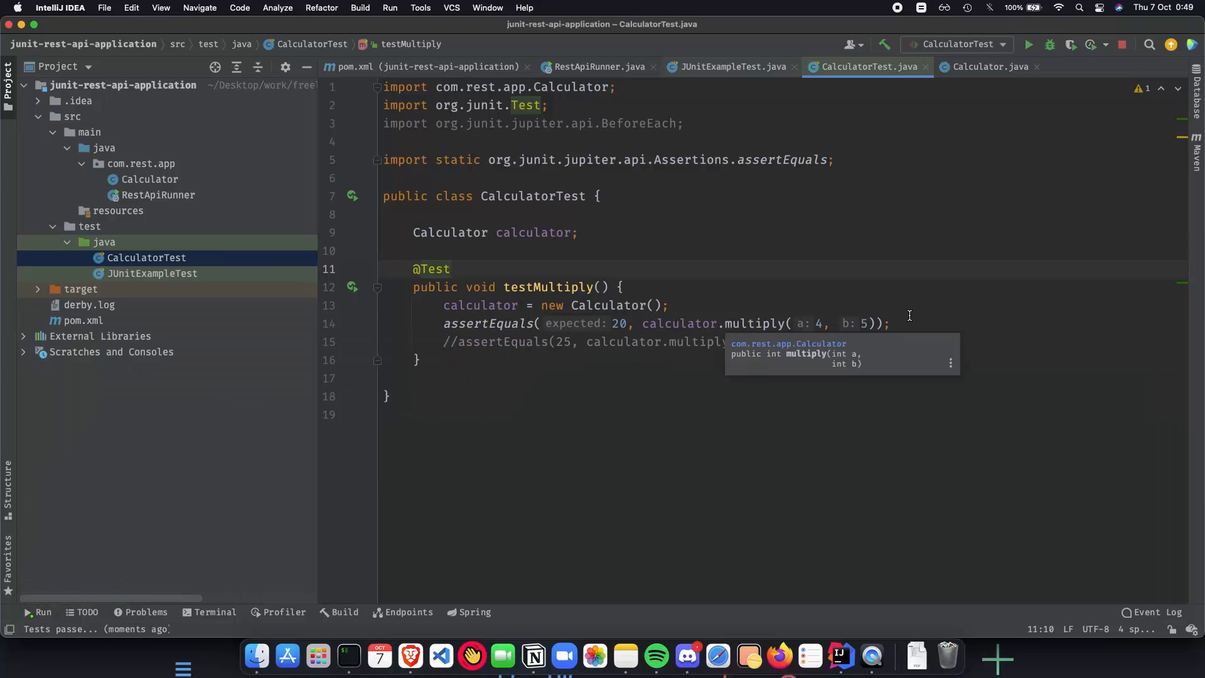
- Duplicate multiply in Calculator as public int divide(int a, int b) returning a / b
left_click(988, 67)
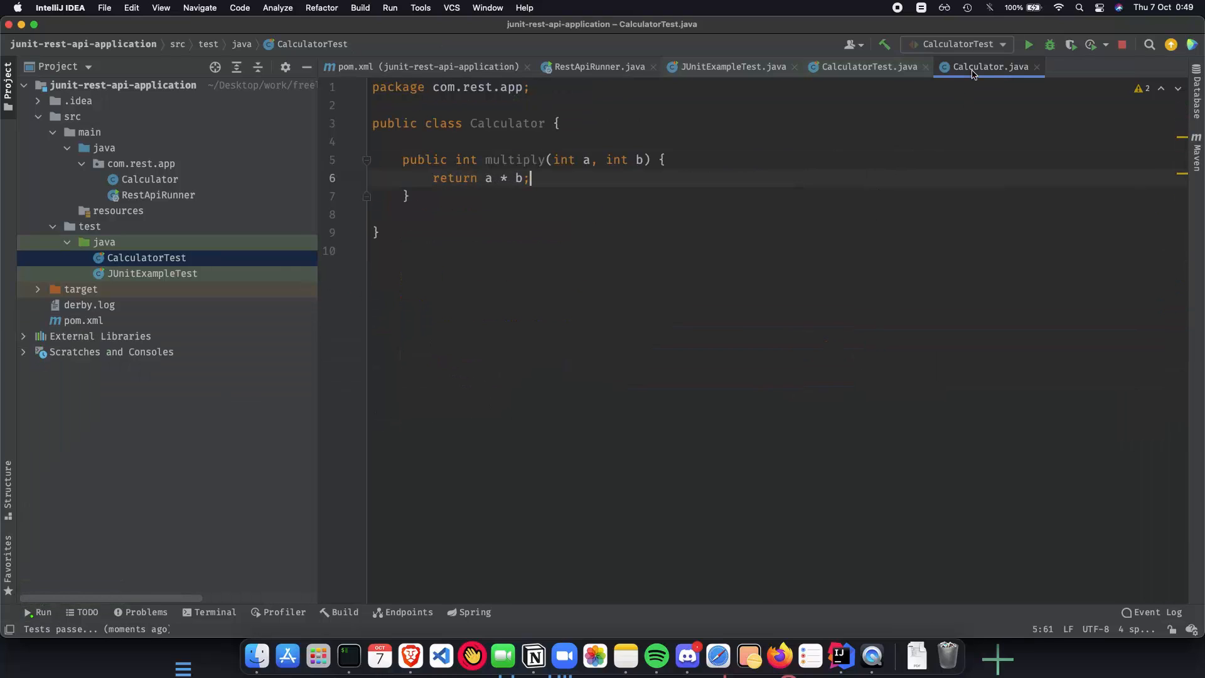
left_click(497, 201)
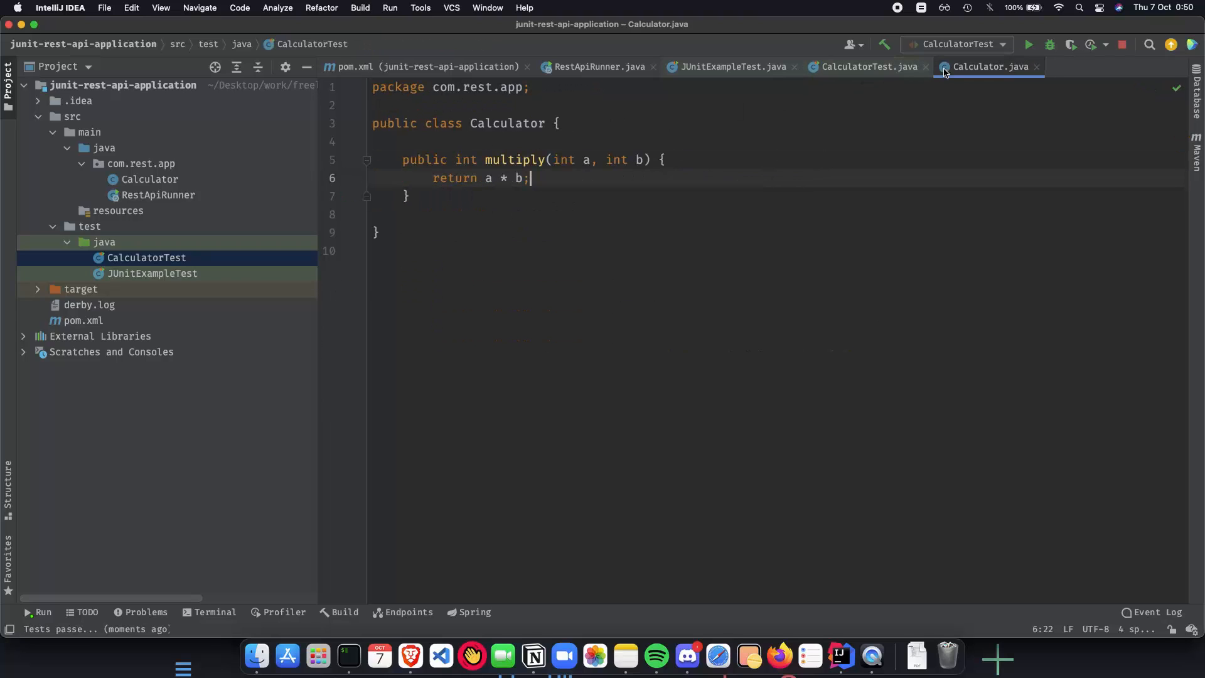
left_click(514, 159)
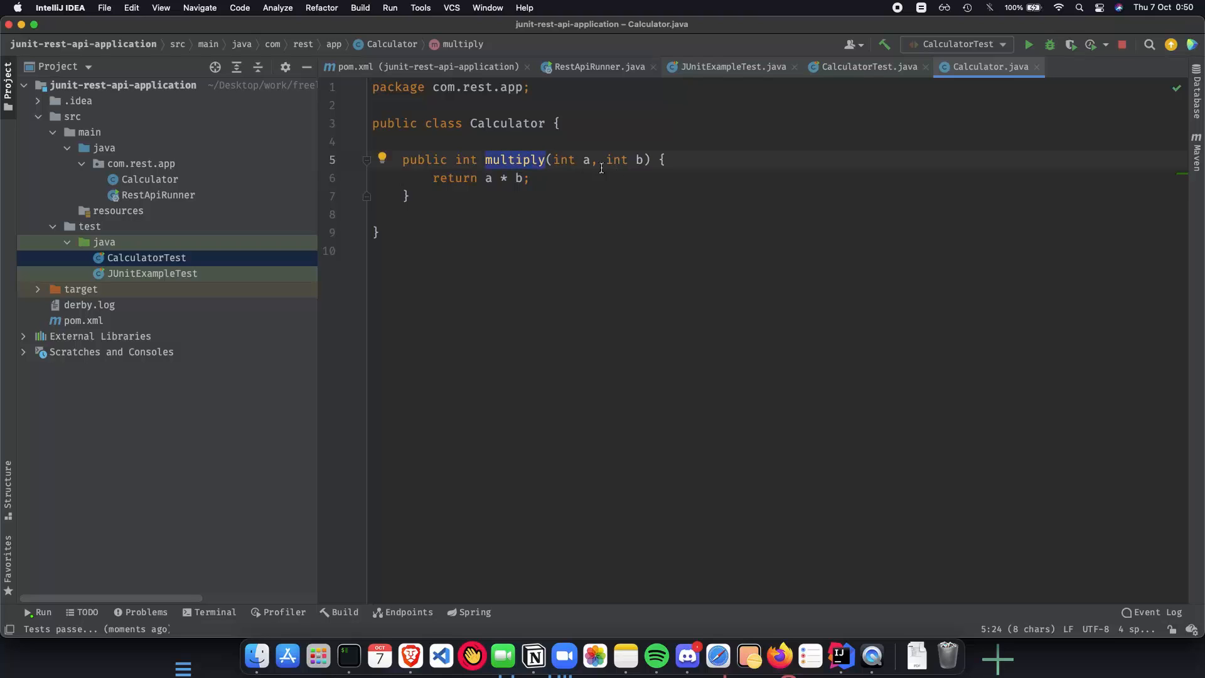
left_click(406, 196)
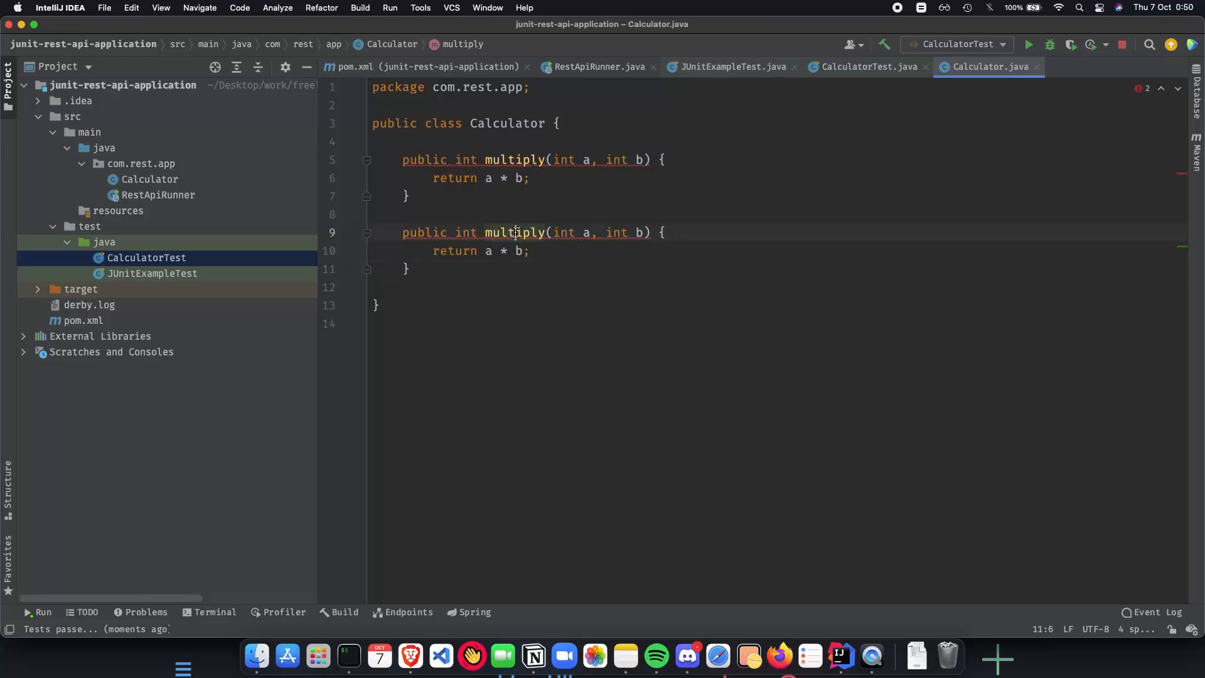
type("divide")
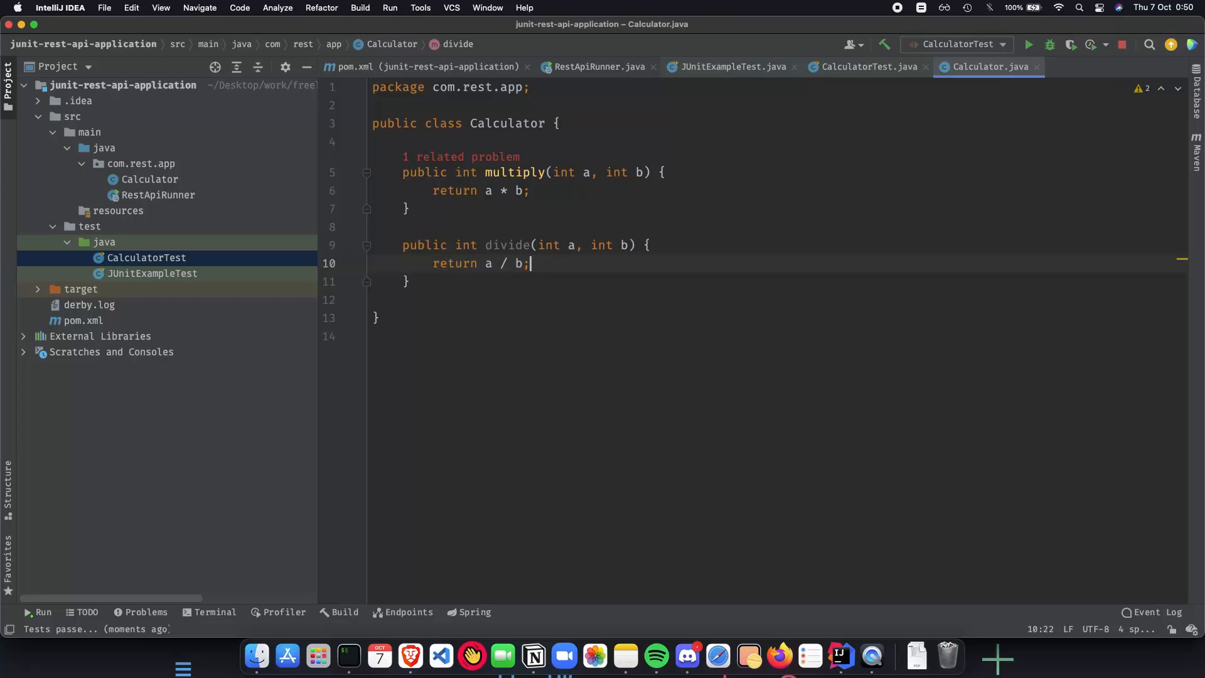
mouse_move(720, 217)
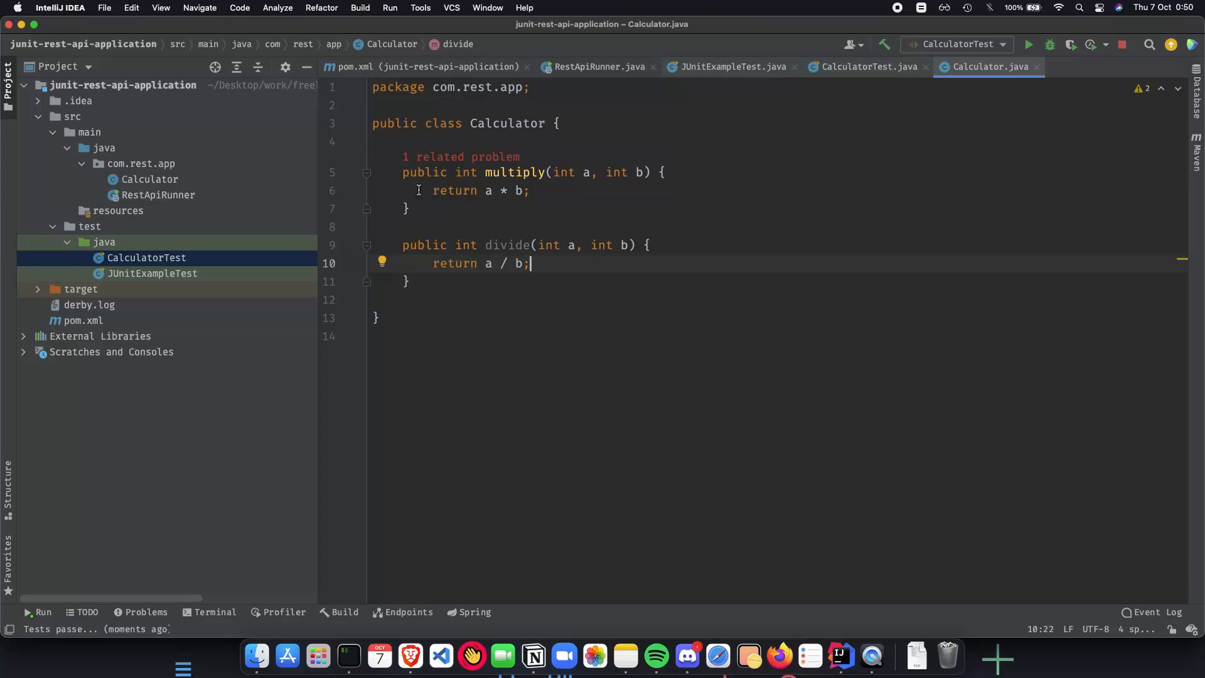
- Return to the CalculatorTest file after checking the Calculator class
left_click(866, 67)
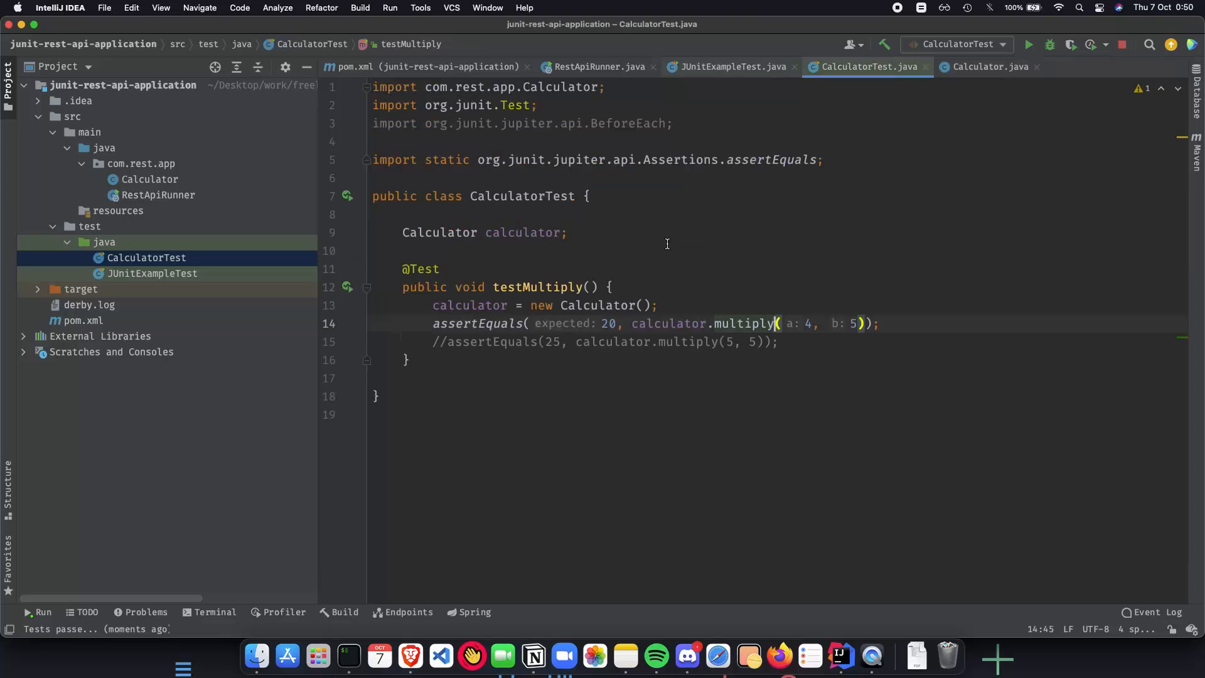
left_click(990, 67)
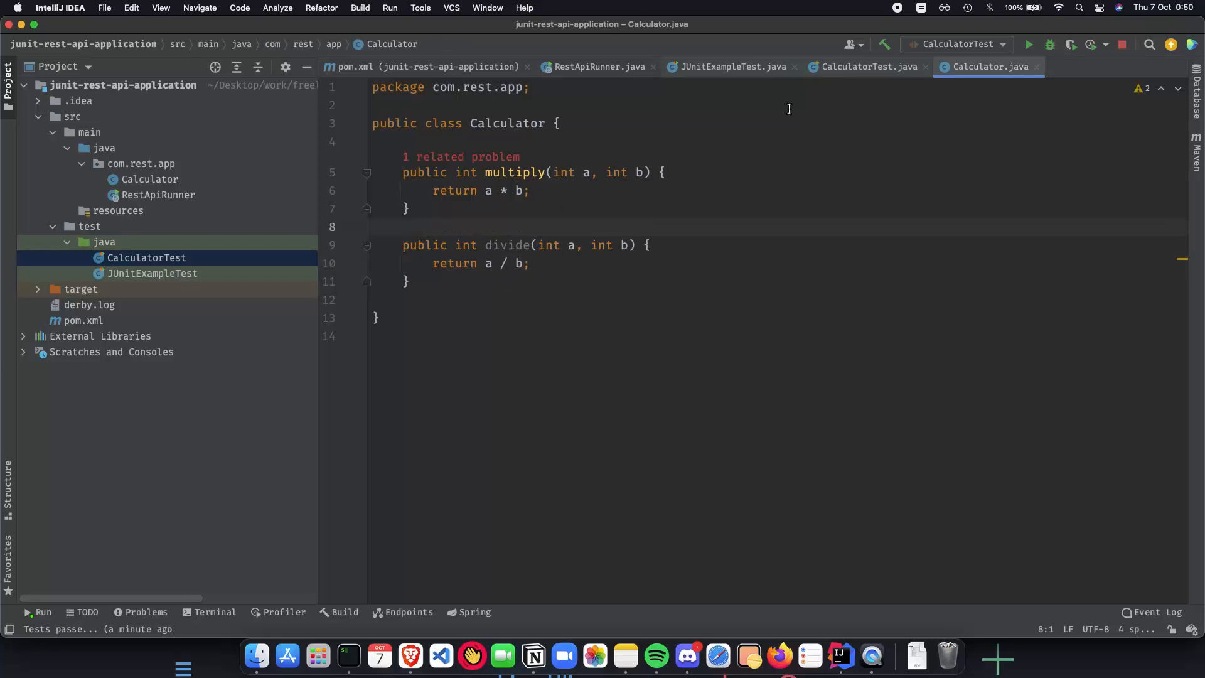
left_click(867, 67)
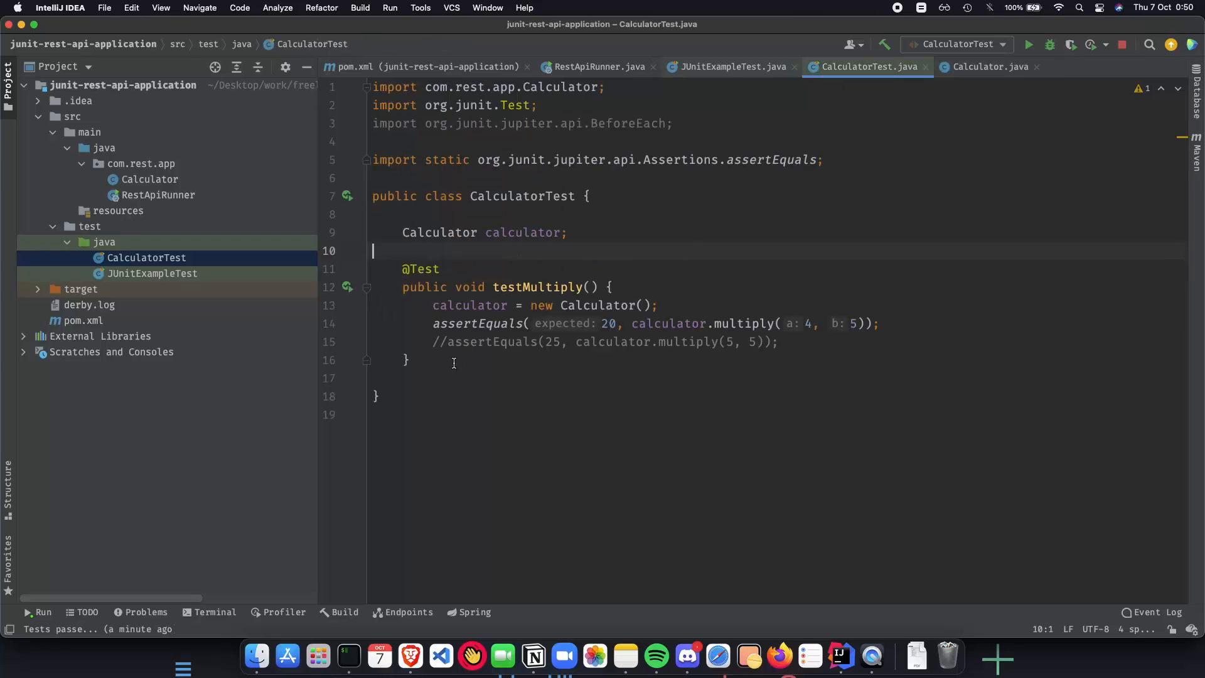
- Add testDivide asserting assertEquals(2, calculator.divide(4, 2))
left_click(407, 359)
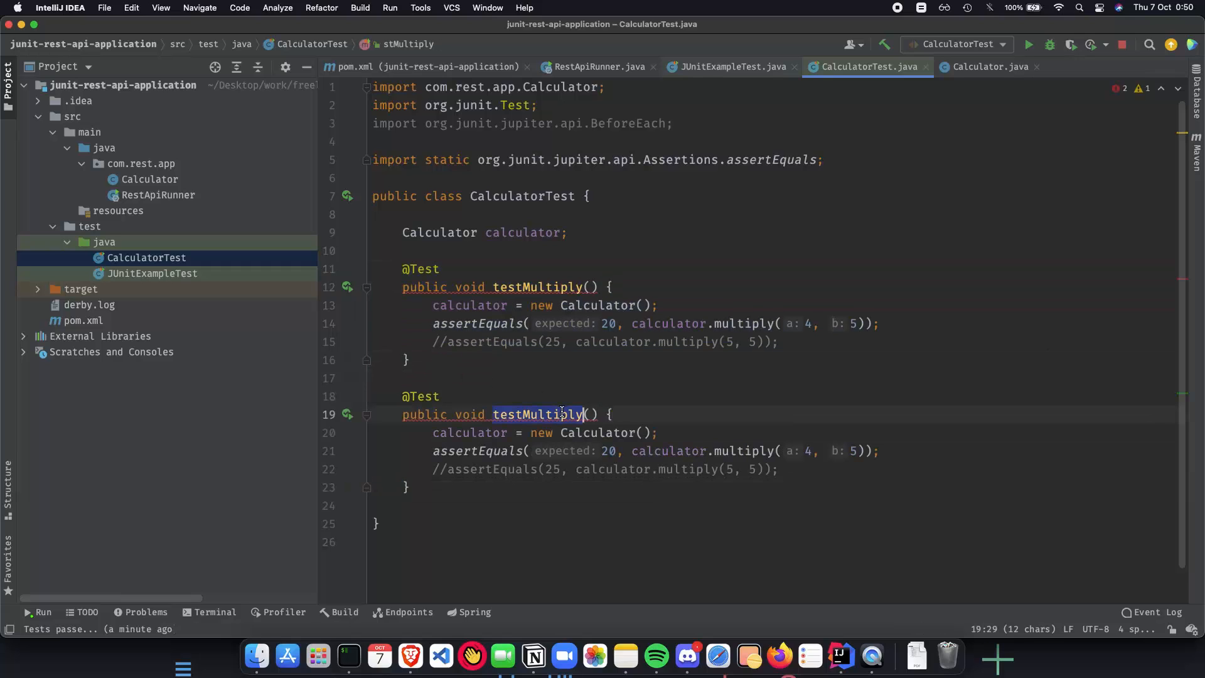
type("testDevi")
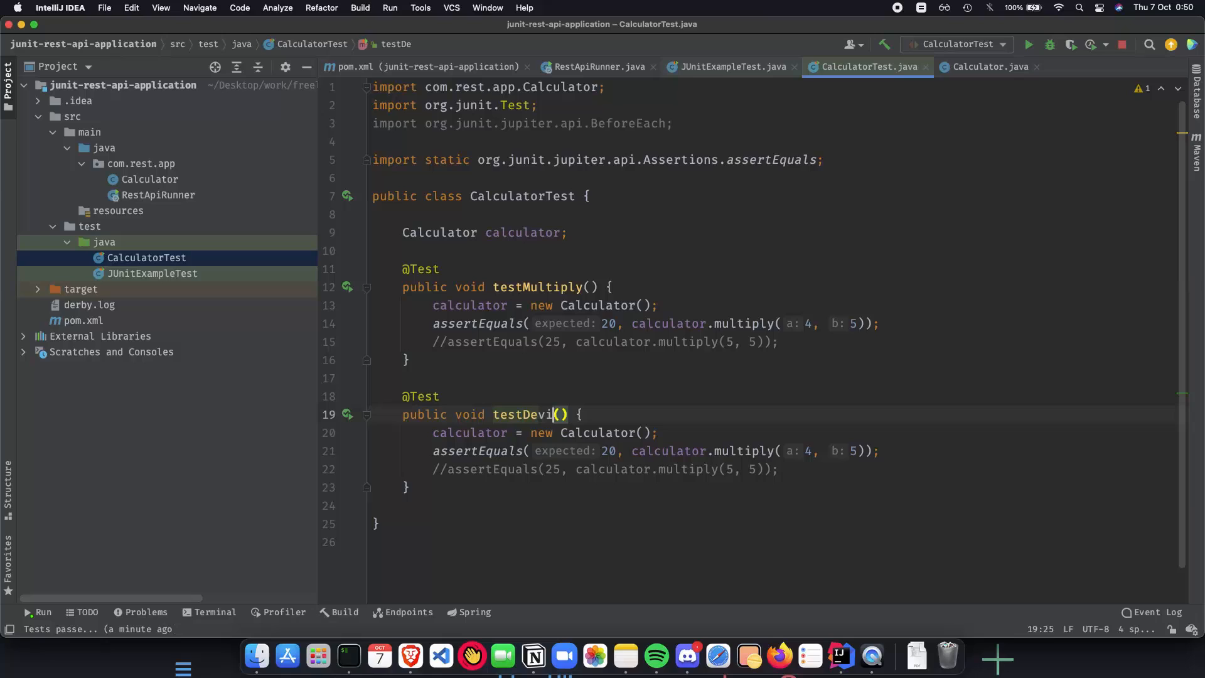
key("Backspace")
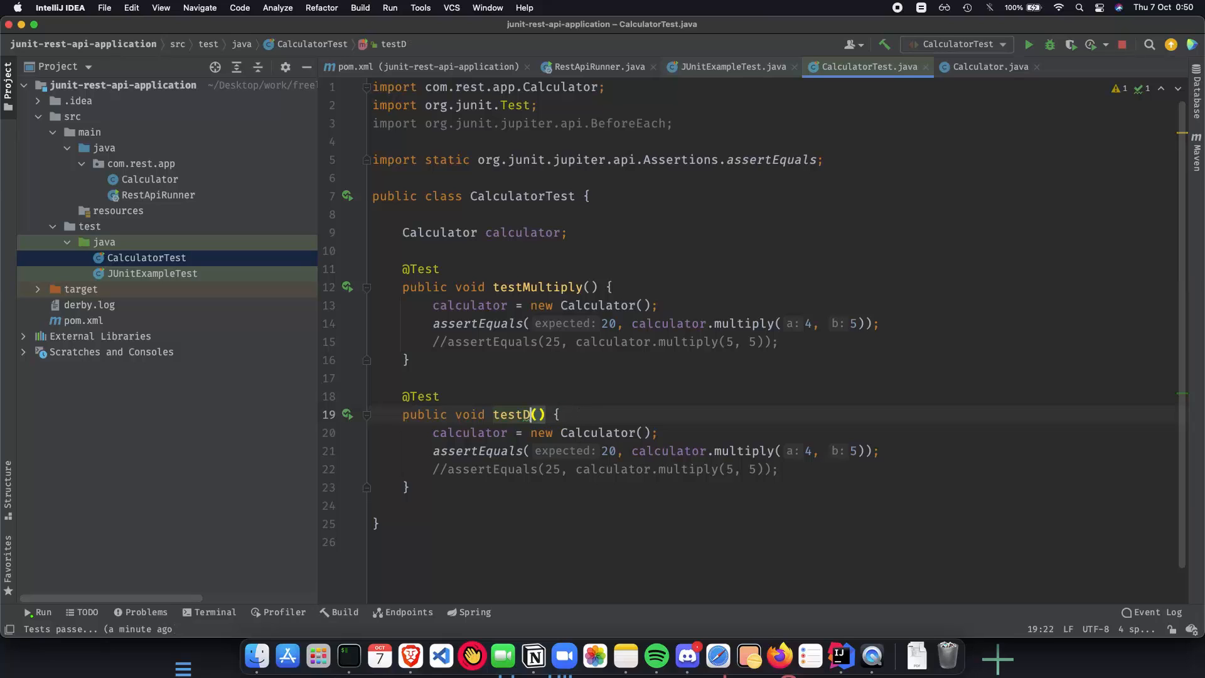
type("ivide")
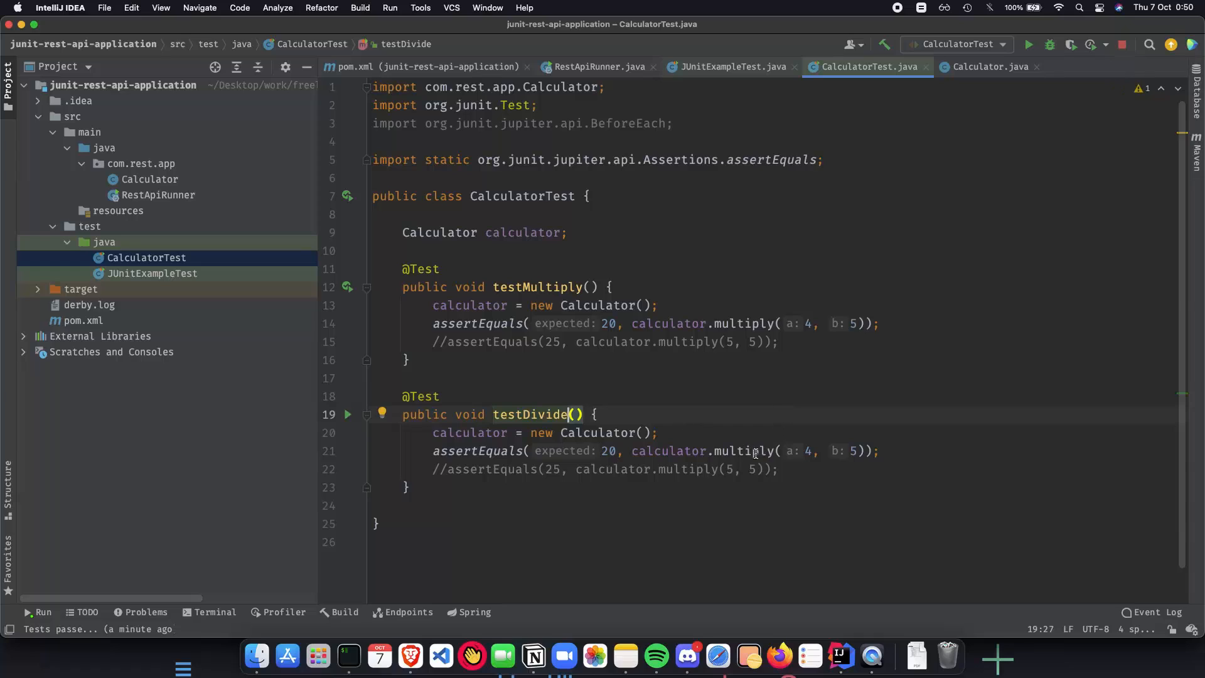
type("divide")
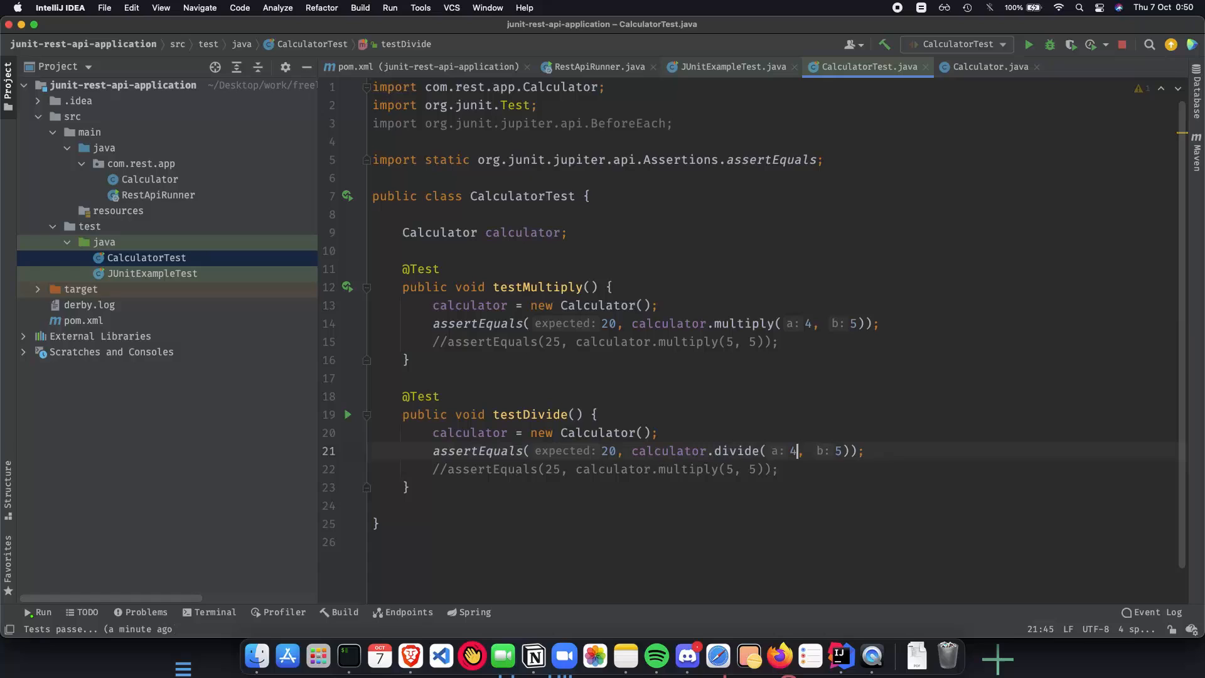
type("2")
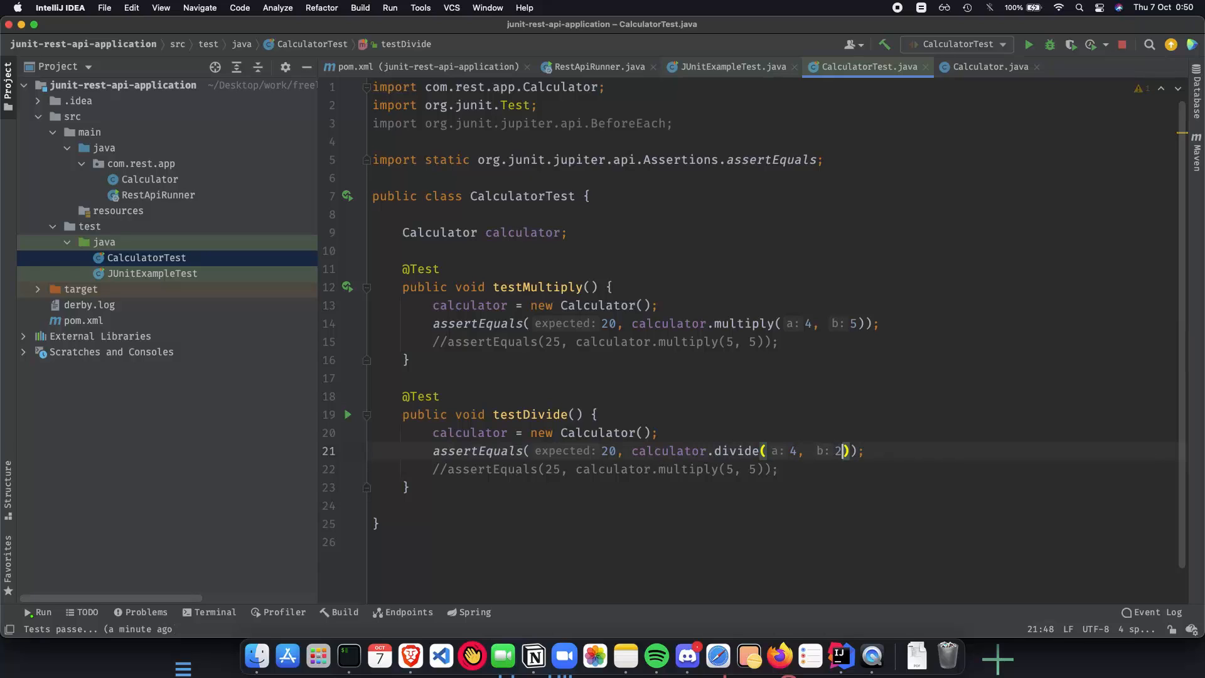
left_click(615, 451)
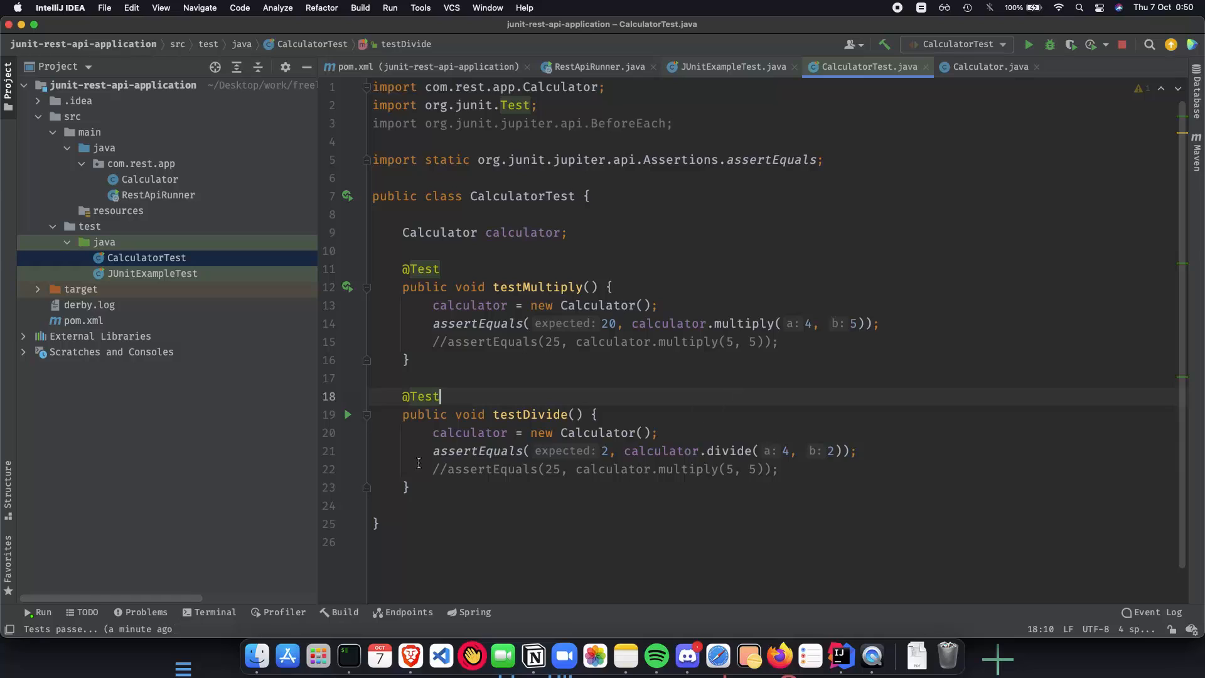
left_click(348, 414)
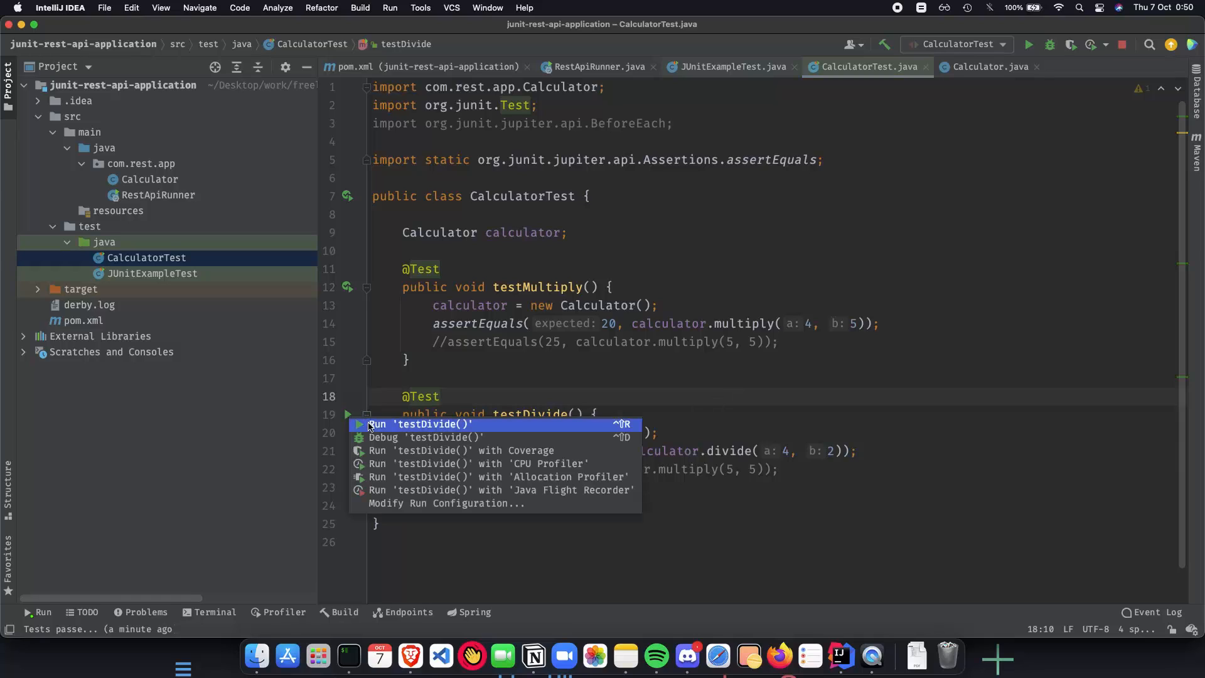
- Run testDivide so it passes, then bring the Calculator class back up
left_click(422, 423)
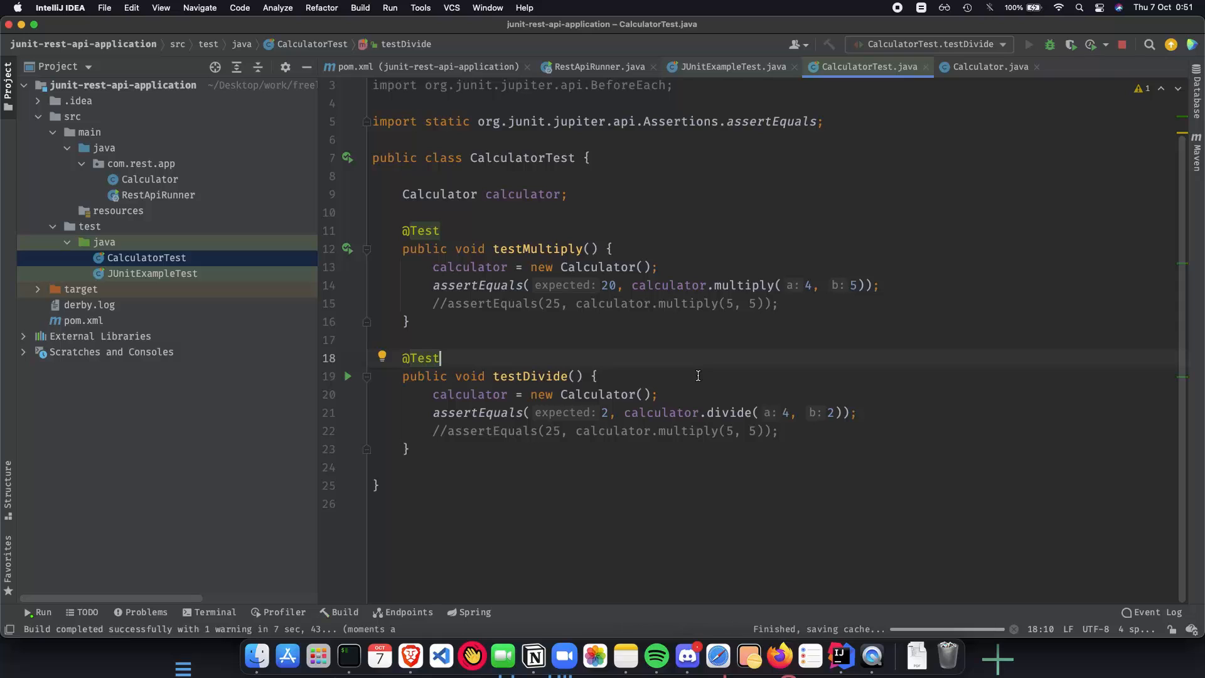
left_click(348, 375)
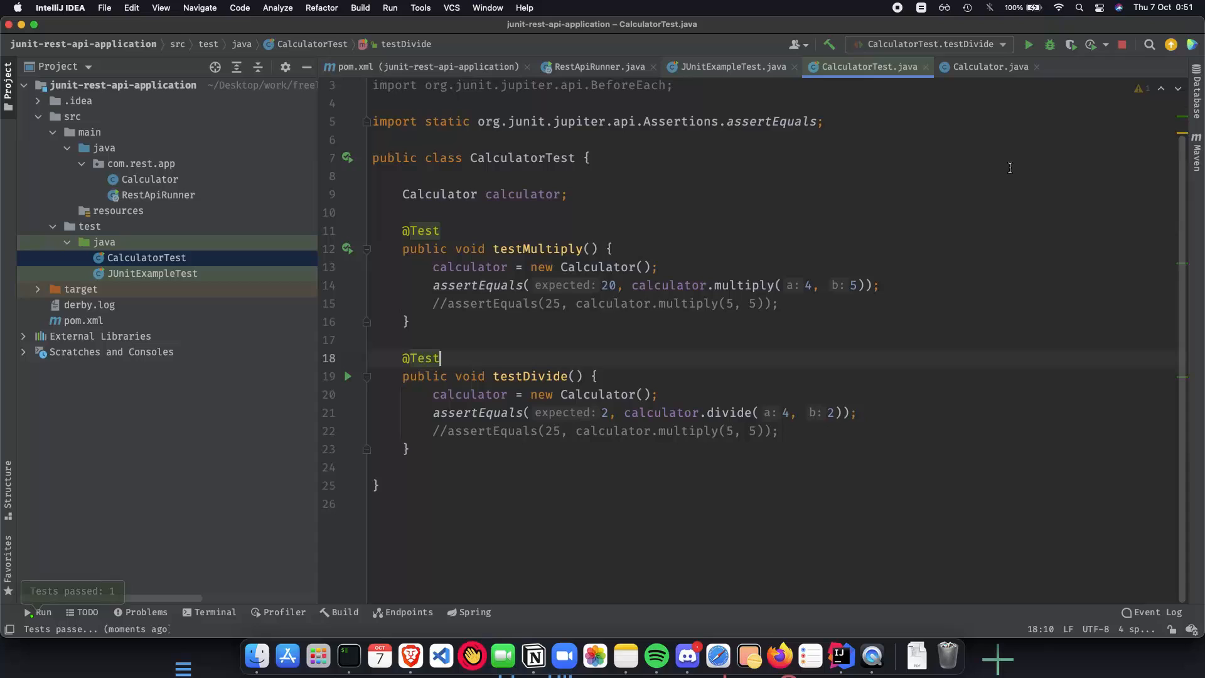
left_click(991, 66)
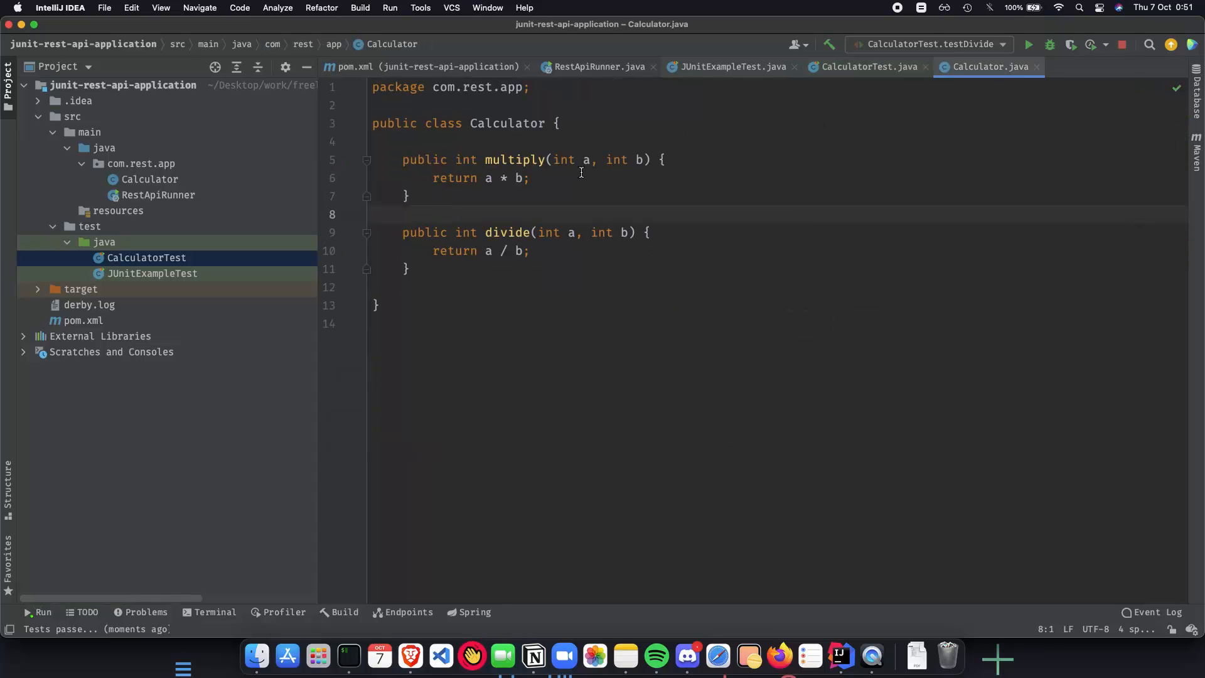
- Run testDivide with 4 divided by 0, failing with ArithmeticException: / by zero, then hide the results
left_click(867, 66)
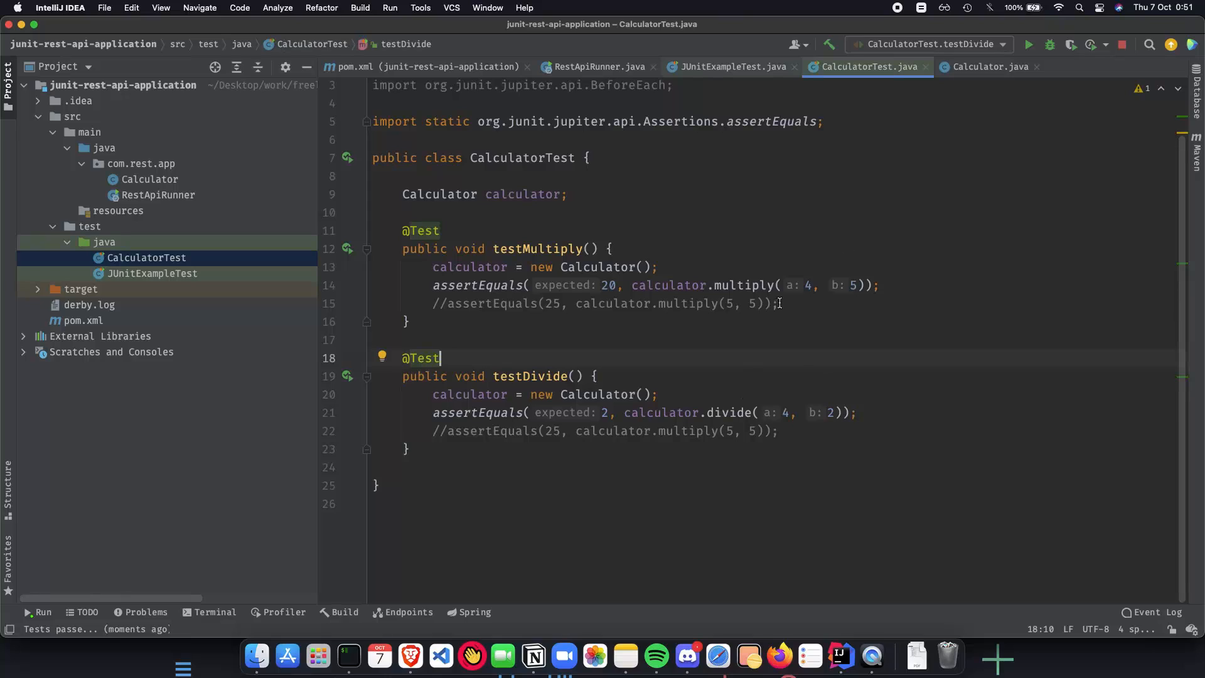
mouse_move(794, 417)
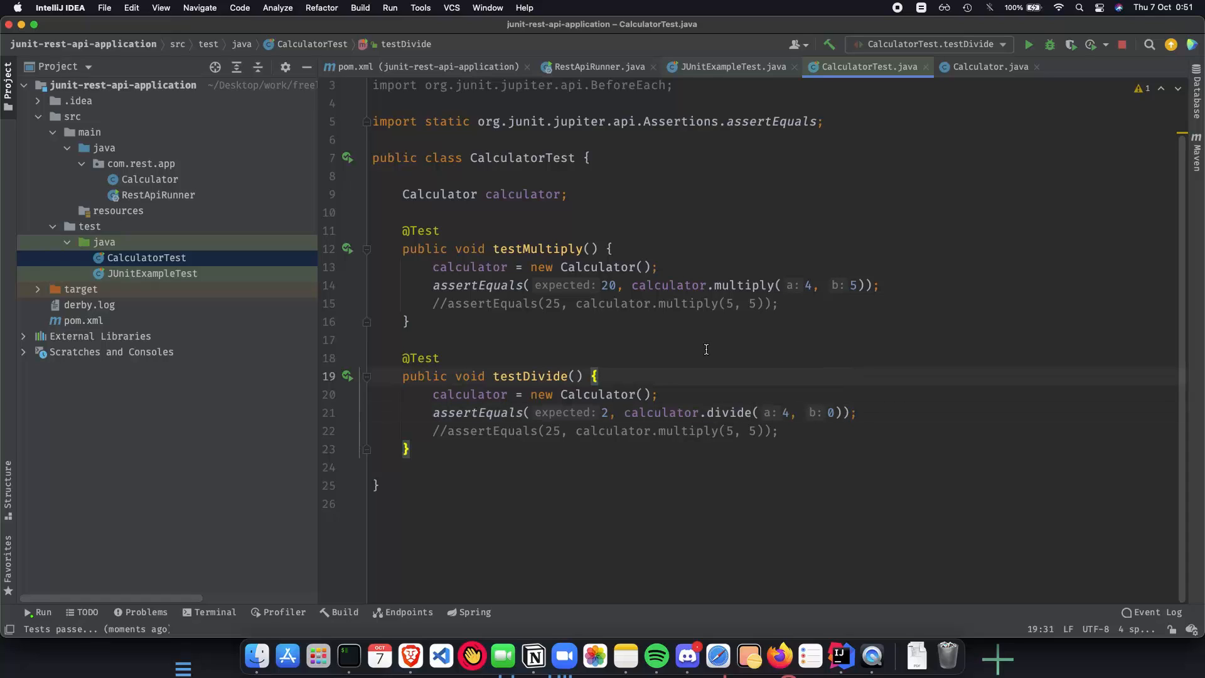
mouse_move(346, 379)
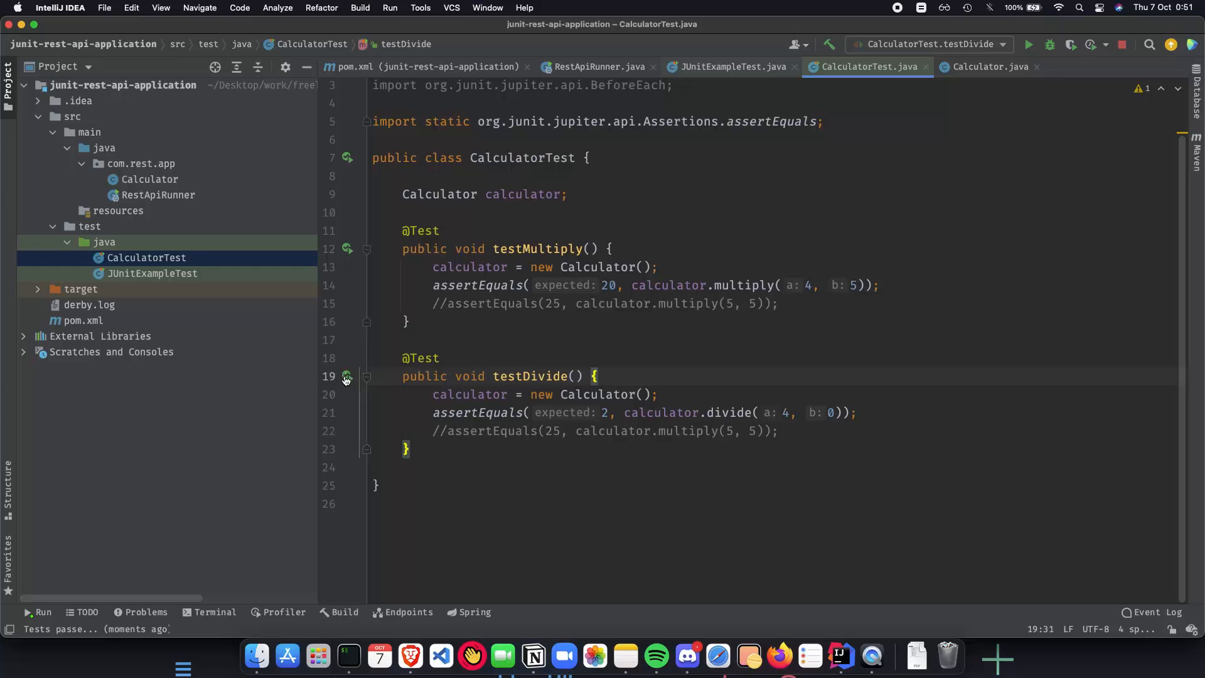
left_click(838, 305)
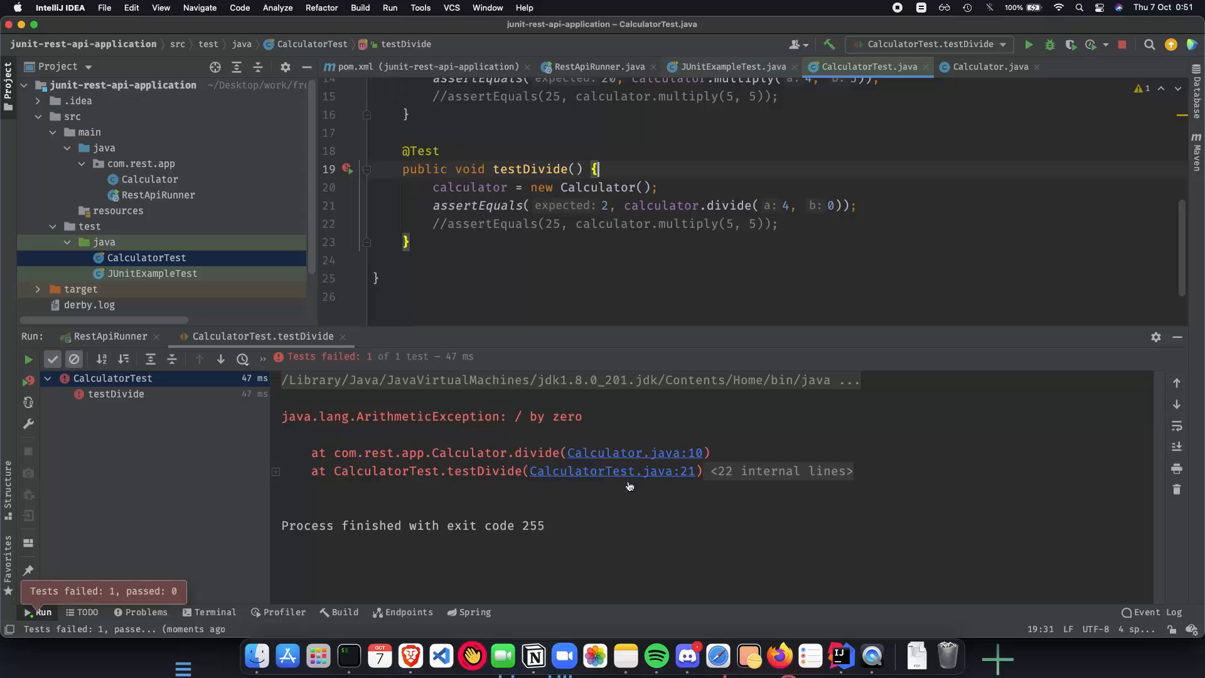
mouse_move(1179, 369)
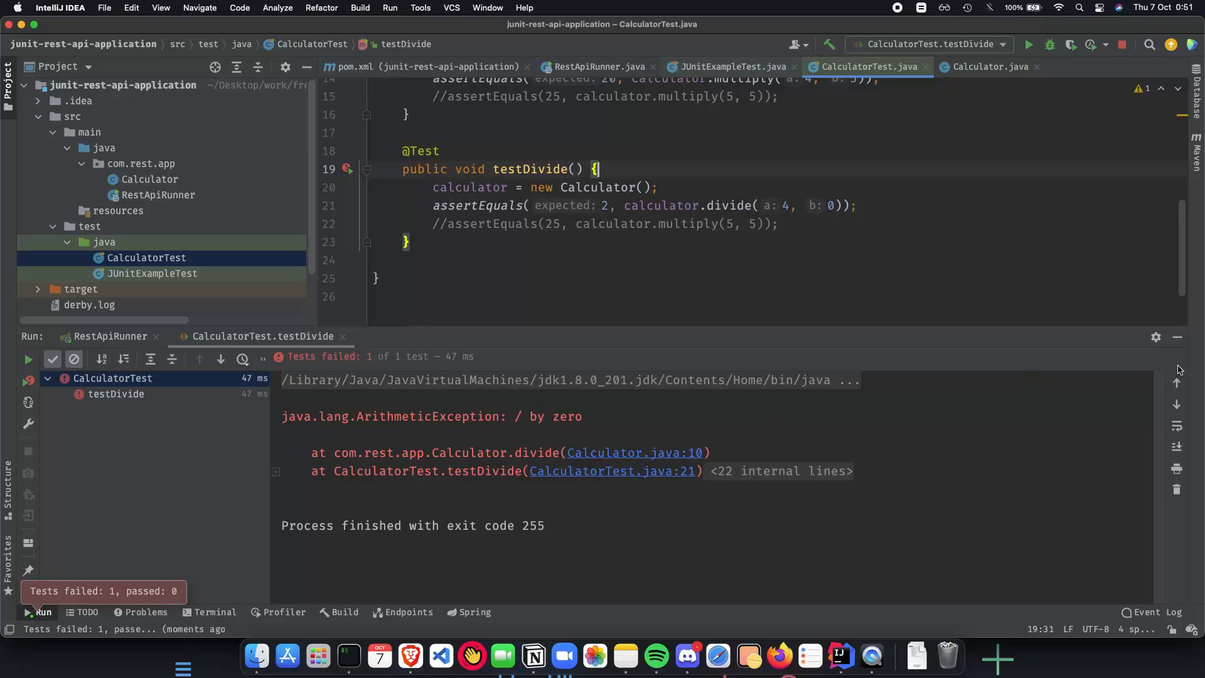
left_click(1175, 336)
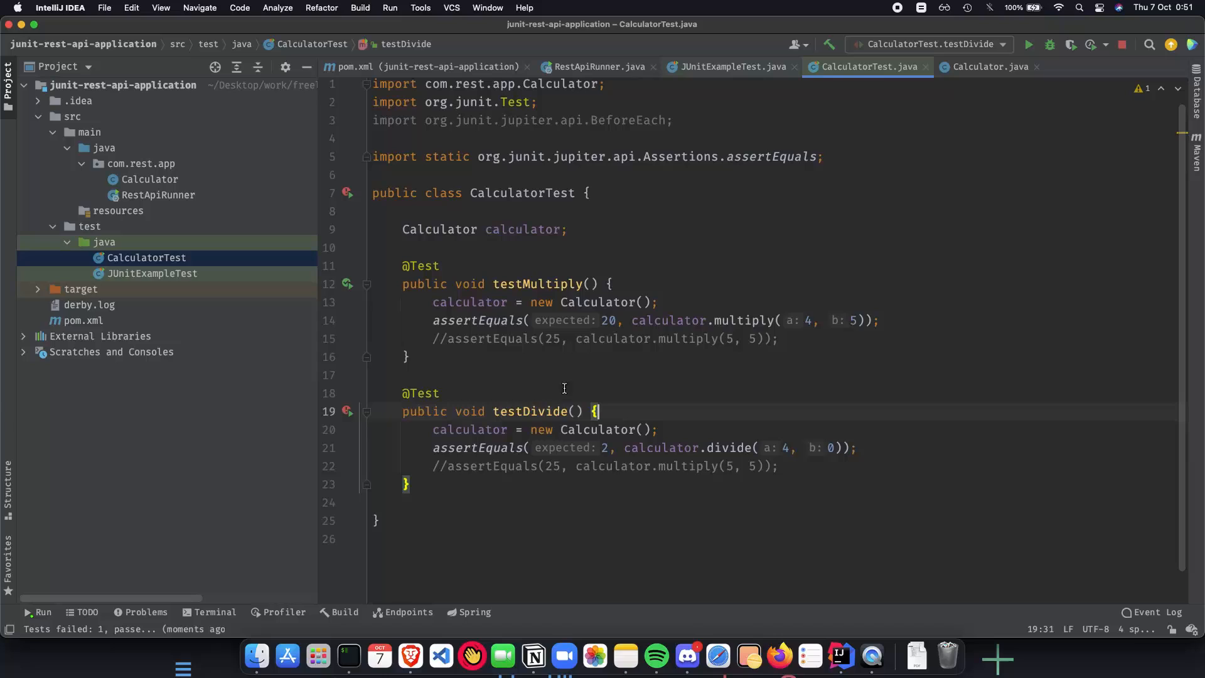
mouse_move(753, 347)
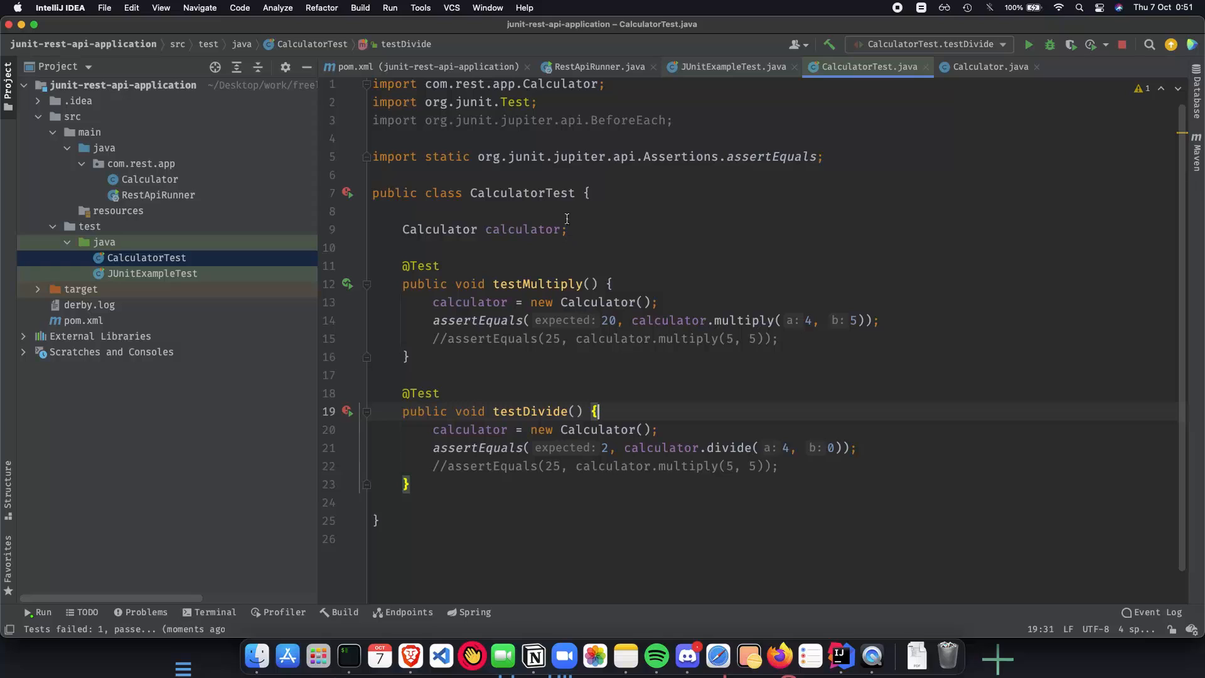
mouse_move(594, 307)
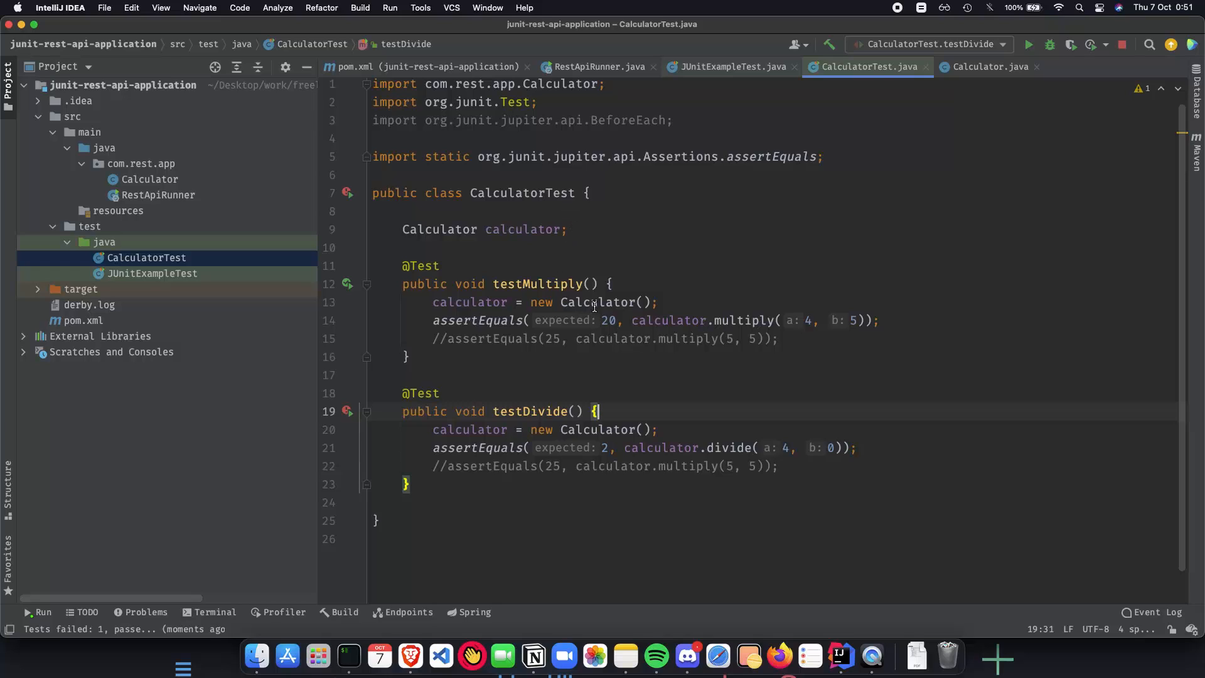
mouse_move(1060, 254)
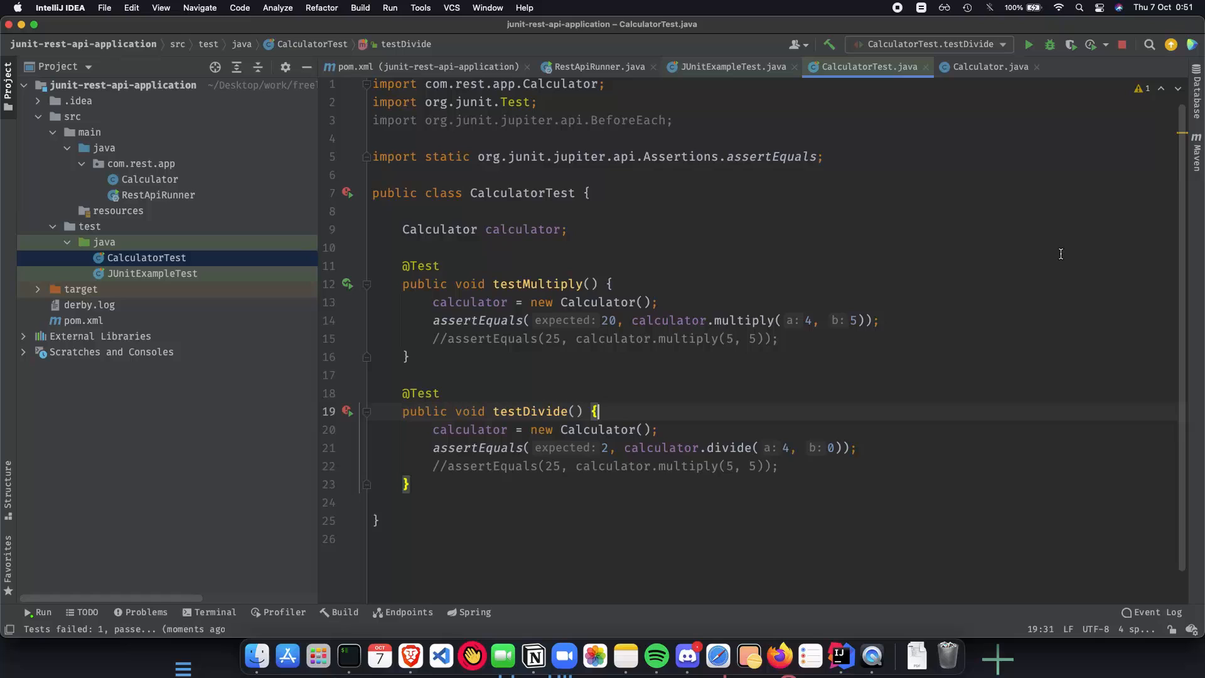
mouse_move(685, 248)
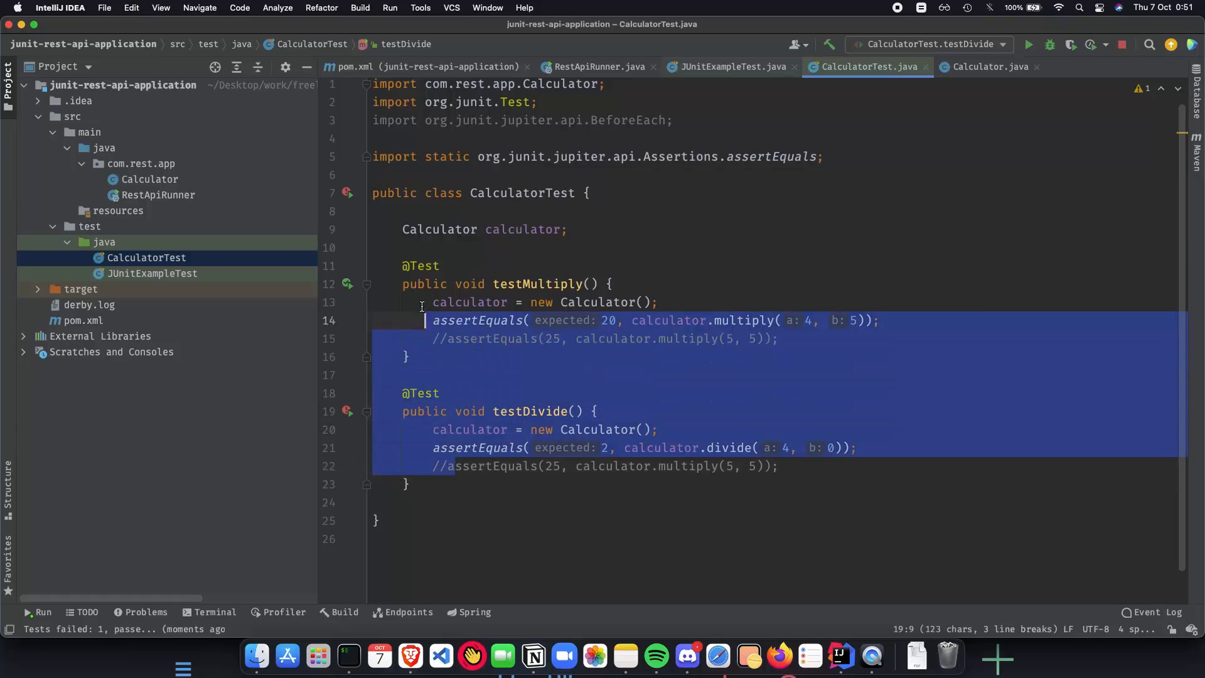
left_click(718, 259)
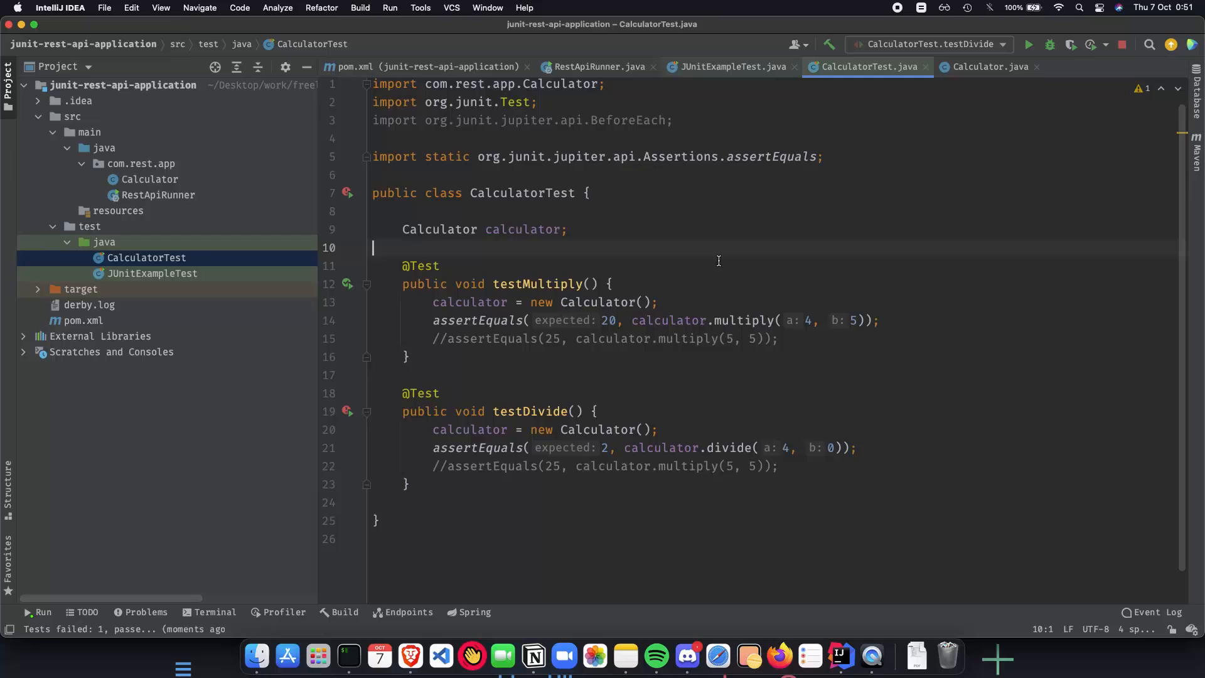
mouse_move(786, 220)
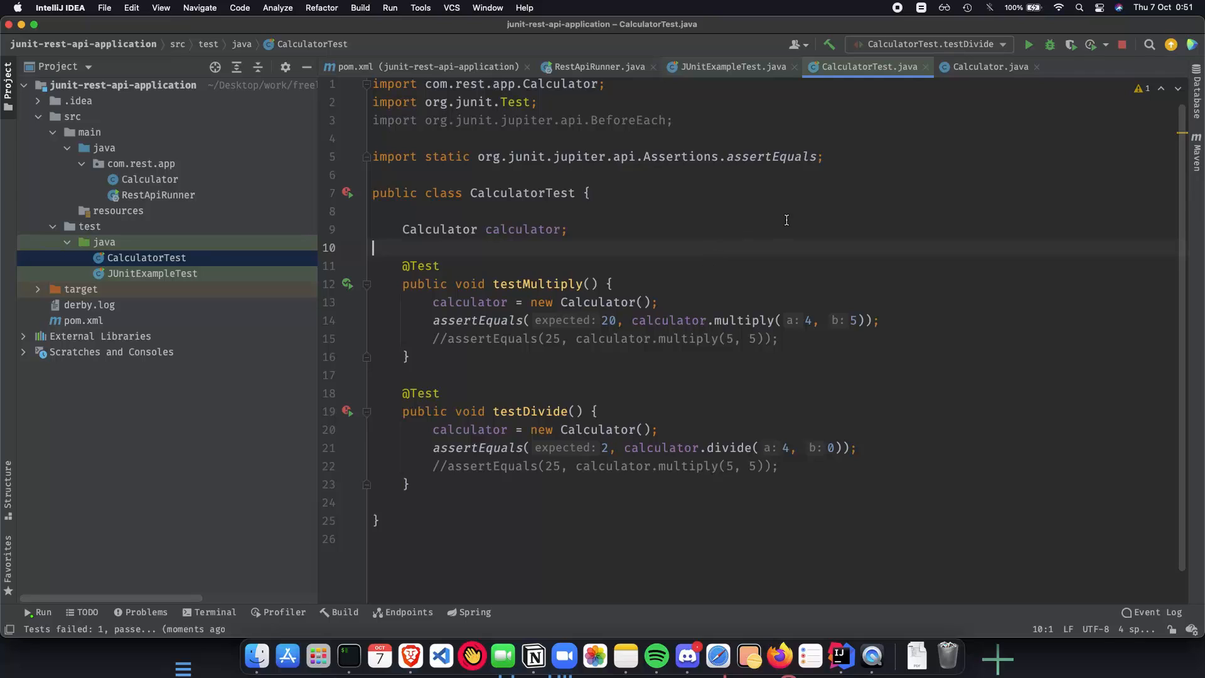